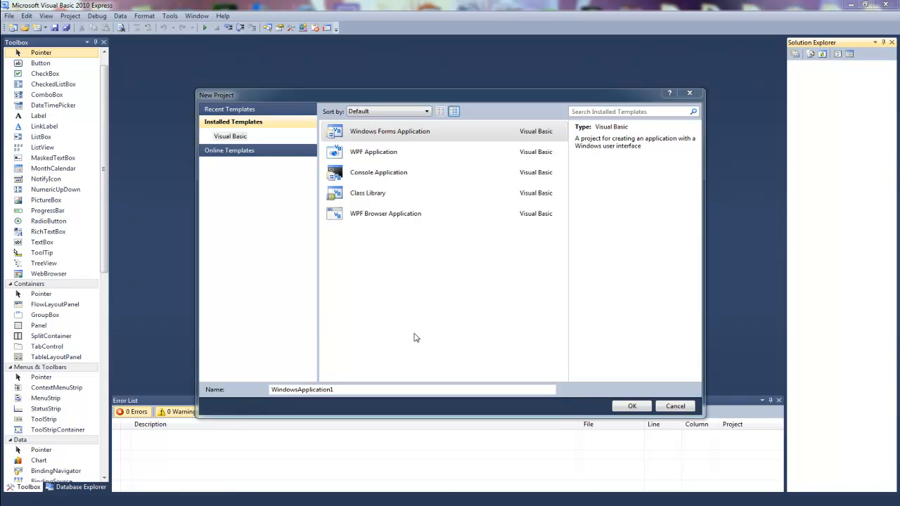
{"action": "mouse_move", "coordinate": [509, 322]}
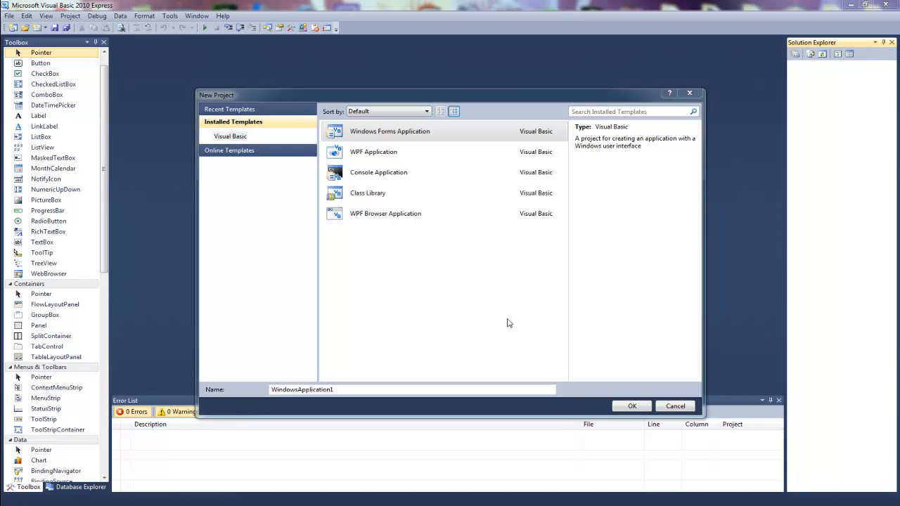
{"action": "mouse_move", "coordinate": [463, 376]}
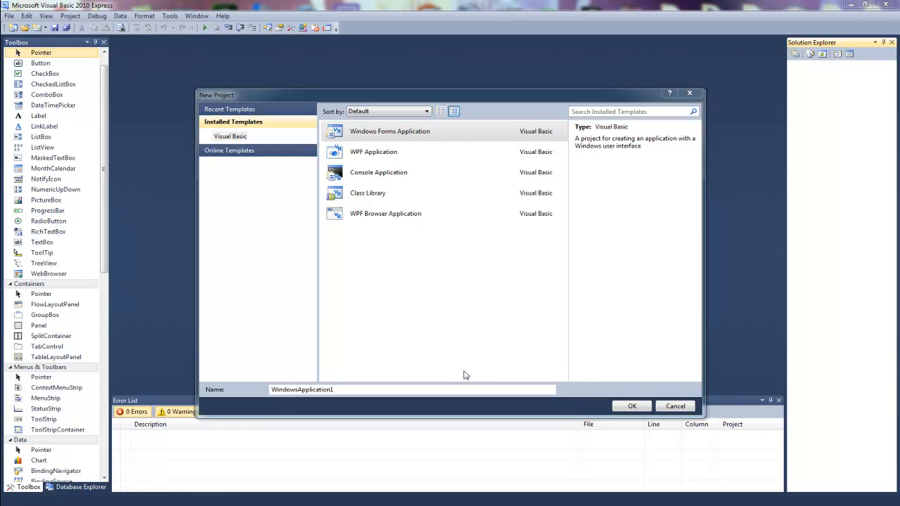
{"action": "mouse_move", "coordinate": [541, 373]}
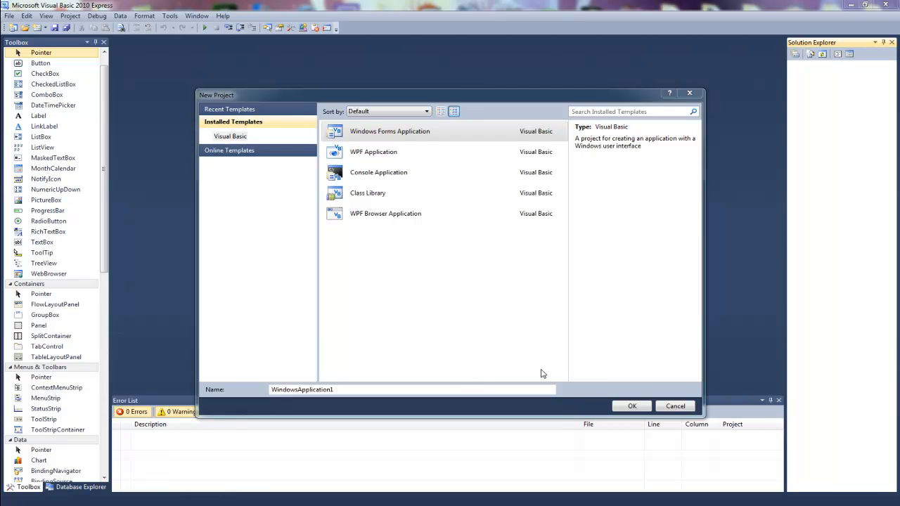
{"action": "mouse_move", "coordinate": [464, 348]}
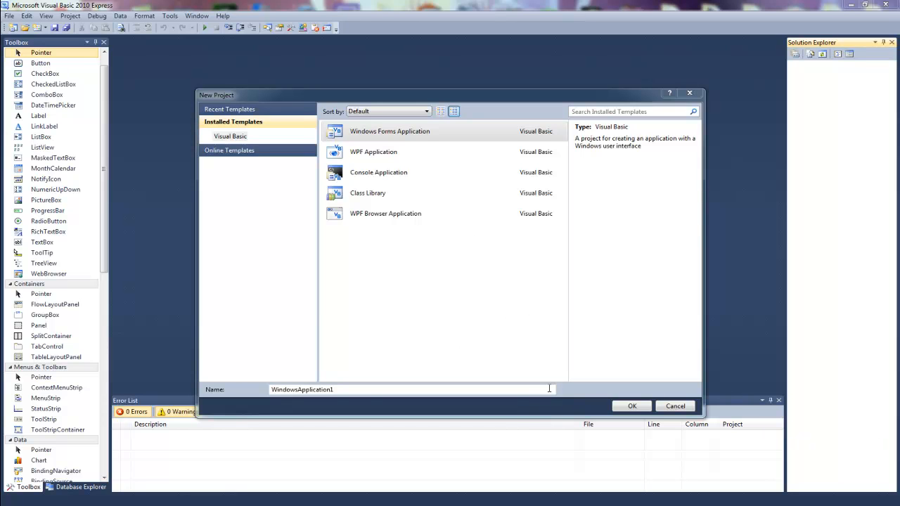
Replace the default project name WindowsApplication1 with dbLnameFname
{"action": "triple_click", "coordinate": [411, 390]}
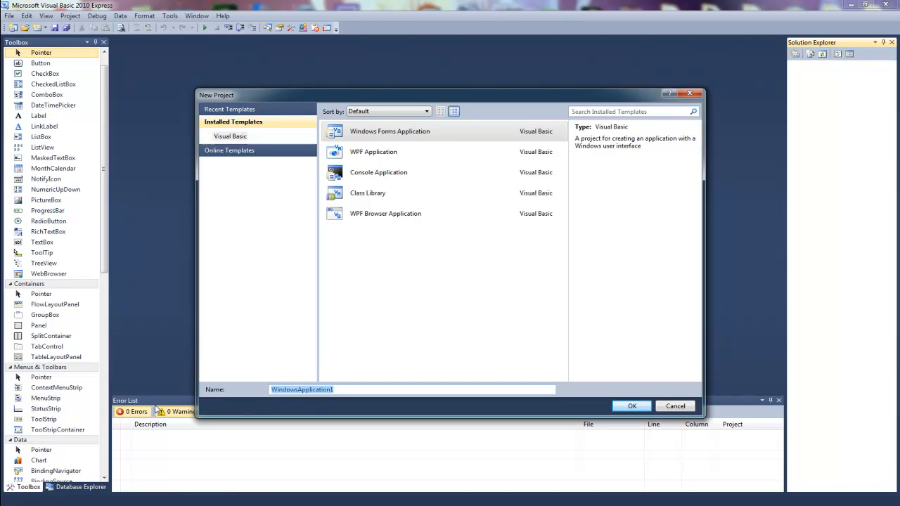
{"action": "type", "text": "D"}
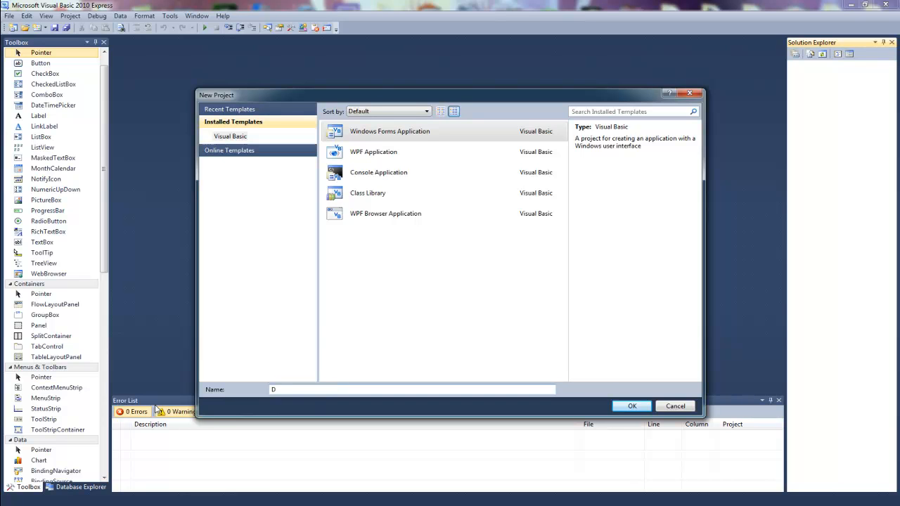
{"action": "type", "text": "b"}
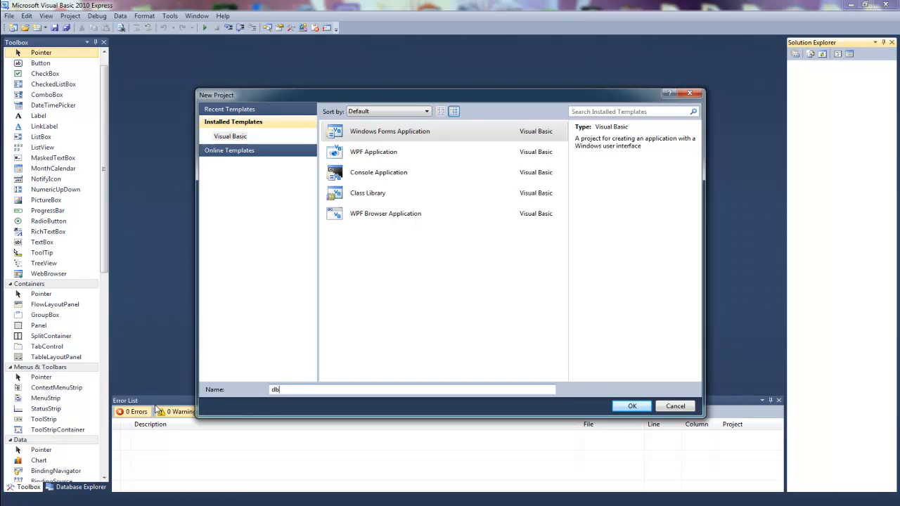
{"action": "type", "text": "A"}
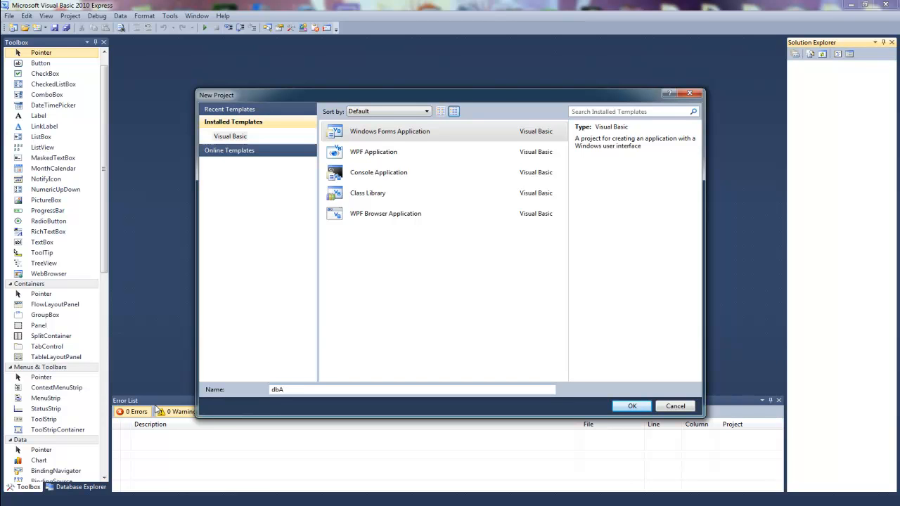
{"action": "key", "text": "Backspace"}
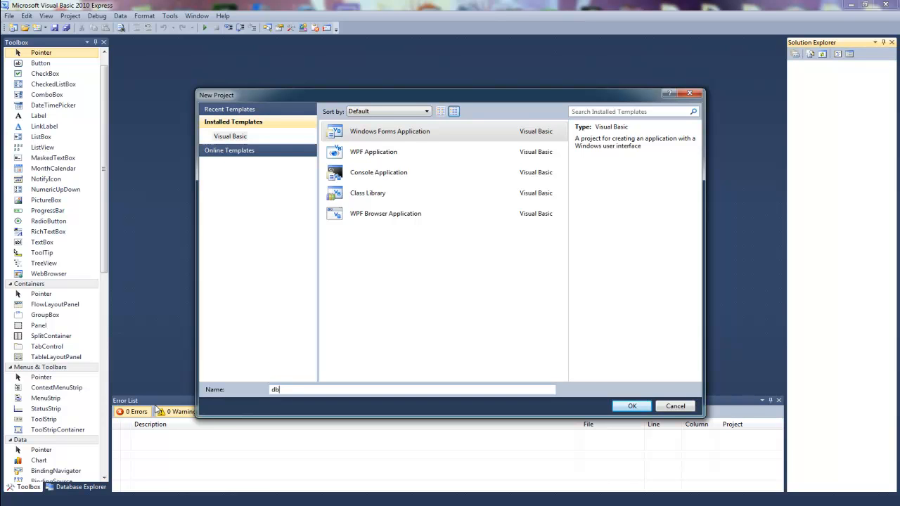
{"action": "type", "text": "l"}
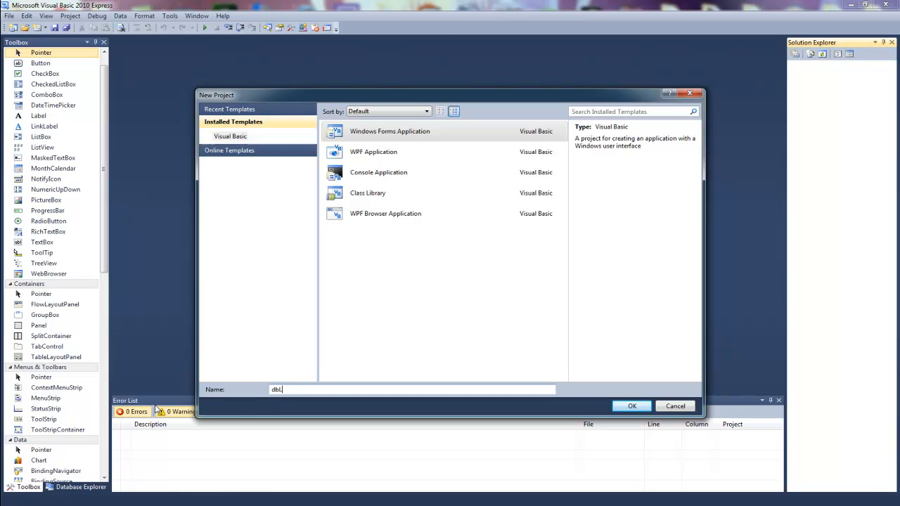
{"action": "type", "text": "nameFname"}
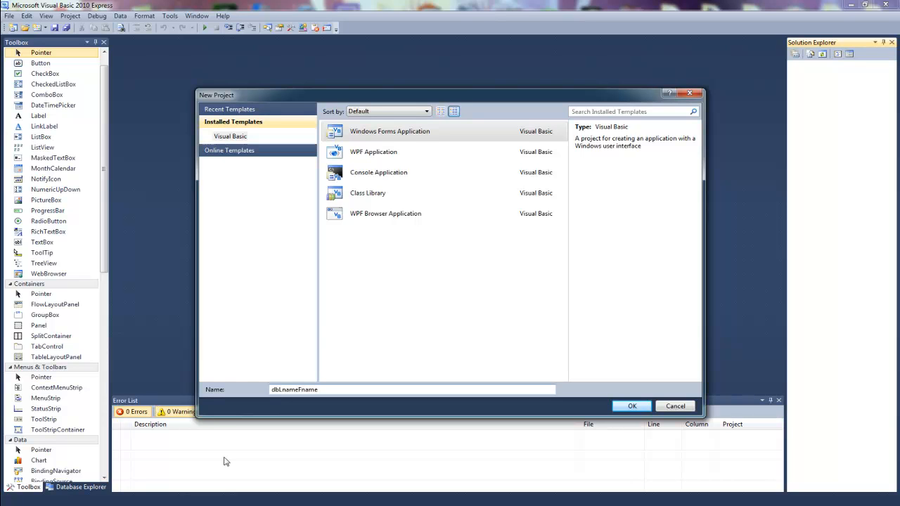
Create the project, add a Database1.mdf service-based database, and finish an empty Database1DataSet
{"action": "left_click", "coordinate": [631, 406]}
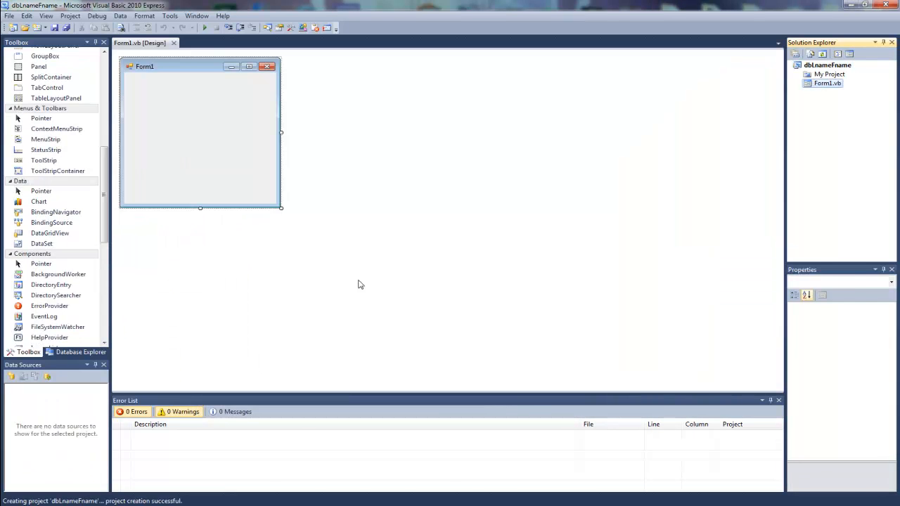
{"action": "left_click", "coordinate": [827, 83]}
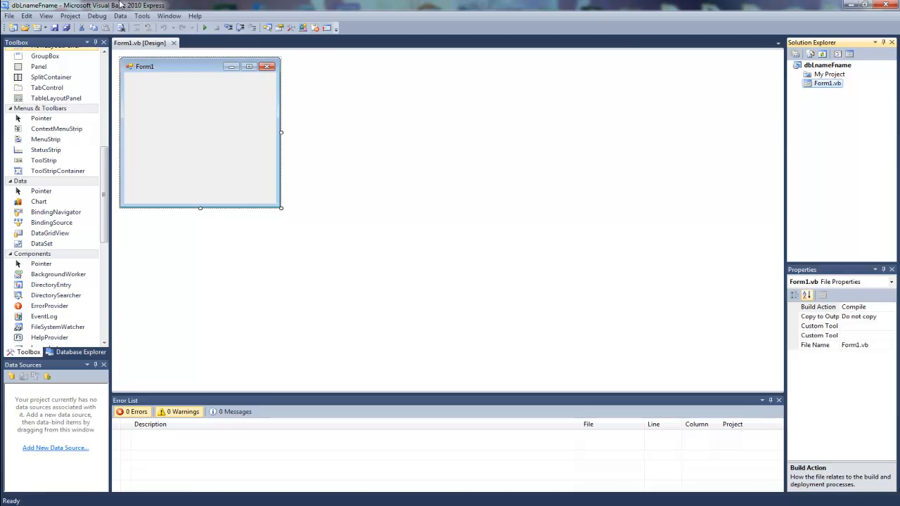
{"action": "left_click", "coordinate": [70, 15]}
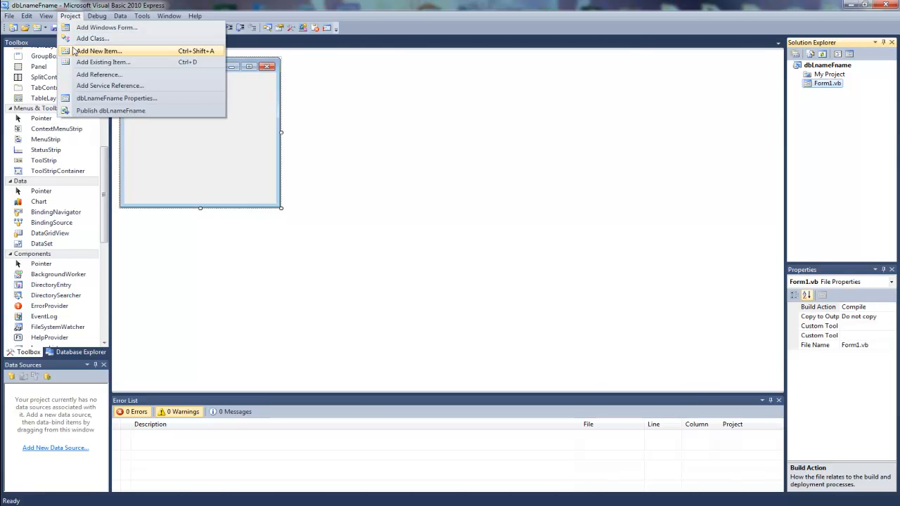
{"action": "left_click", "coordinate": [98, 51]}
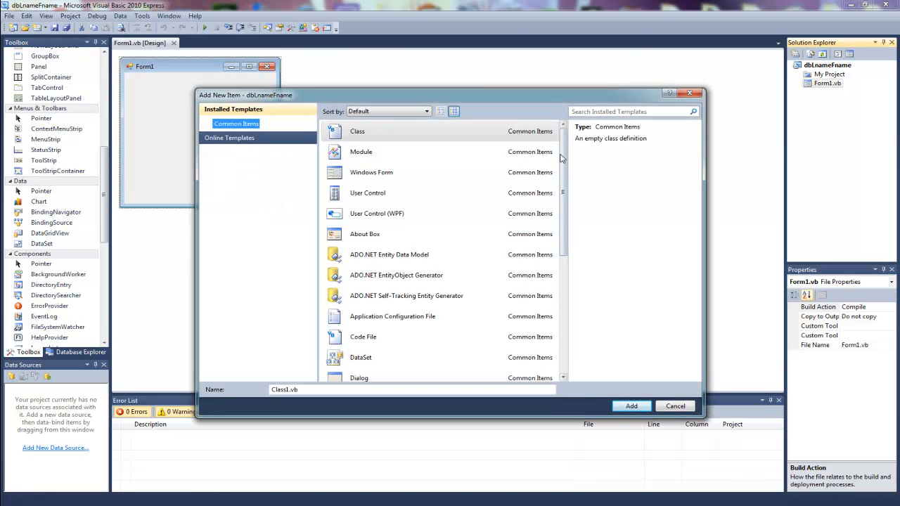
{"action": "scroll", "scroll_direction": "down", "scroll_amount": 3}
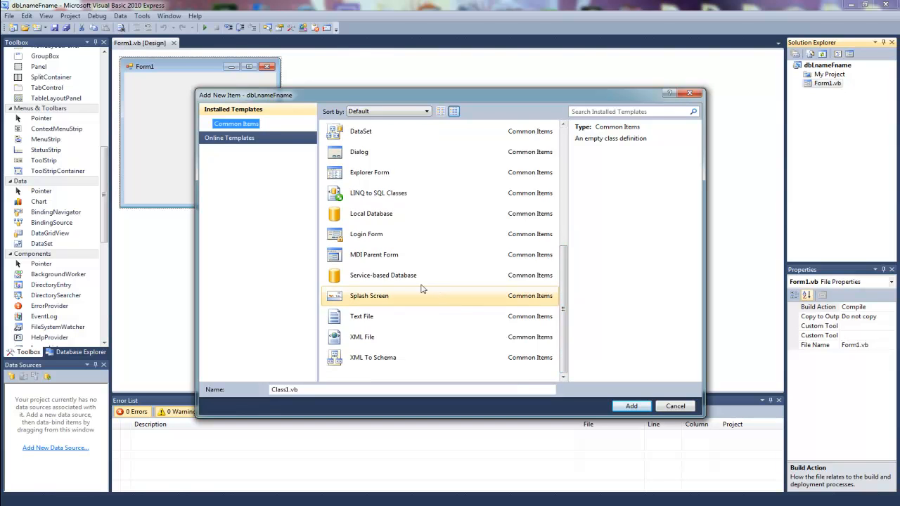
{"action": "left_click", "coordinate": [383, 275]}
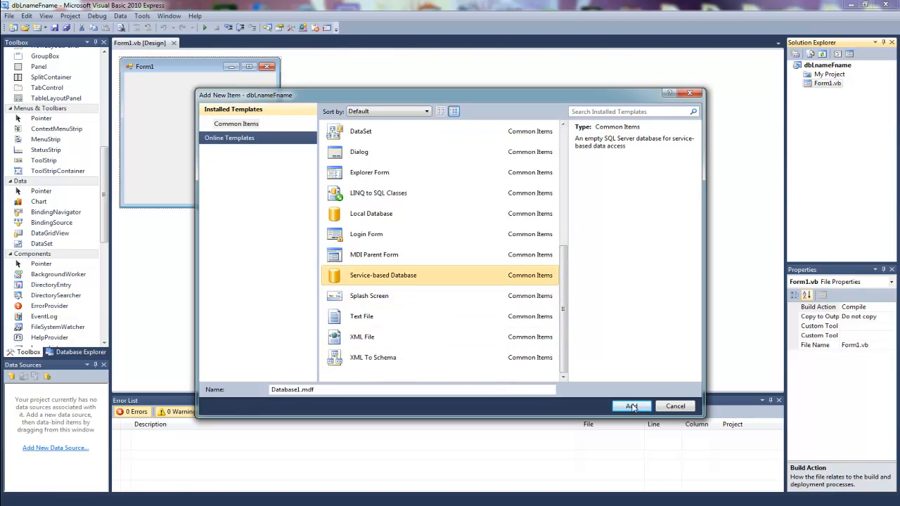
{"action": "left_click", "coordinate": [631, 406]}
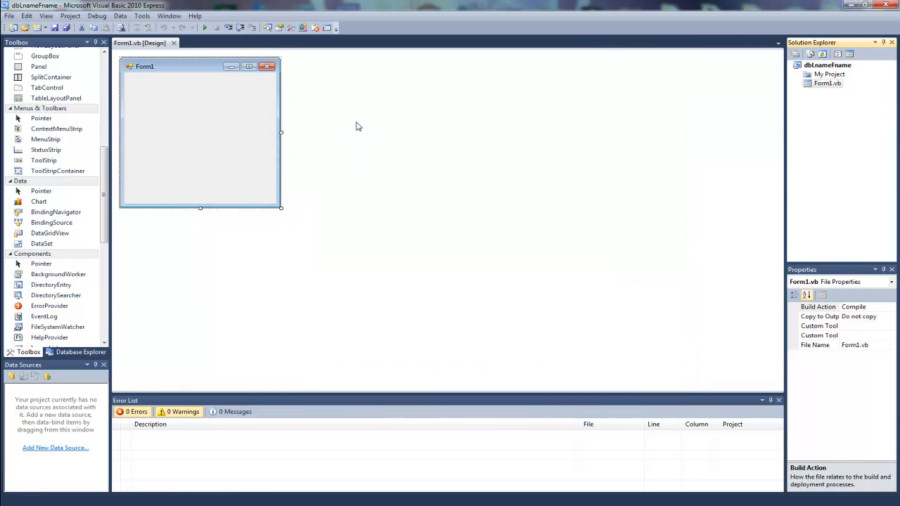
{"action": "mouse_move", "coordinate": [384, 128]}
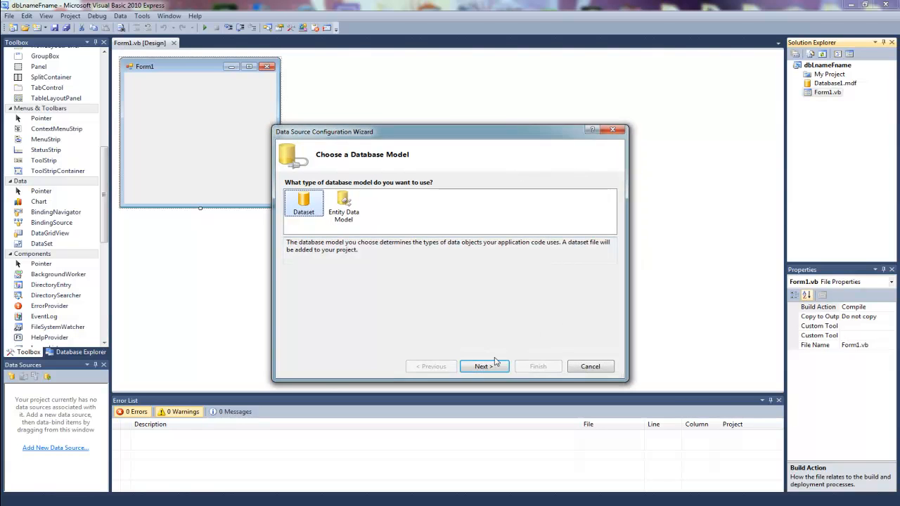
{"action": "left_click", "coordinate": [481, 366]}
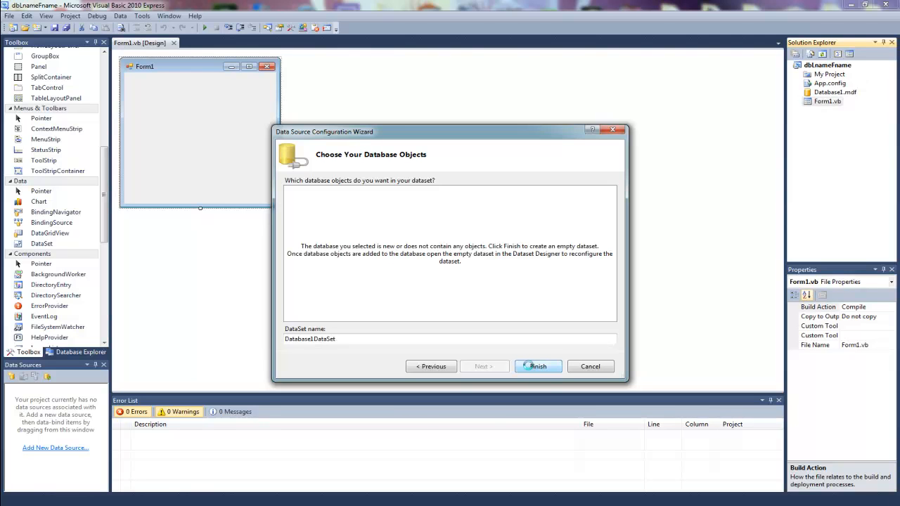
{"action": "left_click", "coordinate": [537, 366]}
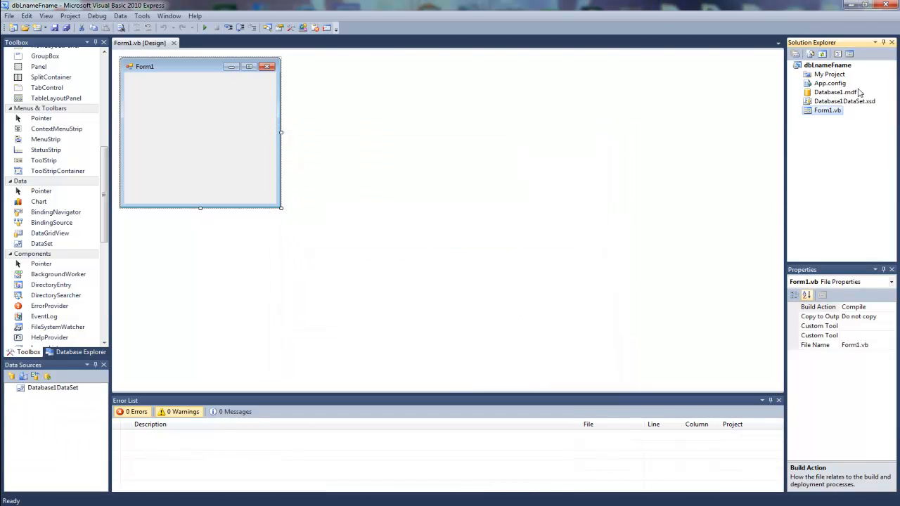
Expand the Database1.mdf connection in Database Explorer to reveal its Tables and Views folders
{"action": "left_click", "coordinate": [835, 92]}
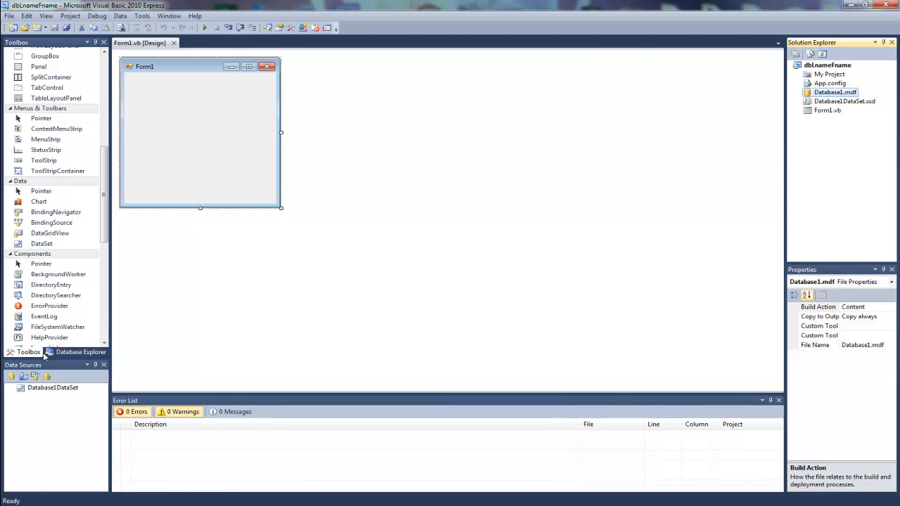
{"action": "left_click", "coordinate": [80, 352]}
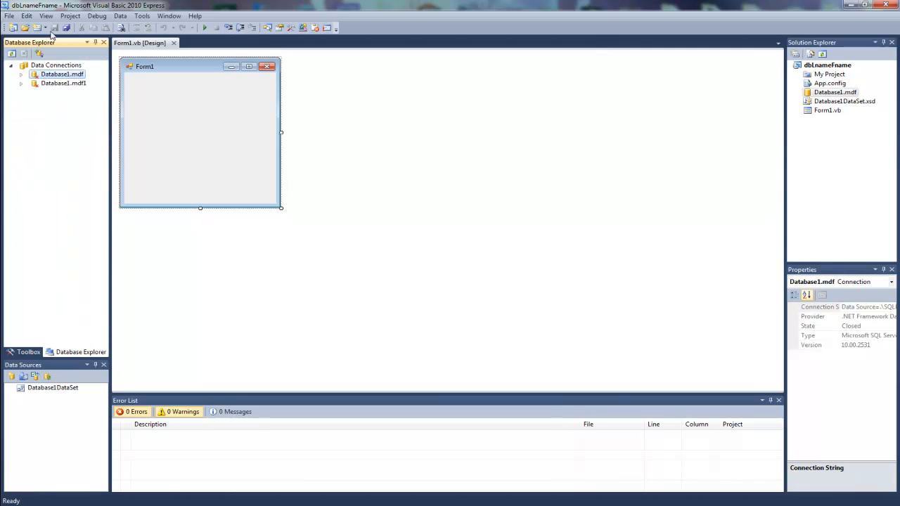
{"action": "left_click", "coordinate": [142, 15]}
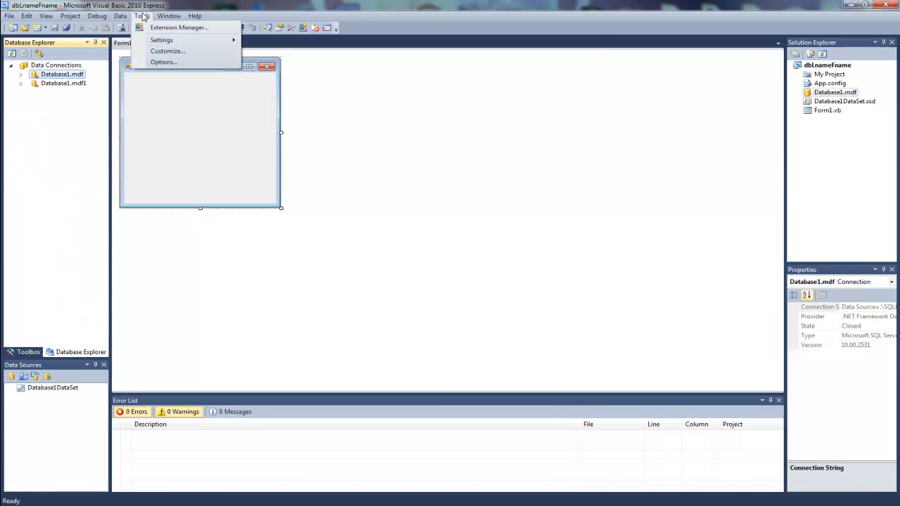
{"action": "left_click", "coordinate": [46, 16]}
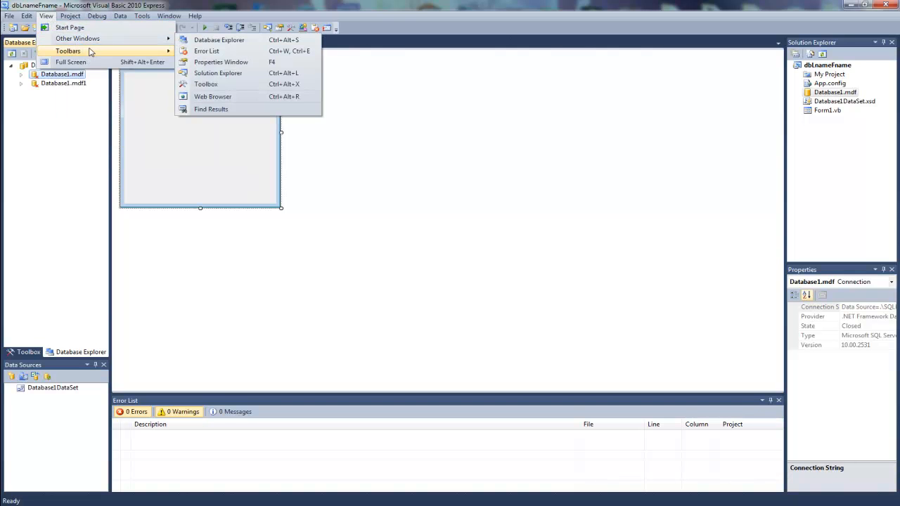
{"action": "mouse_move", "coordinate": [78, 38]}
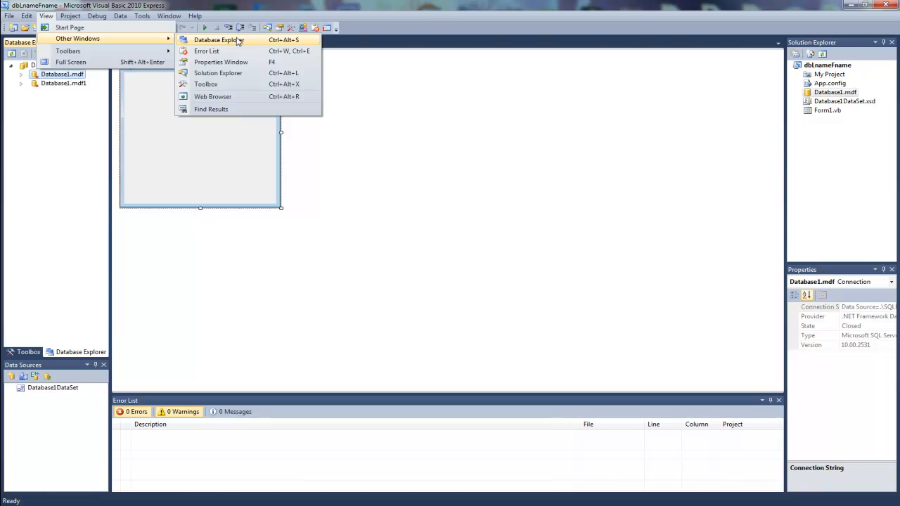
{"action": "mouse_move", "coordinate": [67, 50]}
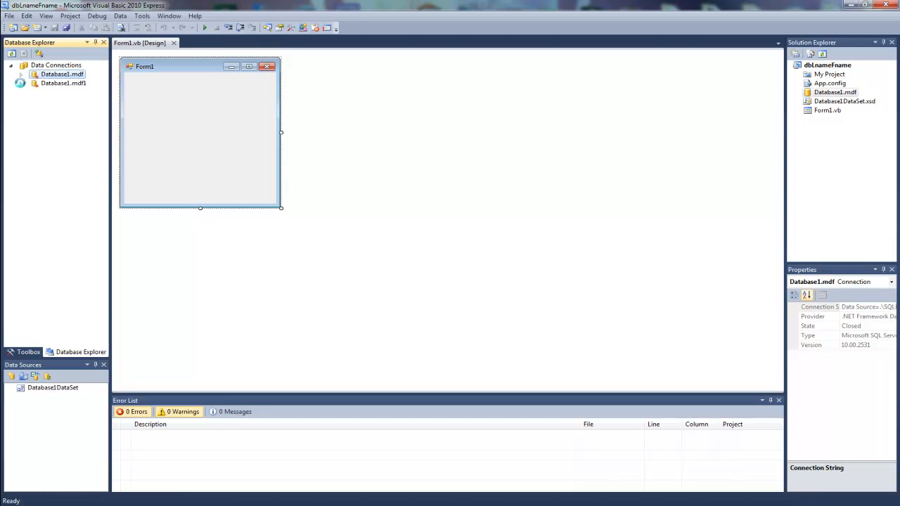
{"action": "left_click", "coordinate": [21, 74]}
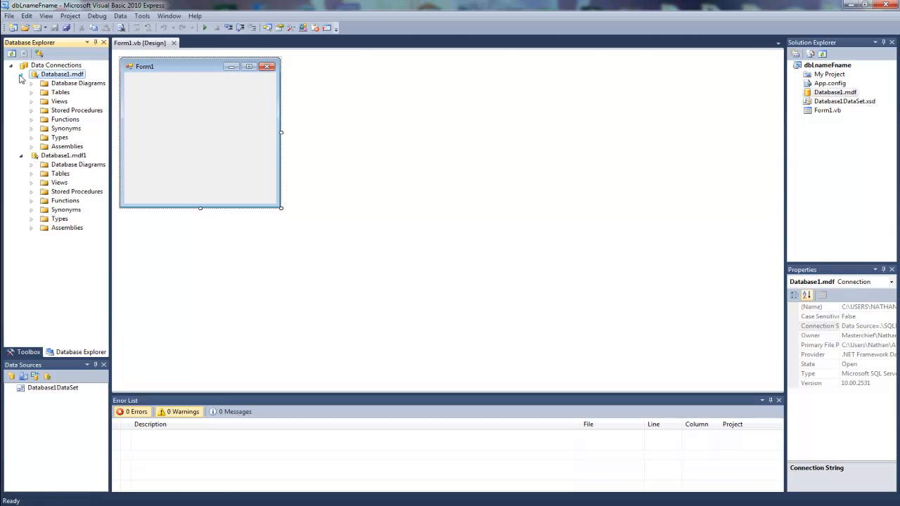
{"action": "left_click", "coordinate": [21, 74]}
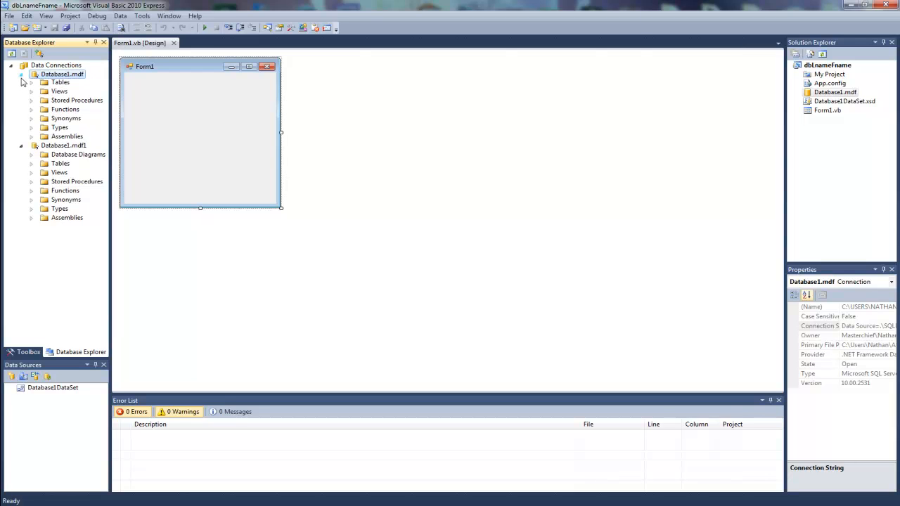
{"action": "left_click", "coordinate": [22, 74]}
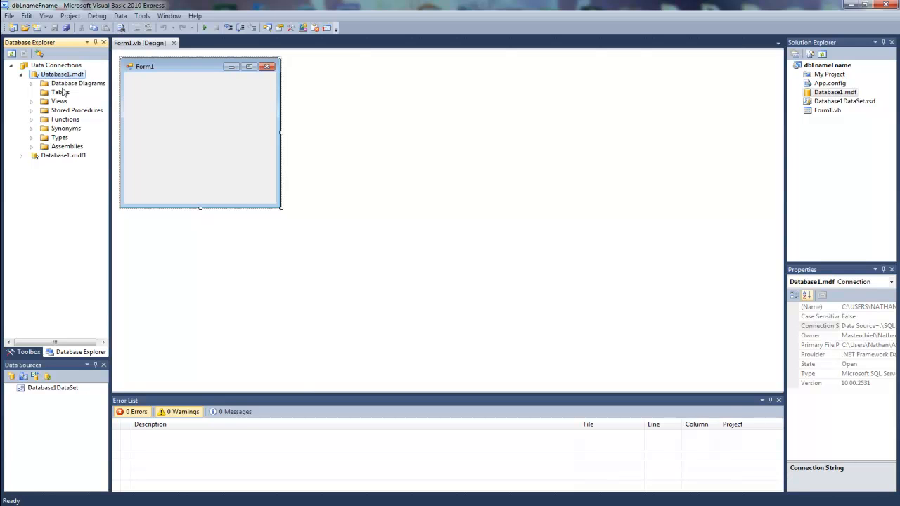
Add a new table to Database1.mdf with nchar(10) columns Firstname and Lastname
{"action": "right_click", "coordinate": [60, 92]}
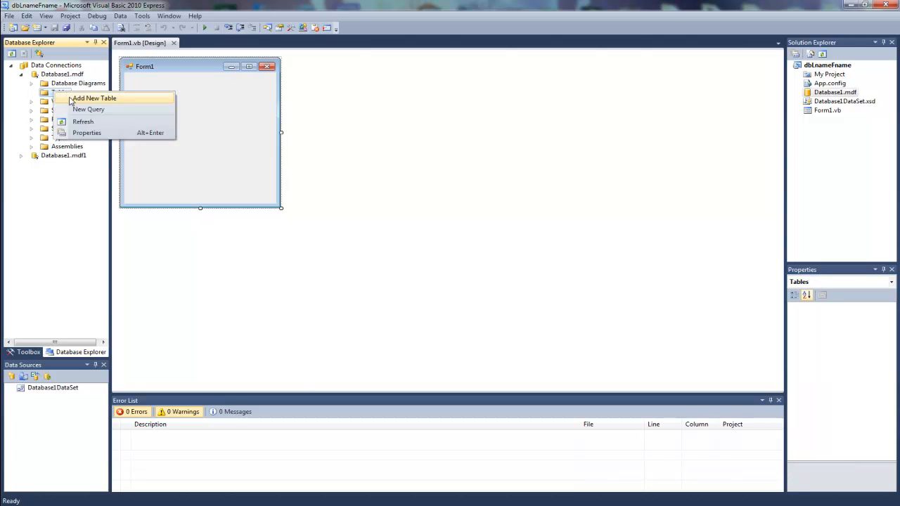
{"action": "left_click", "coordinate": [94, 98]}
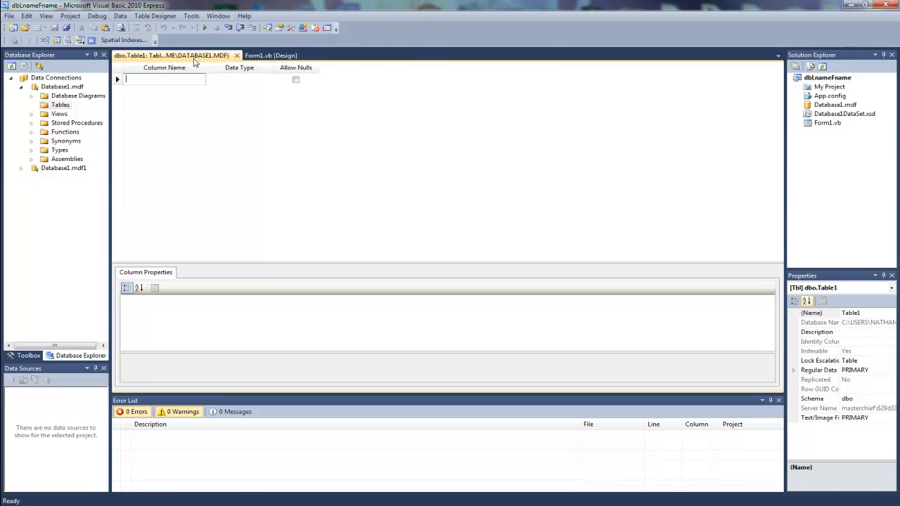
{"action": "mouse_move", "coordinate": [200, 90]}
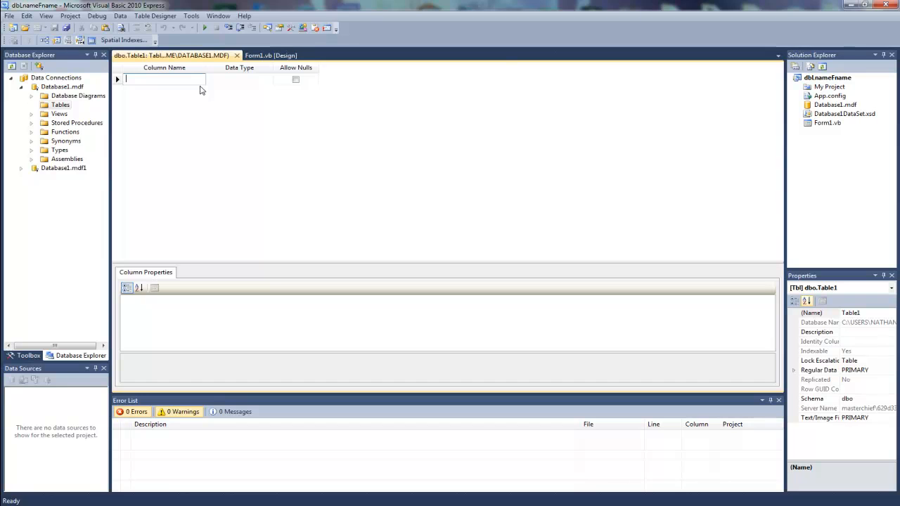
{"action": "type", "text": "Lastname"}
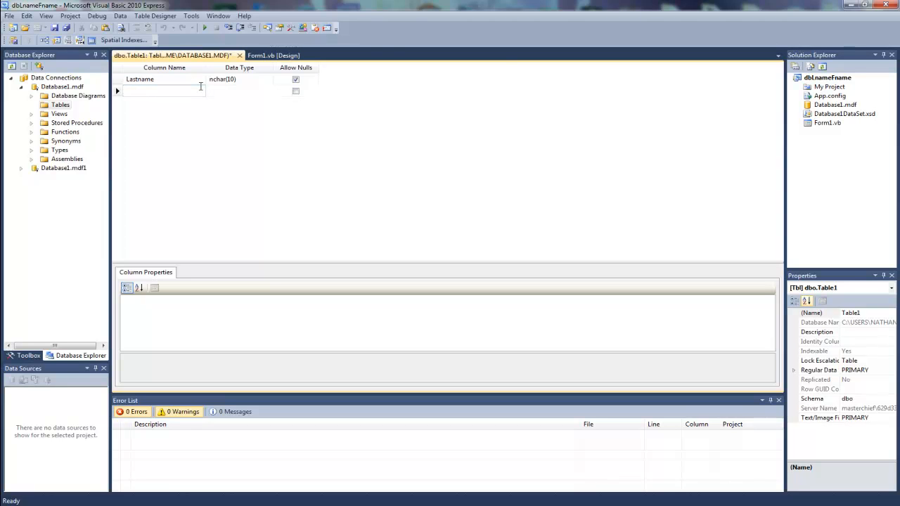
{"action": "type", "text": "Firstname"}
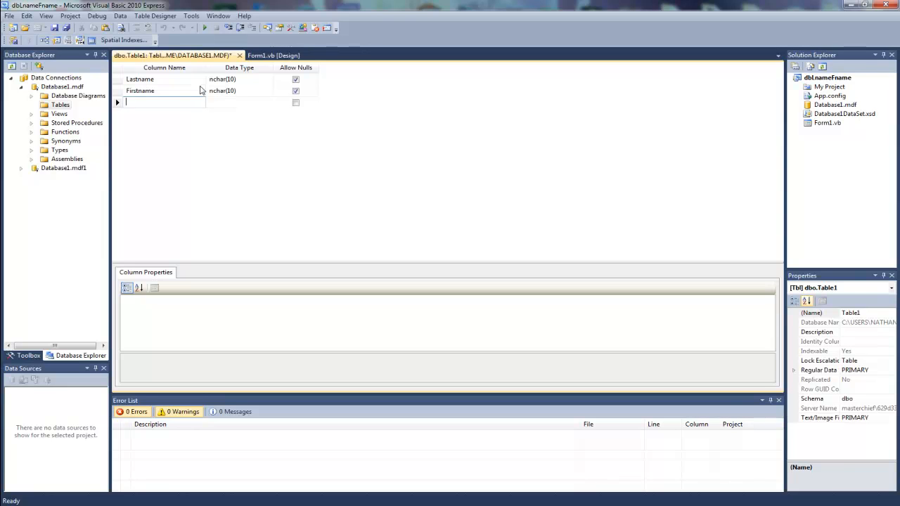
{"action": "left_click", "coordinate": [139, 79]}
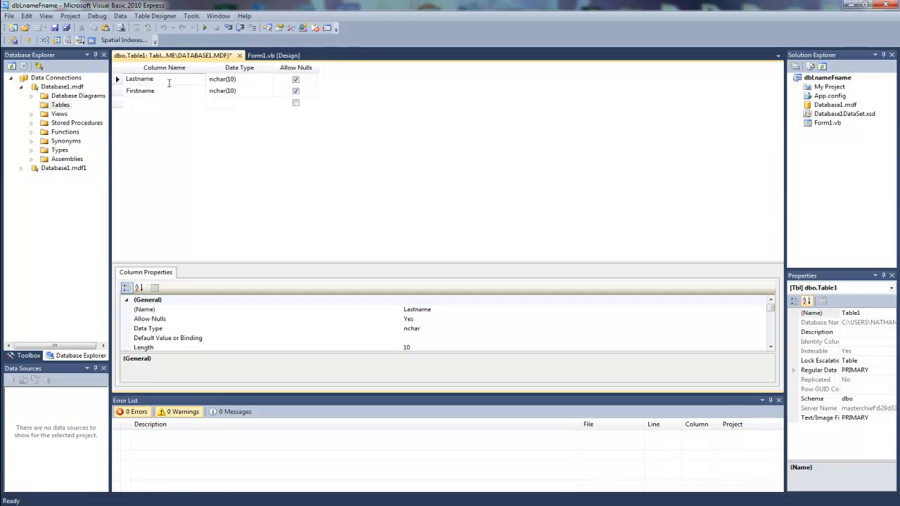
{"action": "left_click", "coordinate": [140, 90]}
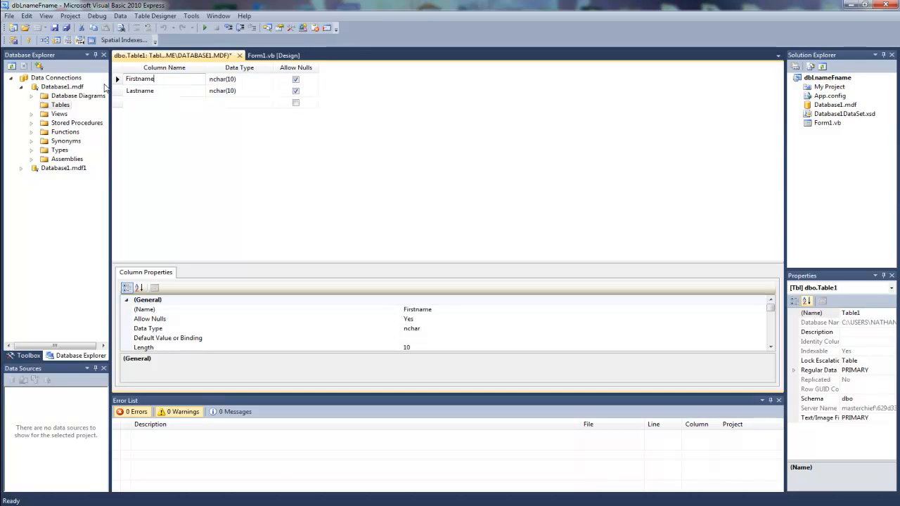
Set Firstname as the primary key and untick Allow Nulls for Lastname
{"action": "left_click", "coordinate": [140, 79]}
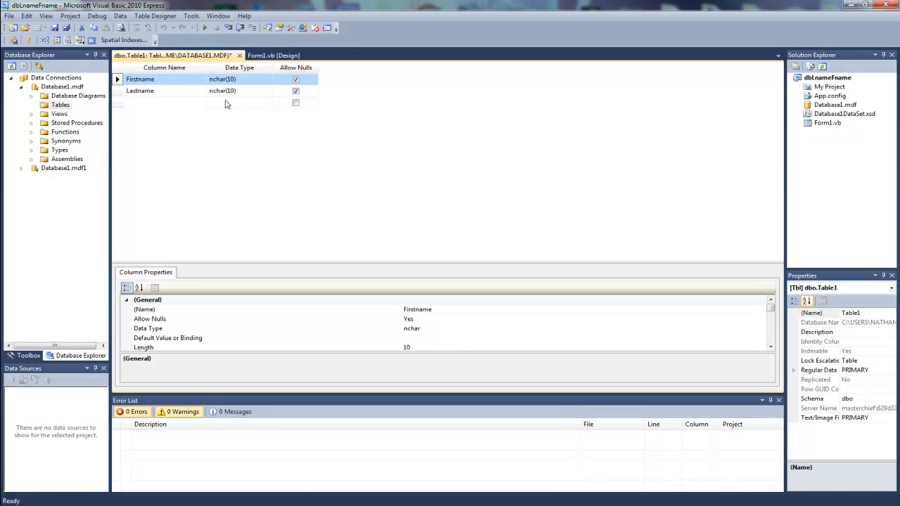
{"action": "mouse_move", "coordinate": [258, 93]}
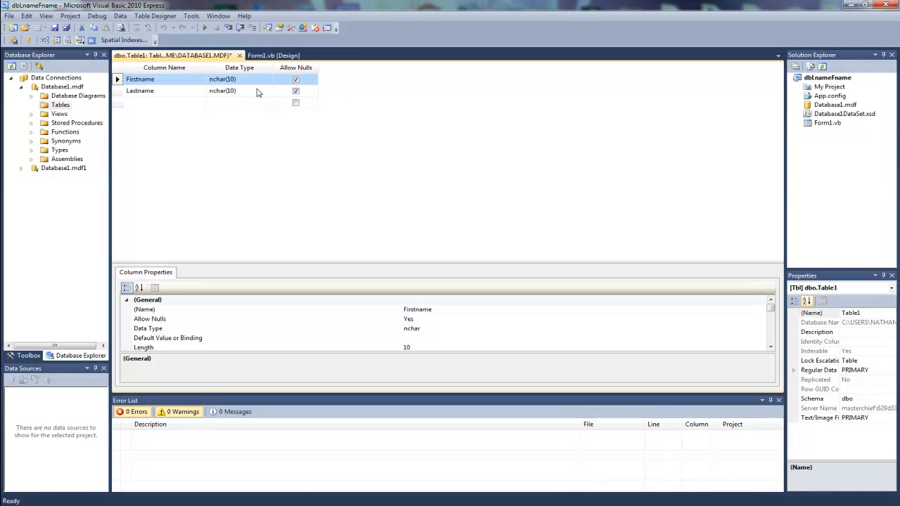
{"action": "right_click", "coordinate": [139, 78]}
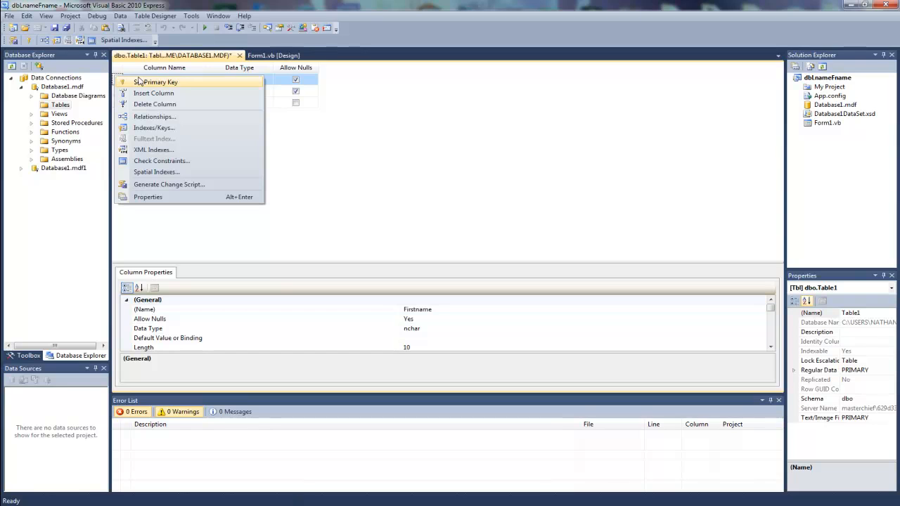
{"action": "mouse_move", "coordinate": [168, 82]}
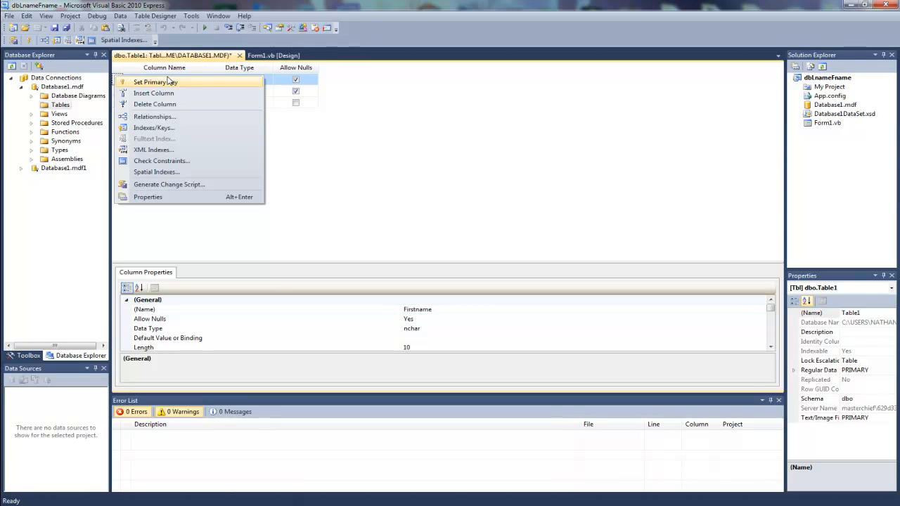
{"action": "mouse_move", "coordinate": [171, 83]}
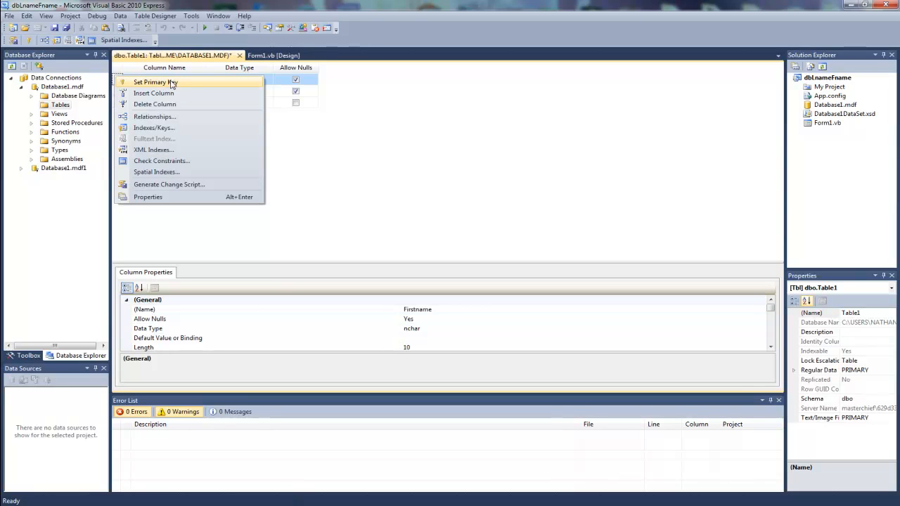
{"action": "left_click", "coordinate": [155, 82]}
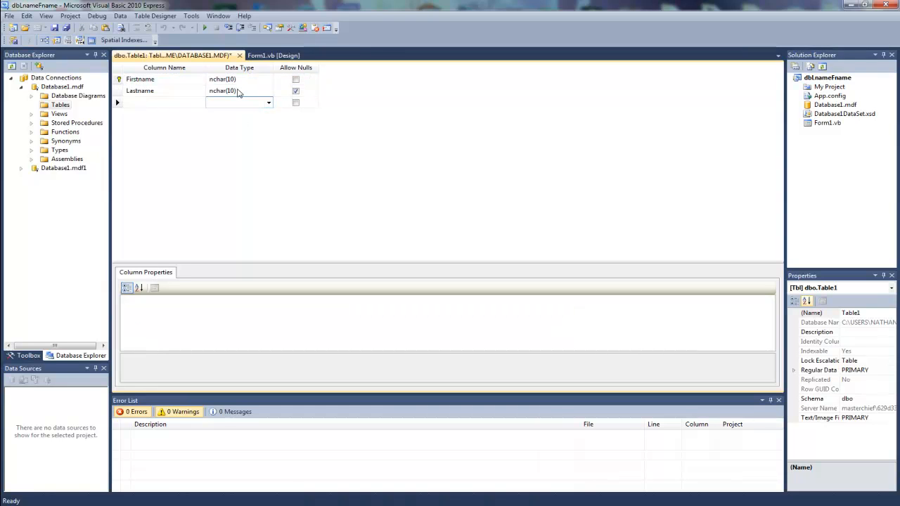
{"action": "left_click", "coordinate": [295, 91]}
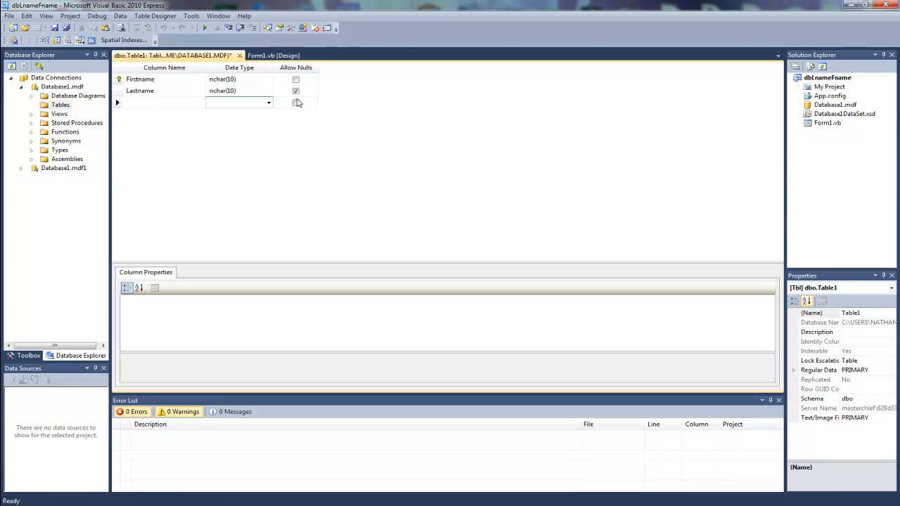
{"action": "left_click", "coordinate": [235, 102]}
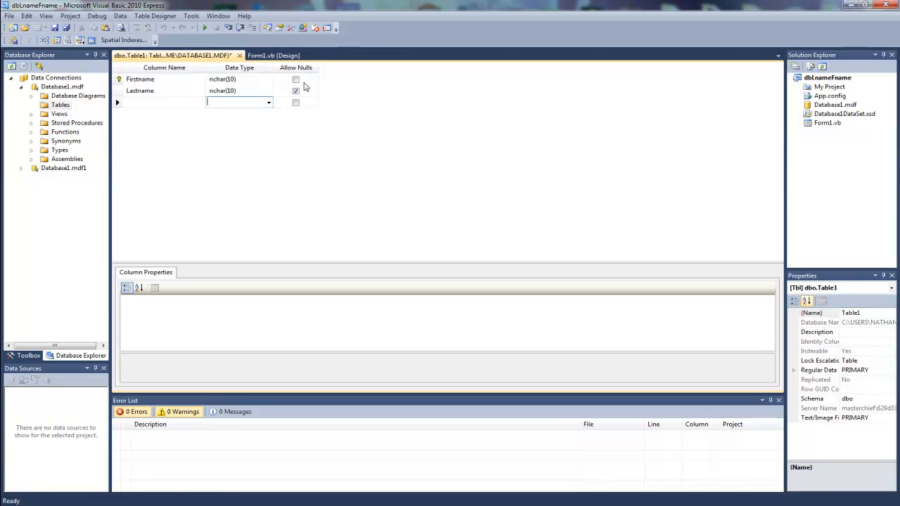
{"action": "left_click", "coordinate": [295, 90]}
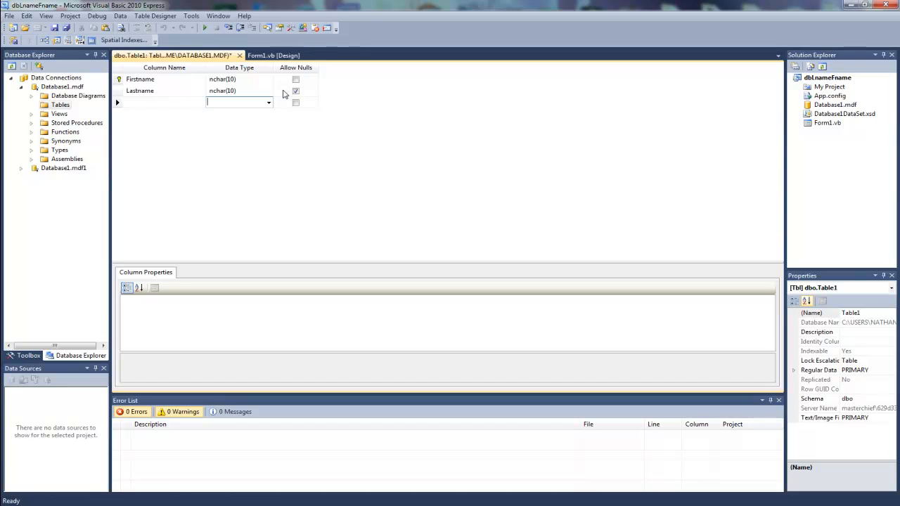
{"action": "left_click", "coordinate": [295, 91]}
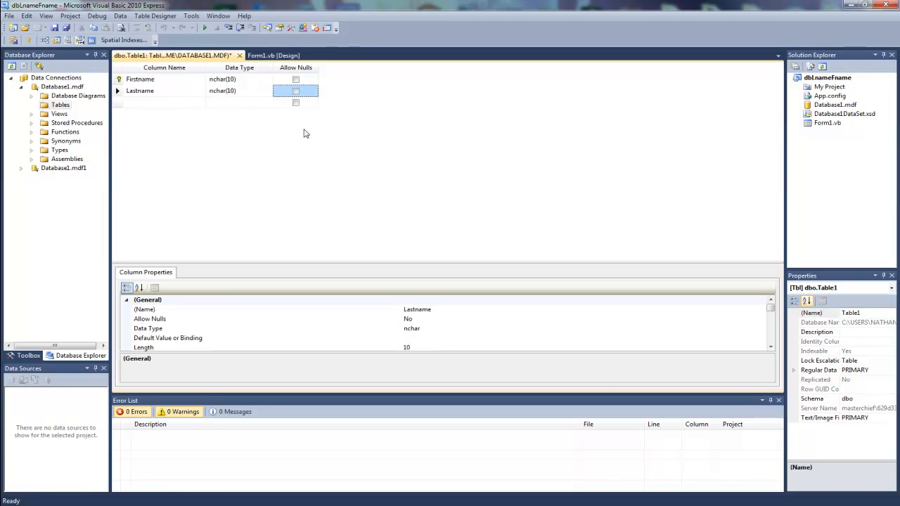
{"action": "mouse_move", "coordinate": [267, 159]}
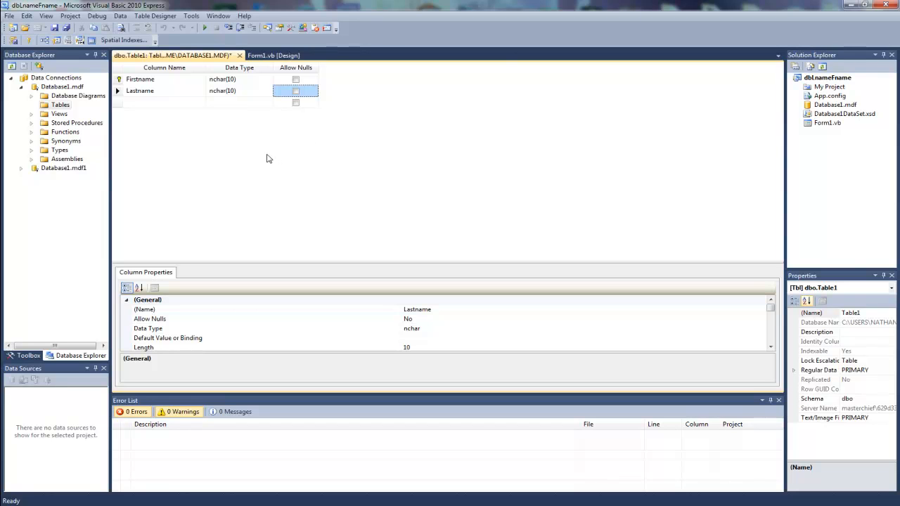
{"action": "mouse_move", "coordinate": [220, 79]}
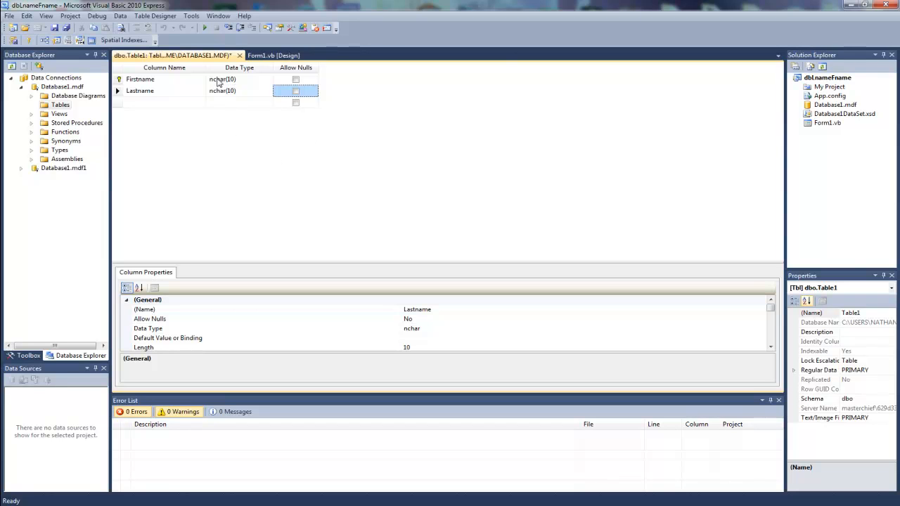
Change the Firstname and Lastname data types from nchar(10) to nchar(50)
{"action": "left_click", "coordinate": [268, 79]}
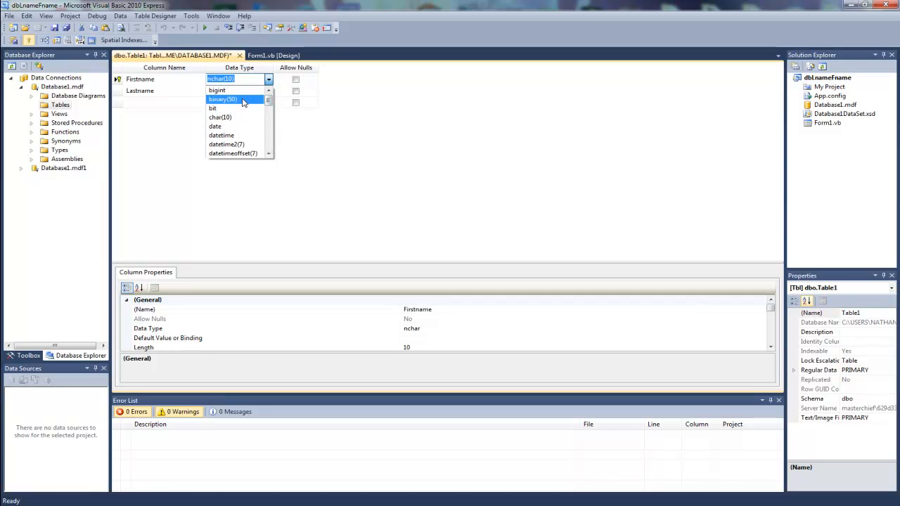
{"action": "mouse_move", "coordinate": [246, 117]}
{"action": "type", "text": "5"}
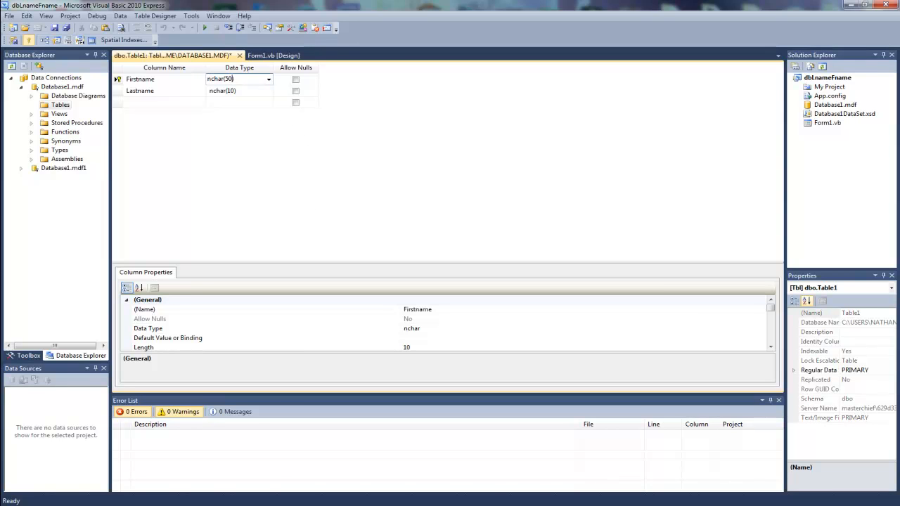
{"action": "left_click", "coordinate": [232, 90]}
{"action": "type", "text": "5"}
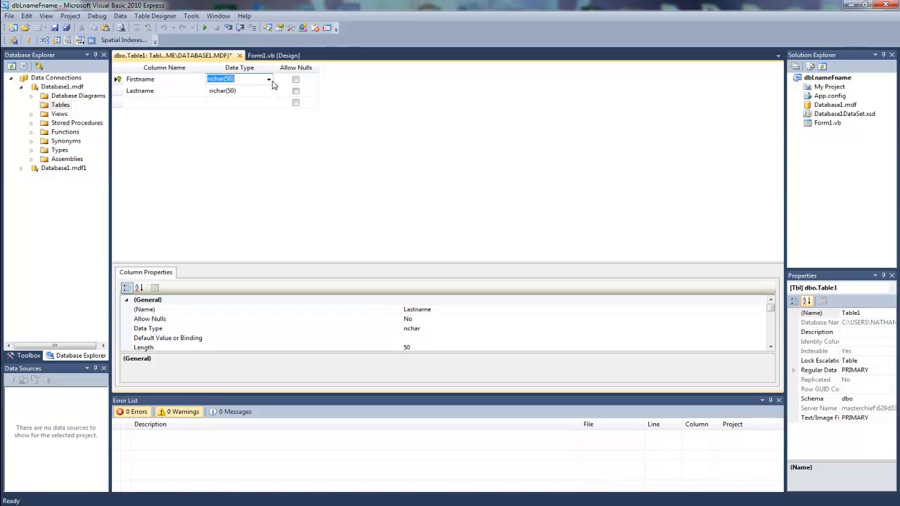
{"action": "left_click", "coordinate": [269, 78]}
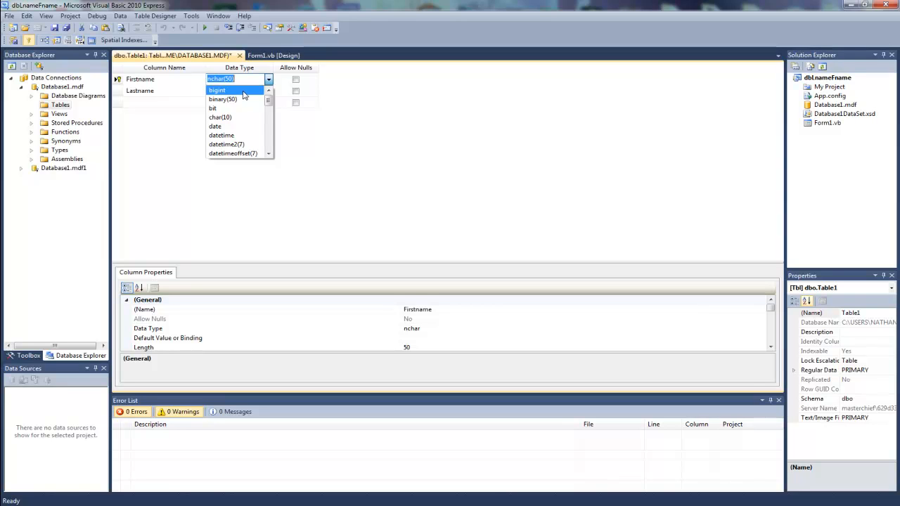
{"action": "mouse_move", "coordinate": [242, 95]}
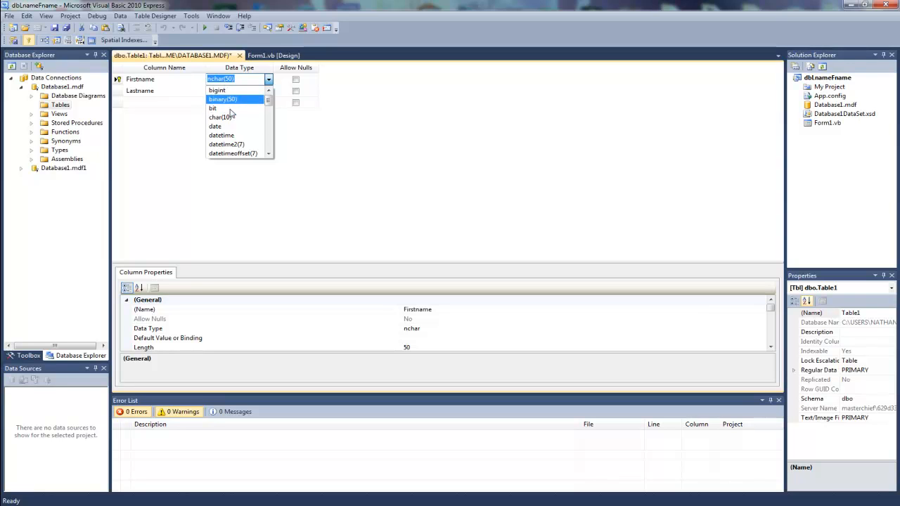
{"action": "mouse_move", "coordinate": [220, 108]}
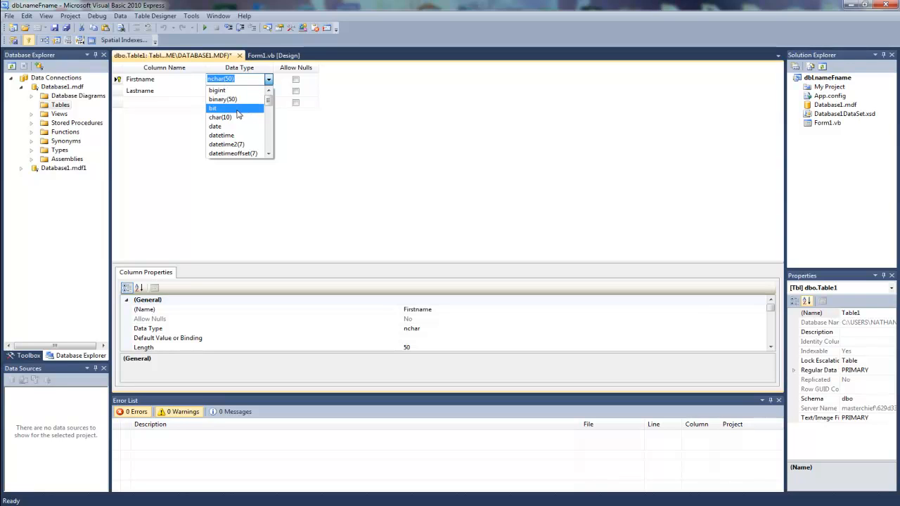
{"action": "mouse_move", "coordinate": [235, 125]}
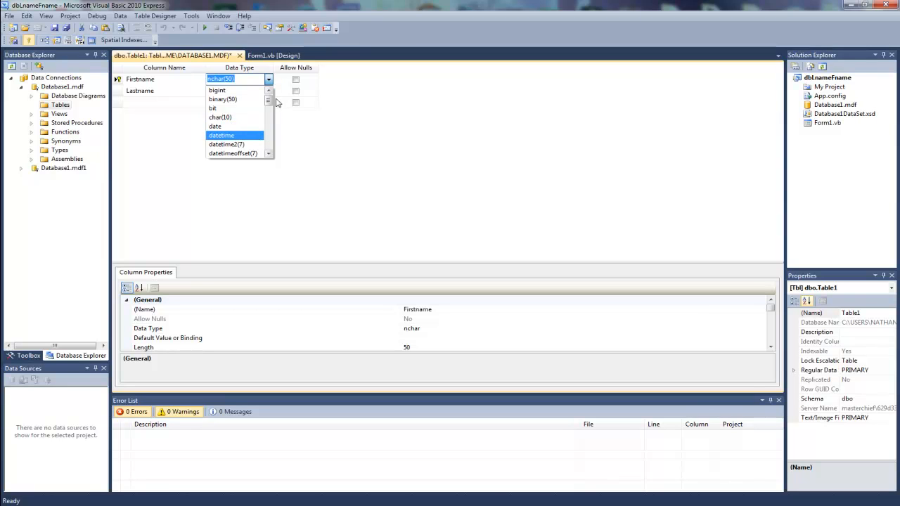
{"action": "scroll", "scroll_direction": "down", "scroll_amount": 3}
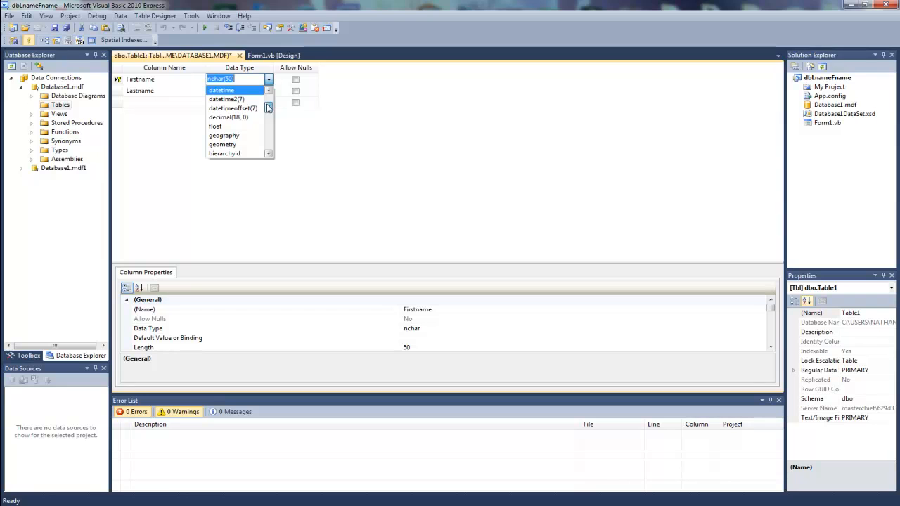
{"action": "scroll", "scroll_direction": "down", "scroll_amount": 3}
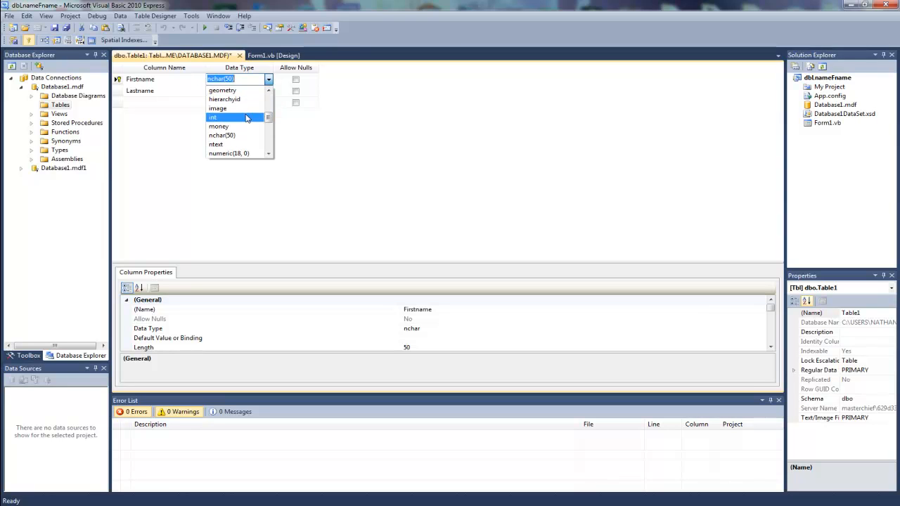
{"action": "mouse_move", "coordinate": [239, 126]}
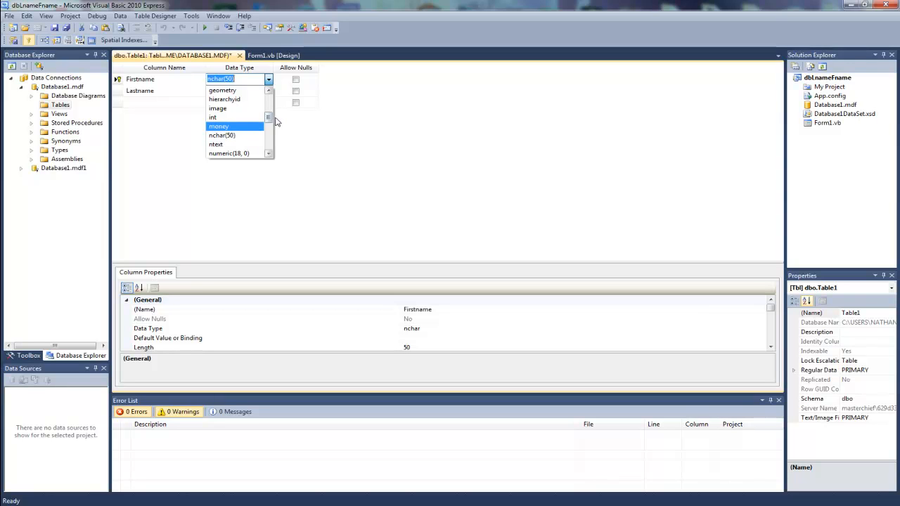
{"action": "mouse_move", "coordinate": [270, 132]}
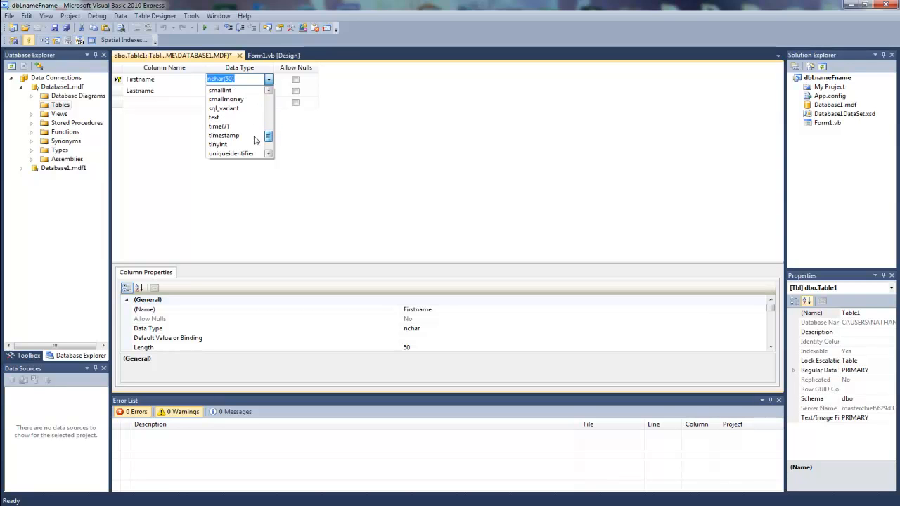
{"action": "scroll", "scroll_direction": "down", "scroll_amount": 3}
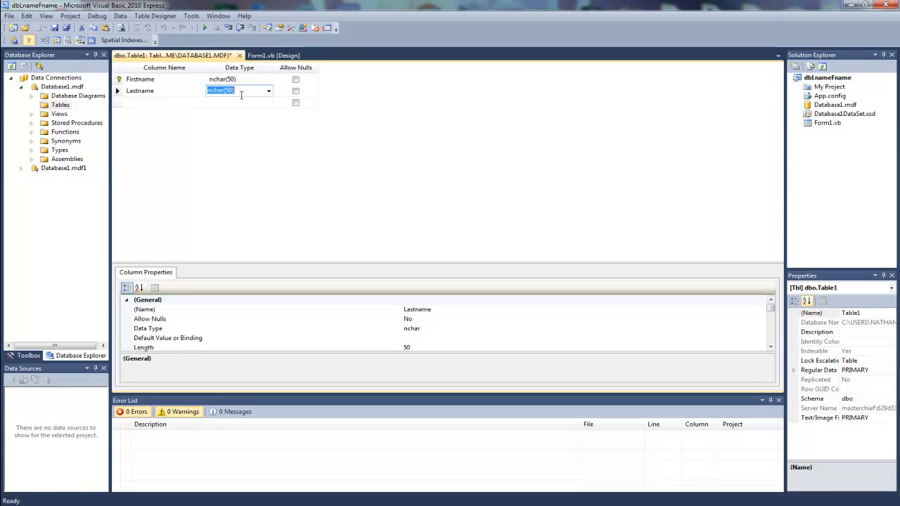
Add a nullable DOB column of type date, then start saving everything
{"action": "left_click", "coordinate": [139, 79]}
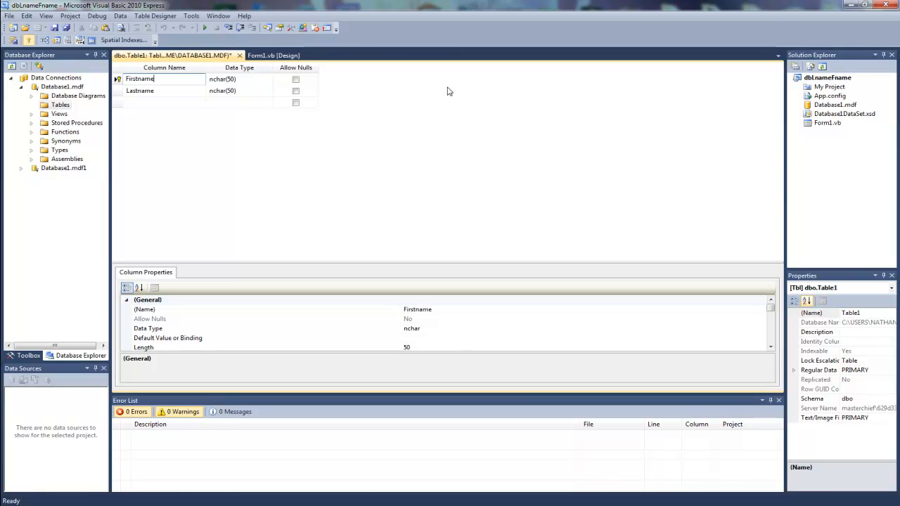
{"action": "mouse_move", "coordinate": [199, 94]}
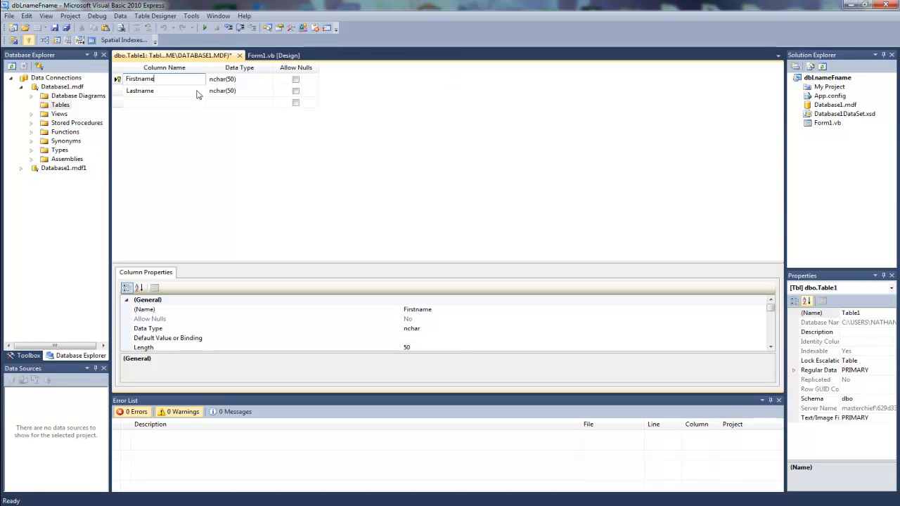
{"action": "left_click", "coordinate": [164, 102]}
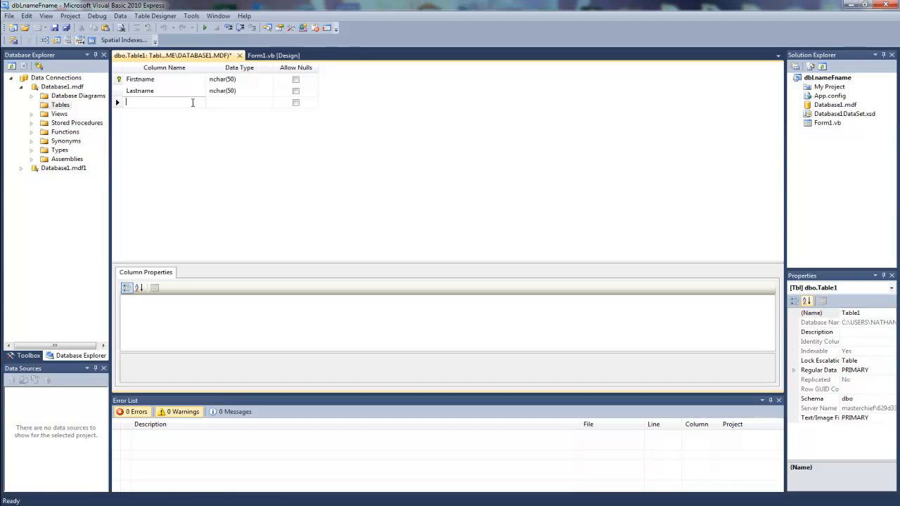
{"action": "type", "text": "DOB"}
{"action": "left_click", "coordinate": [240, 102]}
{"action": "type", "text": "date"}
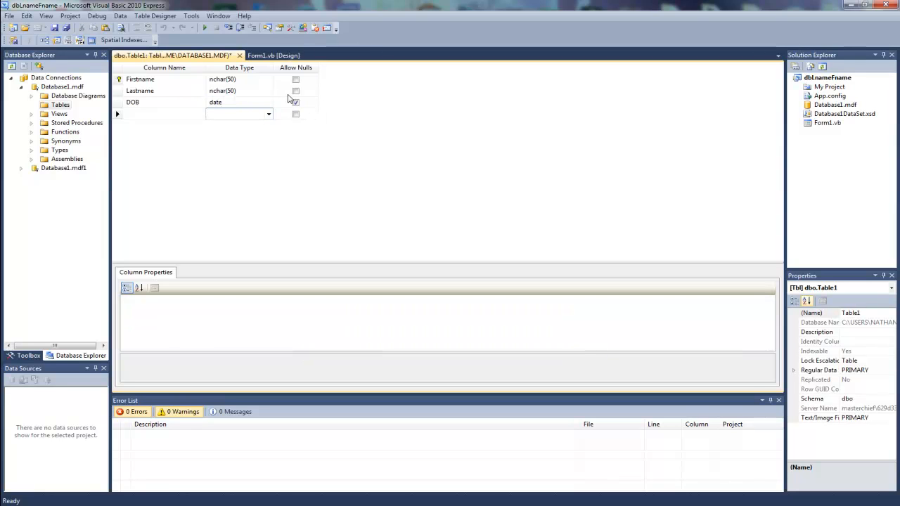
{"action": "left_click", "coordinate": [295, 101]}
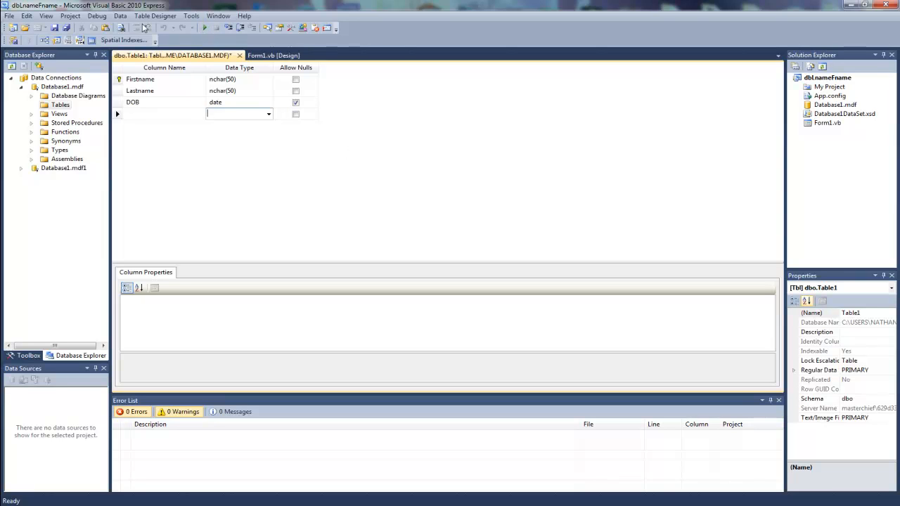
{"action": "left_click", "coordinate": [55, 28]}
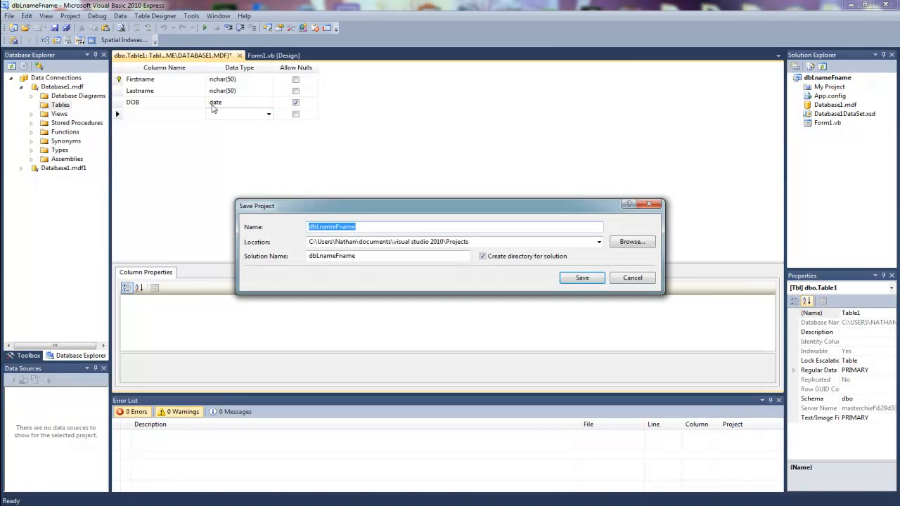
Save the project with the new table named tblLnameFname
{"action": "left_click", "coordinate": [582, 277]}
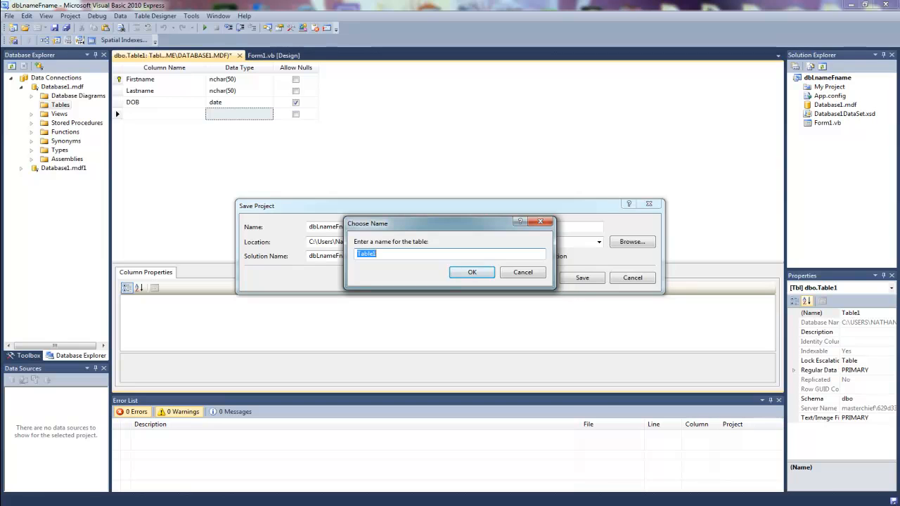
{"action": "type", "text": "tbl"}
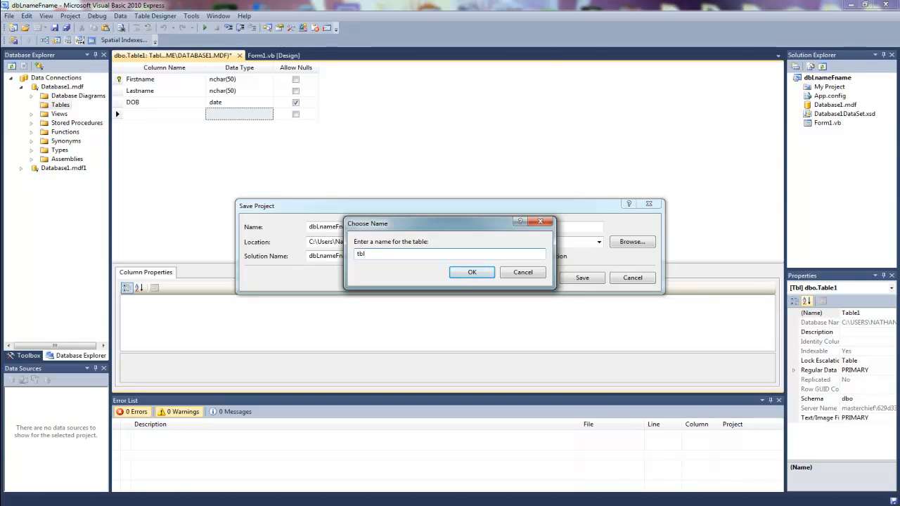
{"action": "type", "text": "LnameF"}
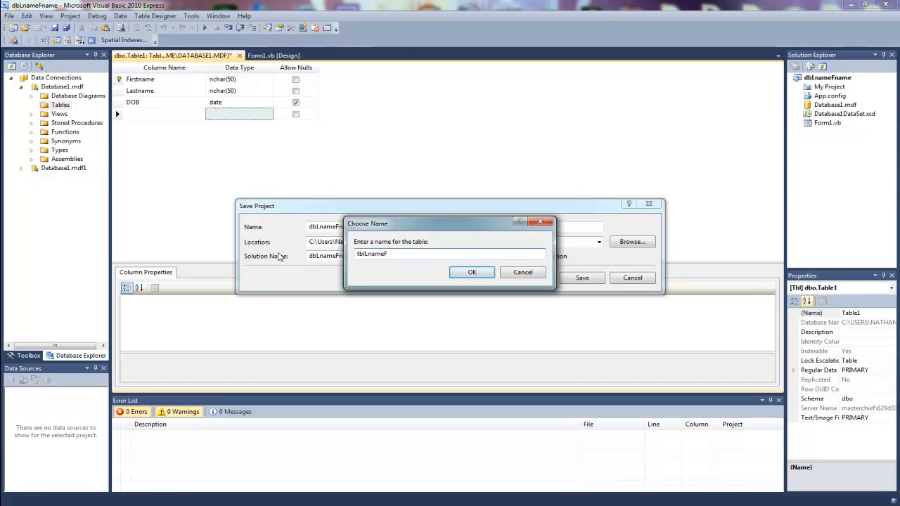
{"action": "left_click", "coordinate": [472, 272]}
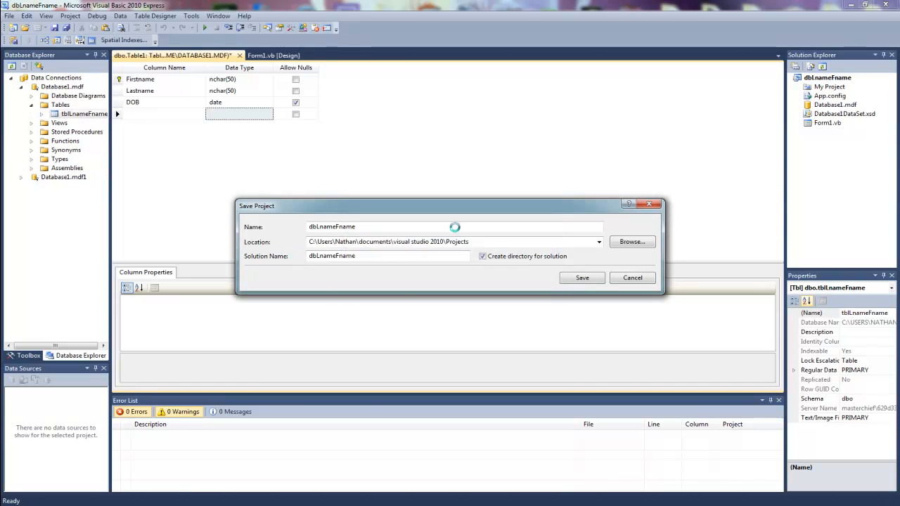
{"action": "left_click", "coordinate": [582, 277]}
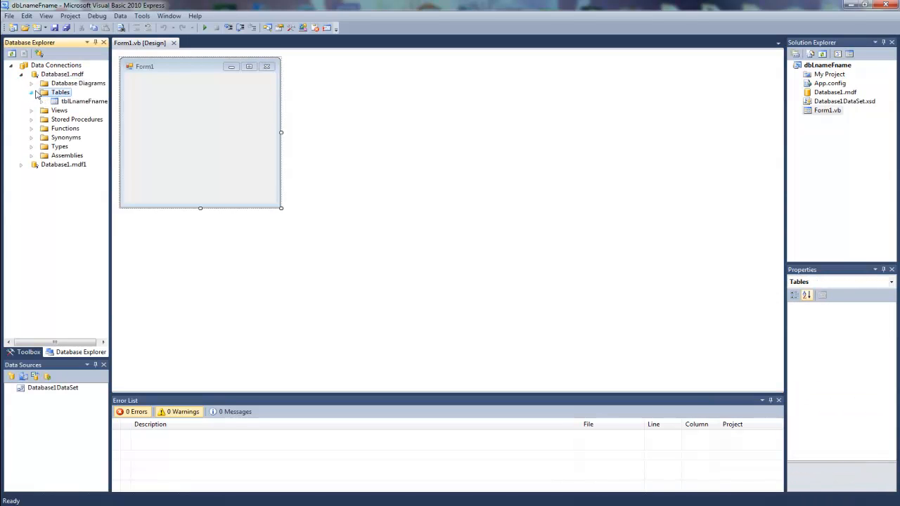
{"action": "right_click", "coordinate": [84, 101]}
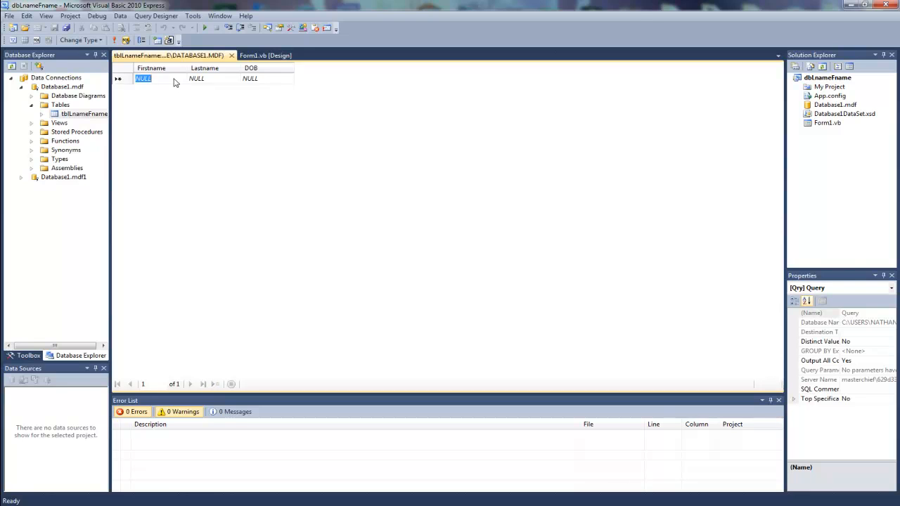
{"action": "mouse_move", "coordinate": [189, 83]}
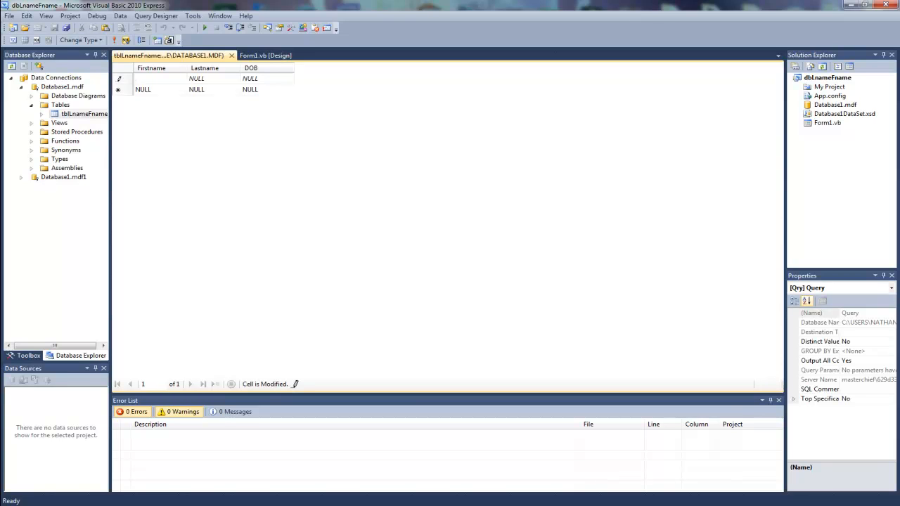
{"action": "left_click", "coordinate": [155, 78]}
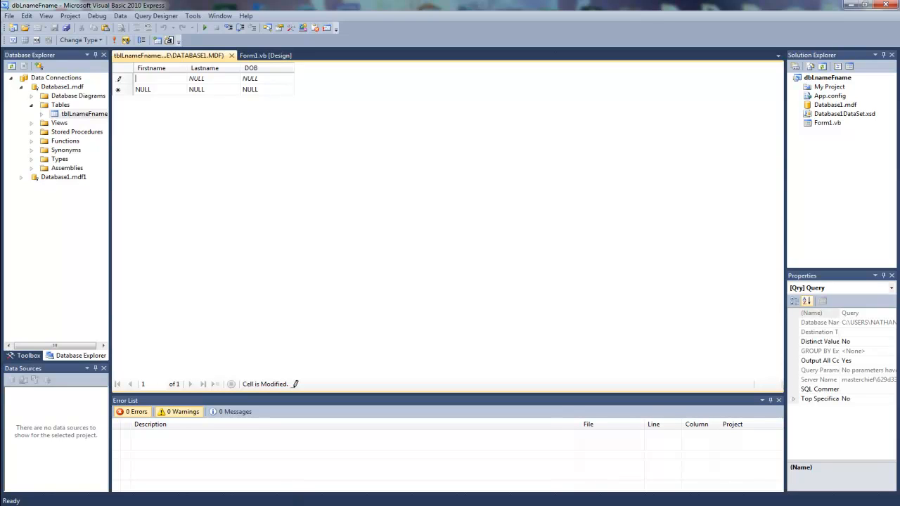
{"action": "type", "text": "Bob"}
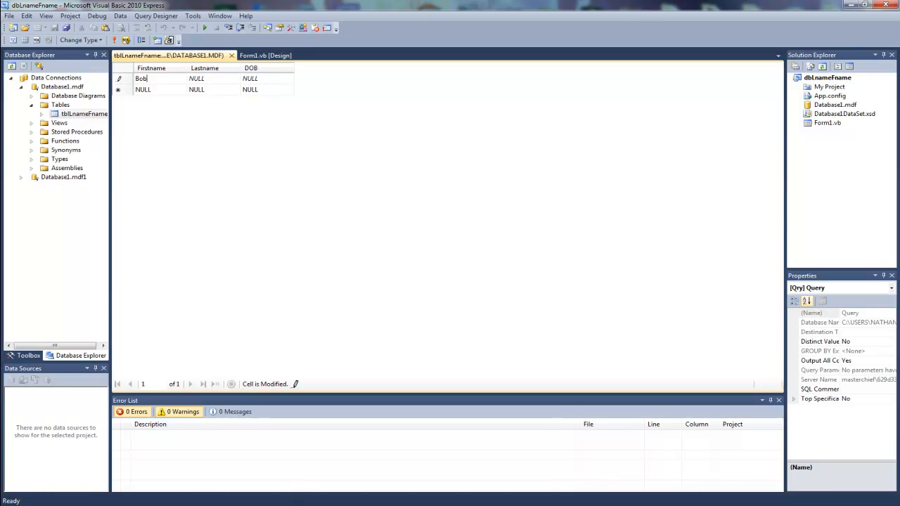
{"action": "type", "text": "Dillian"}
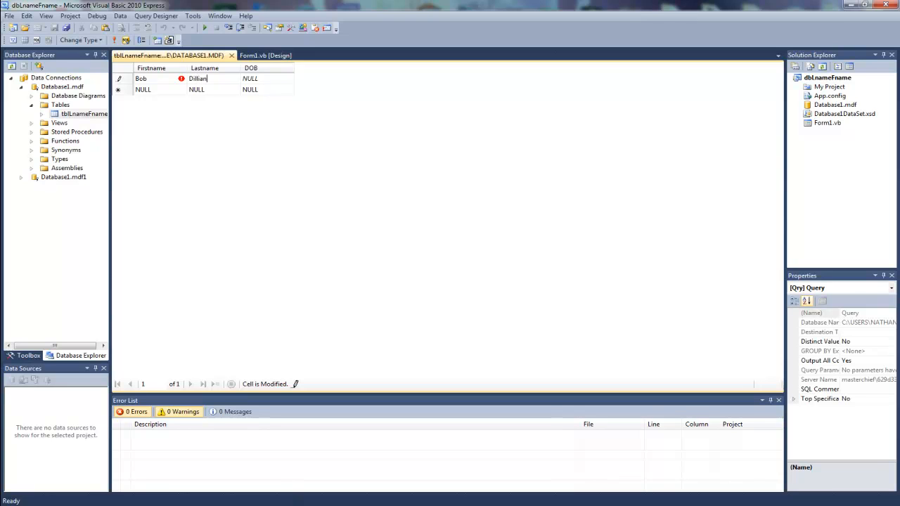
{"action": "left_click", "coordinate": [250, 78]}
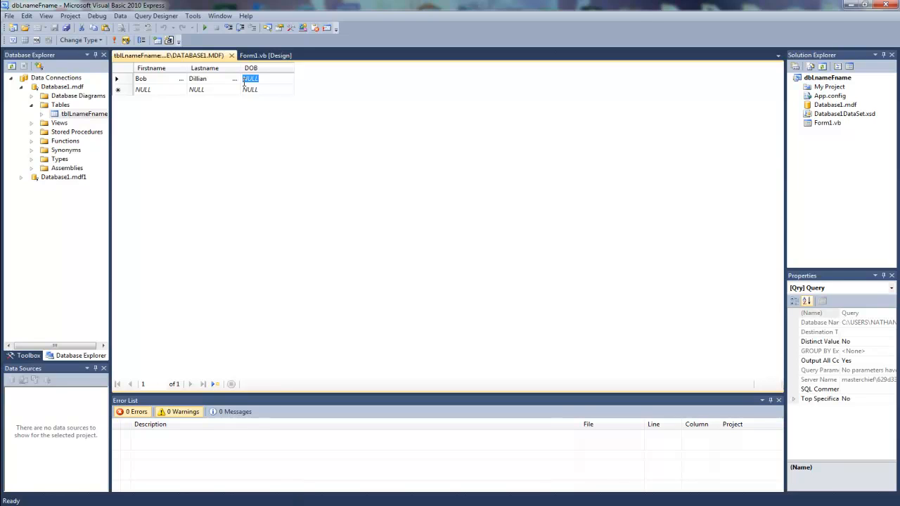
{"action": "type", "text": "4"}
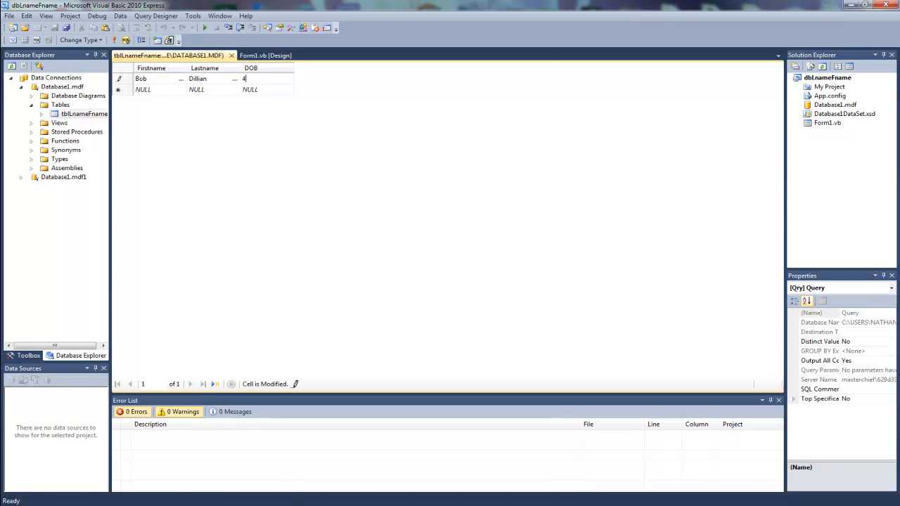
{"action": "type", "text": "20"}
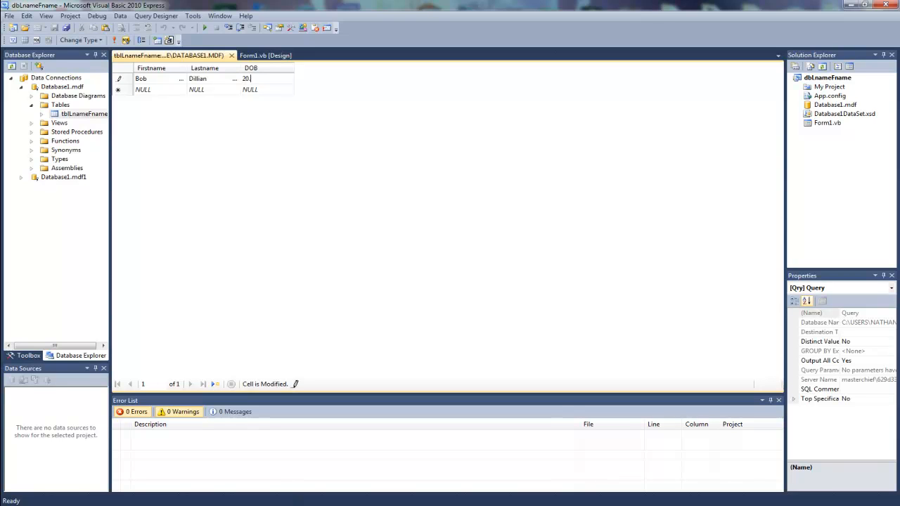
{"action": "type", "text": "/4"}
{"action": "left_click", "coordinate": [160, 90]}
{"action": "type", "text": "Tom"}
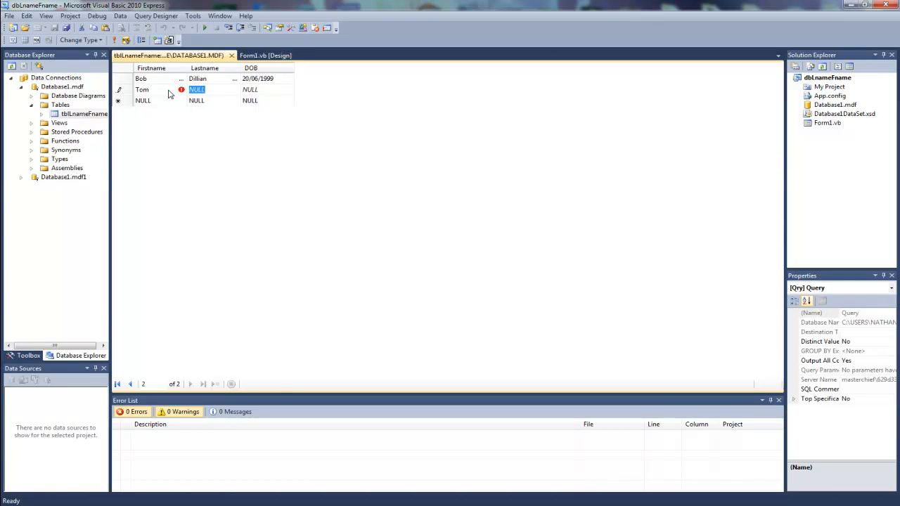
{"action": "type", "text": "George"}
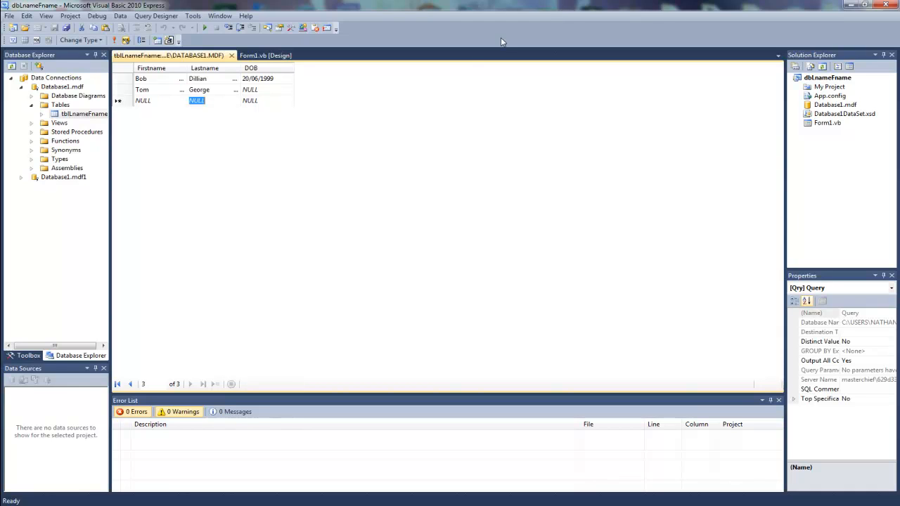
{"action": "left_click", "coordinate": [66, 28]}
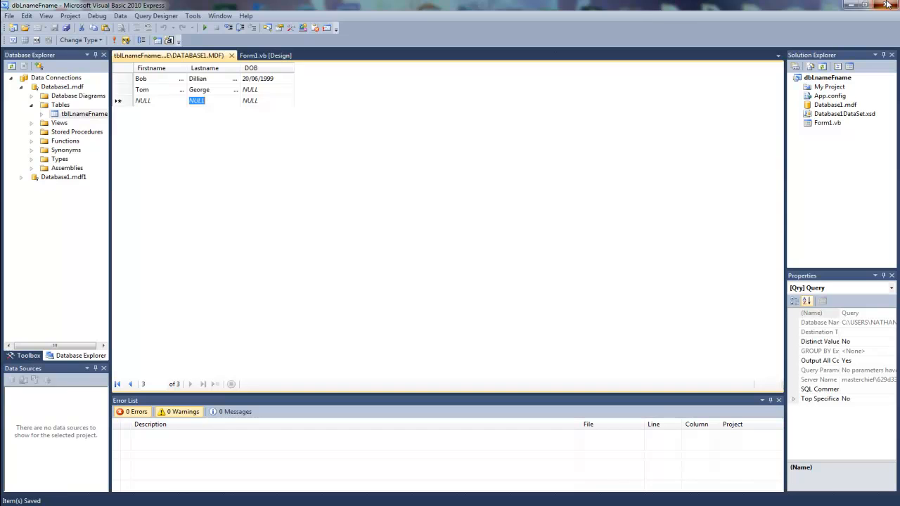
Create a new Windows Forms Application project called Table Viewer
{"action": "left_click", "coordinate": [26, 16]}
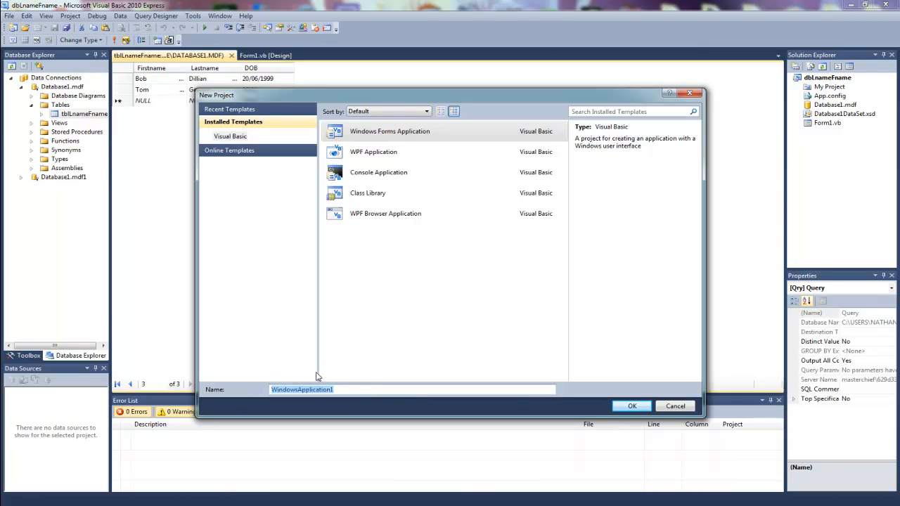
{"action": "type", "text": "V"}
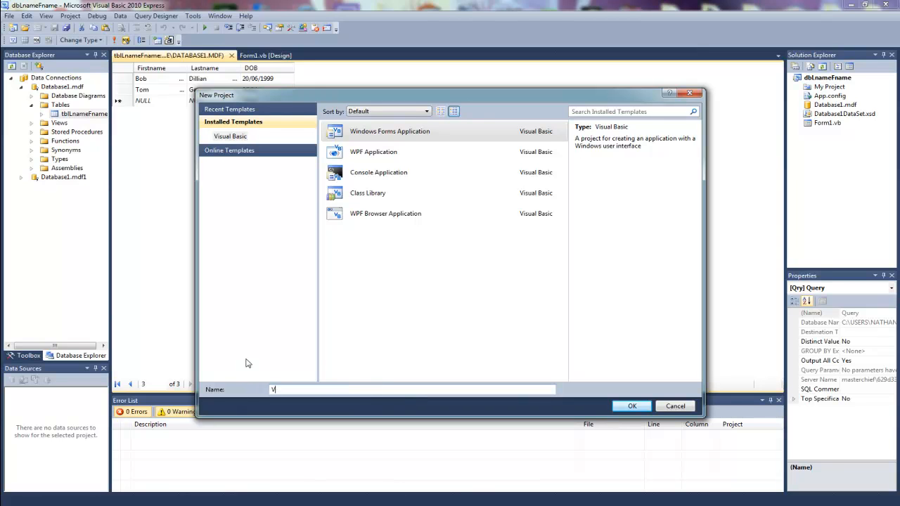
{"action": "type", "text": "Table Viw"}
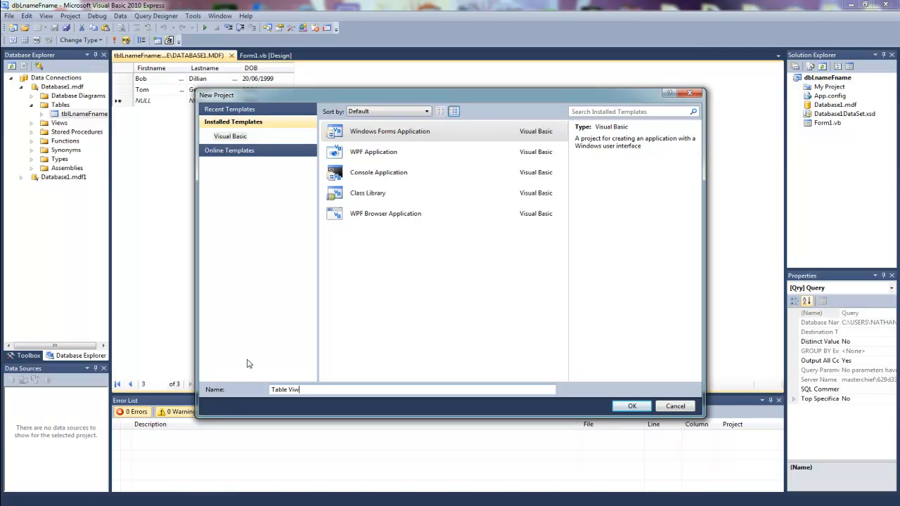
{"action": "left_click", "coordinate": [631, 406]}
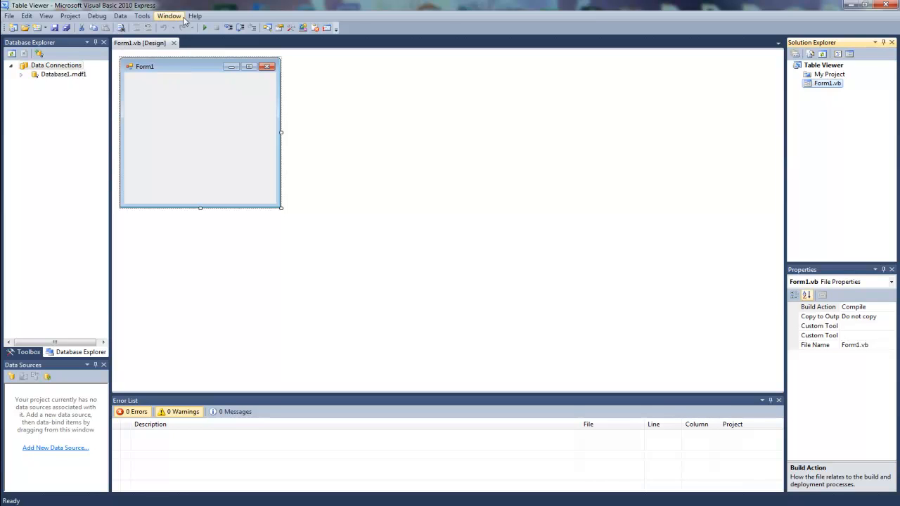
Start a new data source of type Database using the Dataset model
{"action": "left_click", "coordinate": [120, 16]}
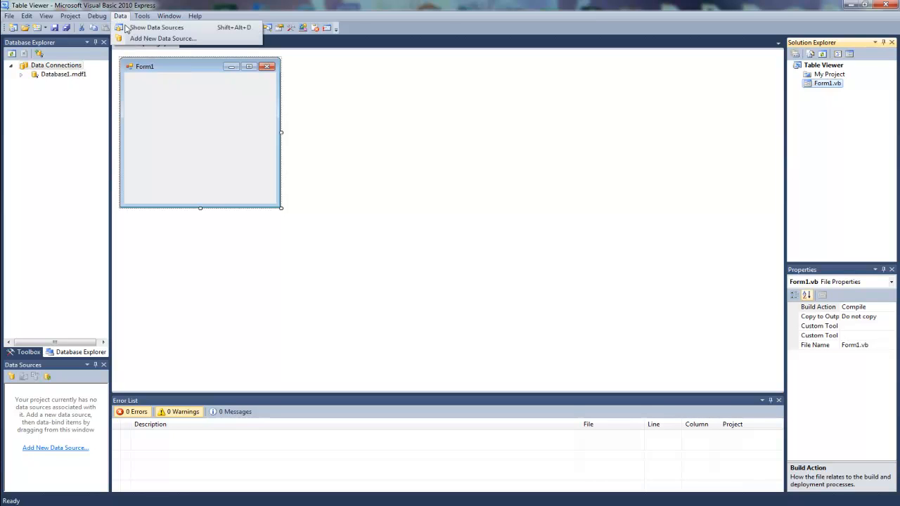
{"action": "left_click", "coordinate": [162, 38]}
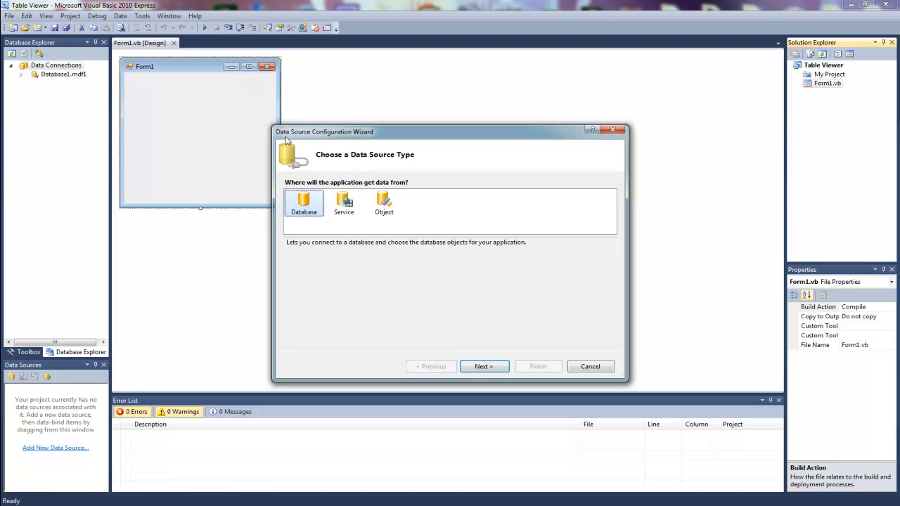
{"action": "left_click", "coordinate": [484, 366]}
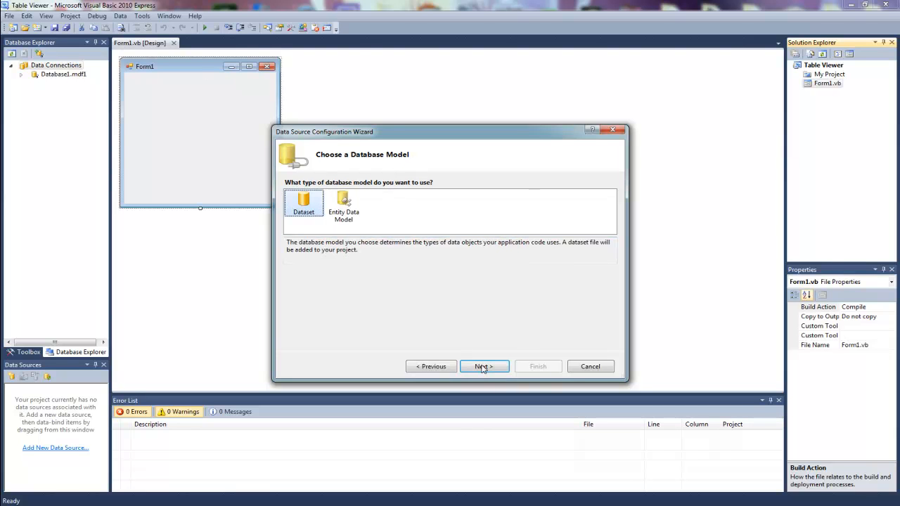
{"action": "left_click", "coordinate": [483, 366]}
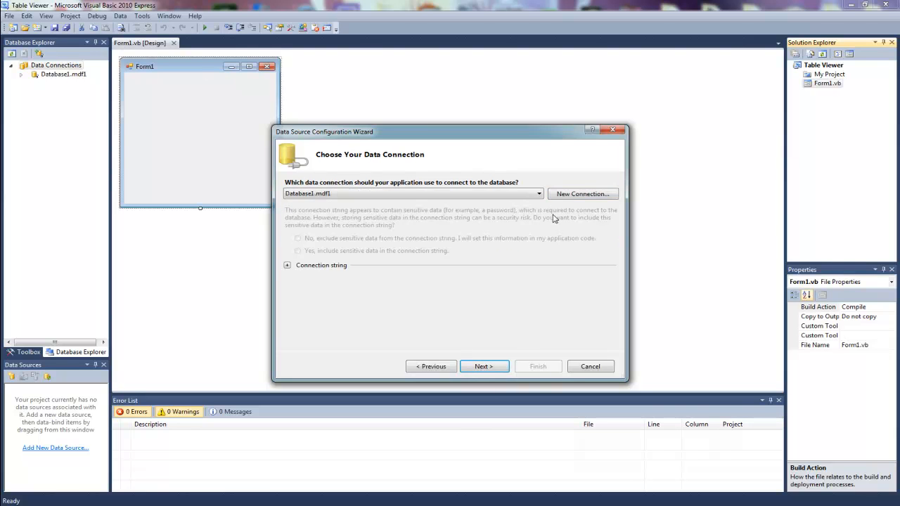
Create a SQL Server Database File connection to Database1.mdf and verify it tests successfully
{"action": "left_click", "coordinate": [582, 194]}
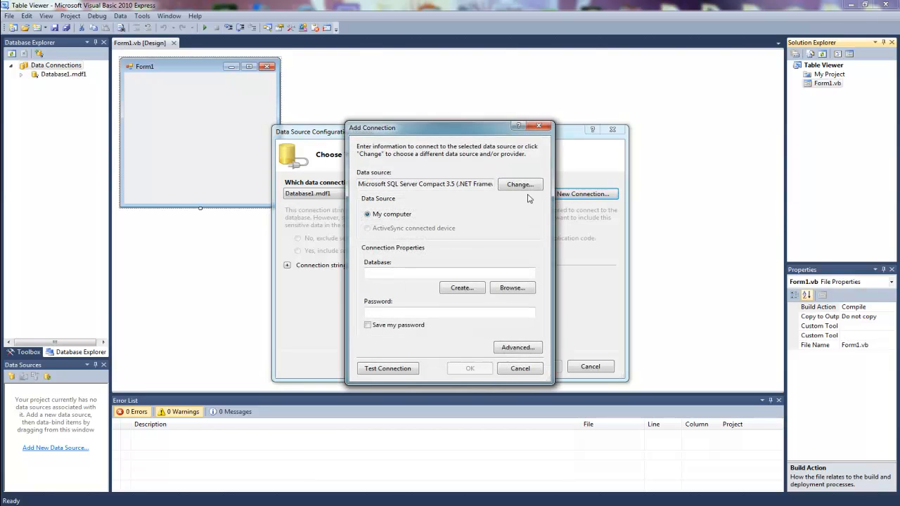
{"action": "left_click", "coordinate": [519, 184]}
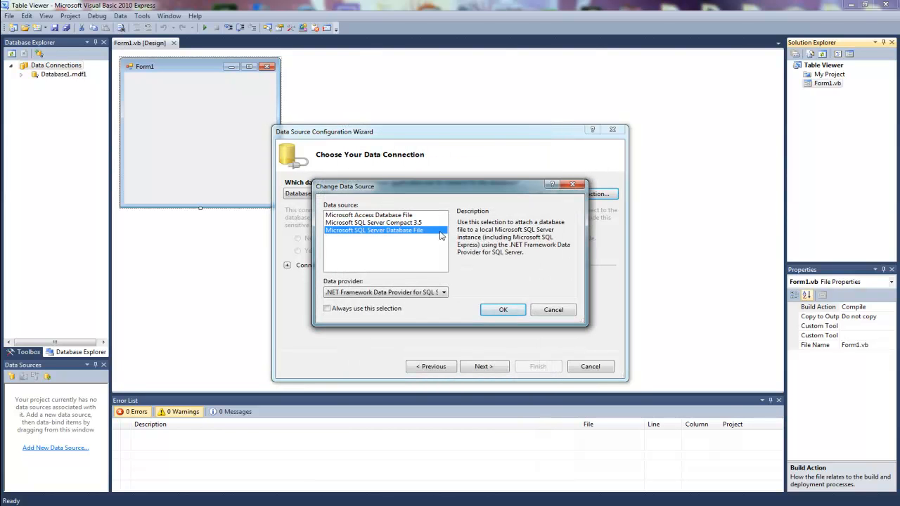
{"action": "mouse_move", "coordinate": [503, 310]}
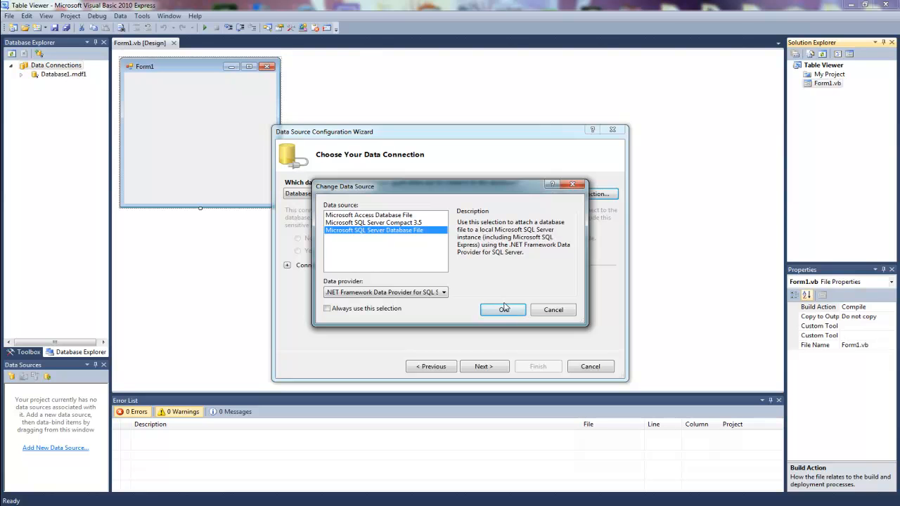
{"action": "left_click", "coordinate": [503, 310]}
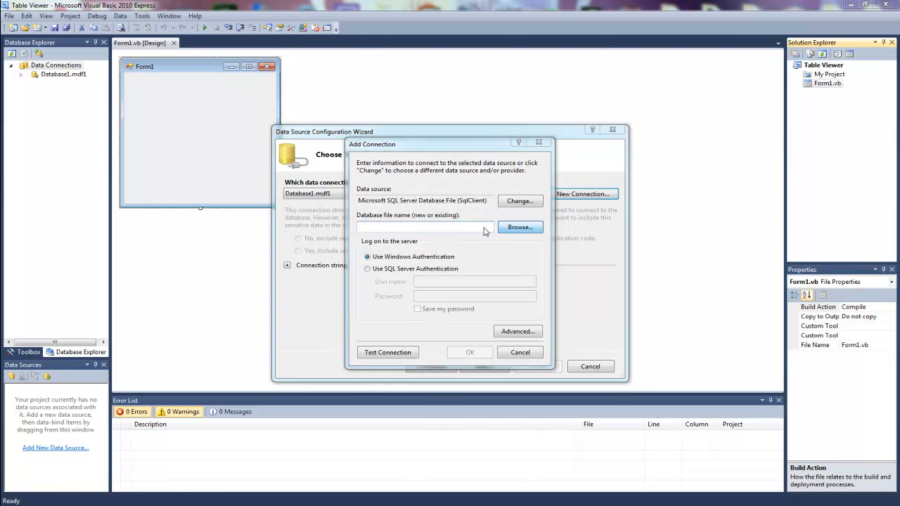
{"action": "left_click", "coordinate": [519, 227]}
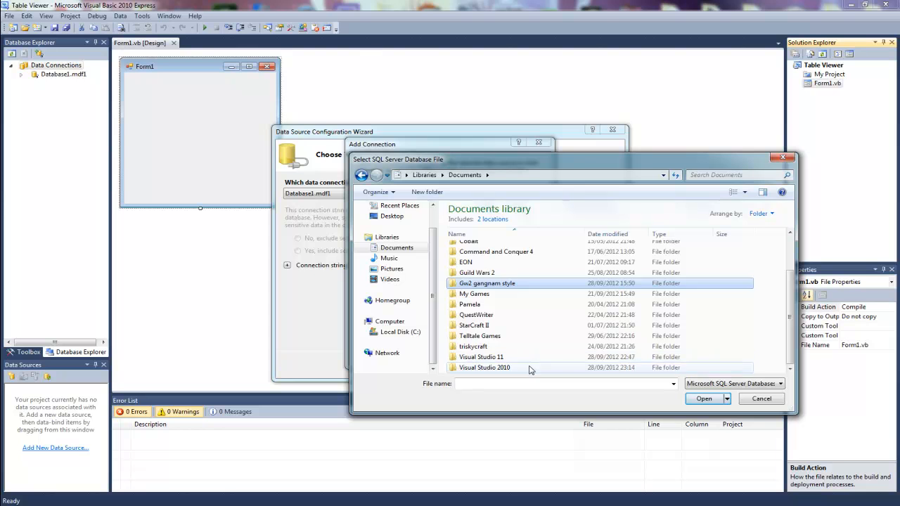
{"action": "double_click", "coordinate": [484, 367]}
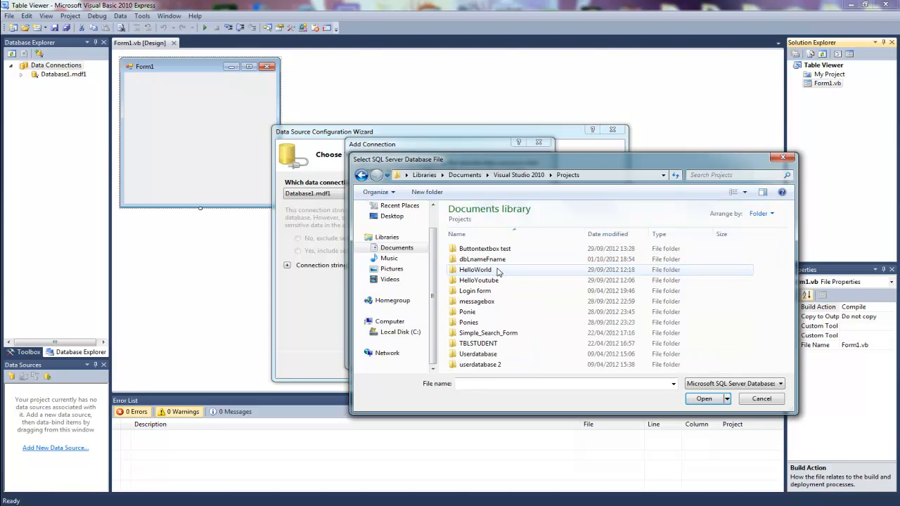
{"action": "double_click", "coordinate": [483, 259]}
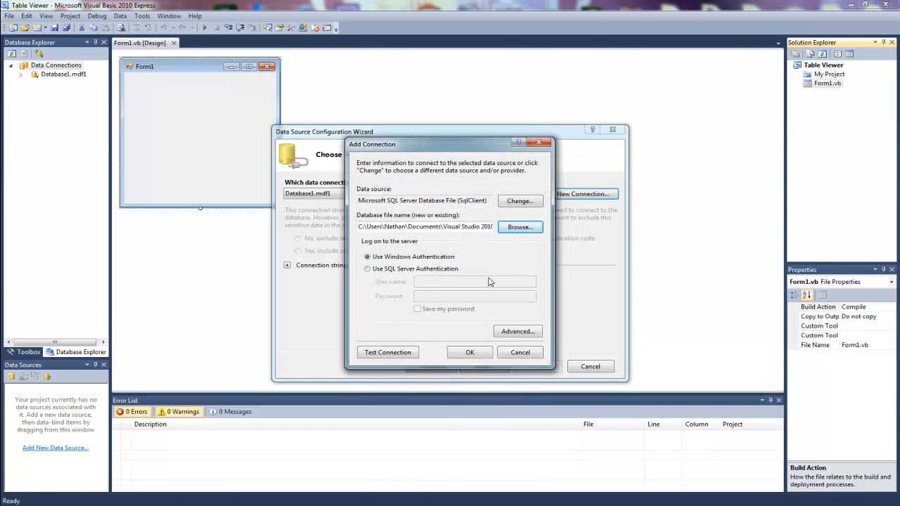
{"action": "left_click", "coordinate": [388, 353]}
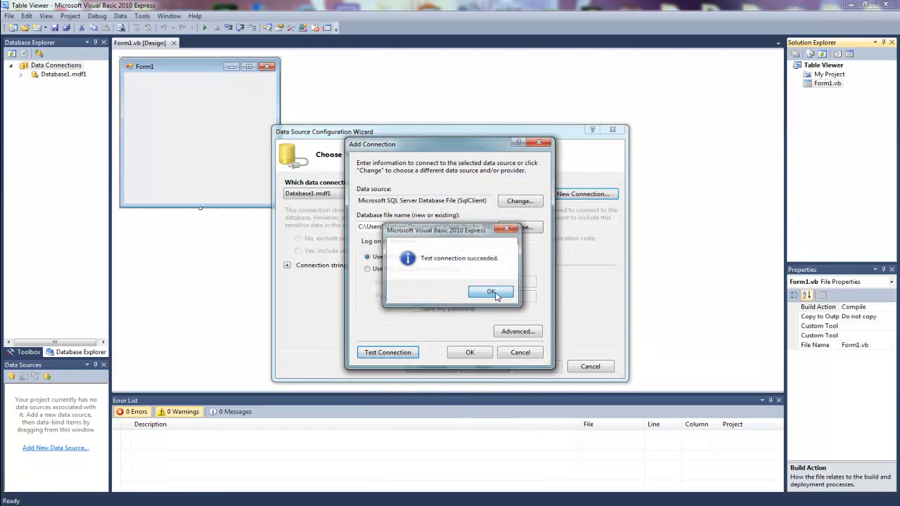
{"action": "left_click", "coordinate": [490, 291]}
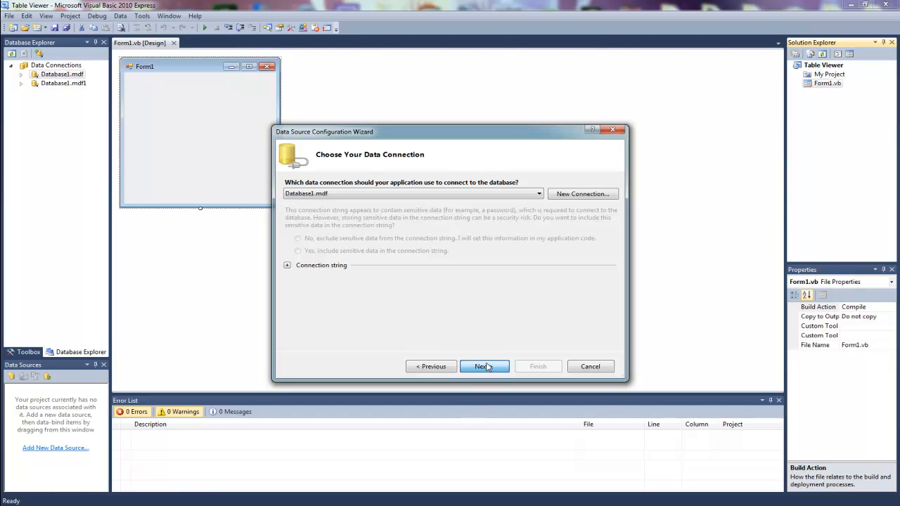
Finish the wizard without copying the file, saving the connection string and including all tables
{"action": "left_click", "coordinate": [484, 367]}
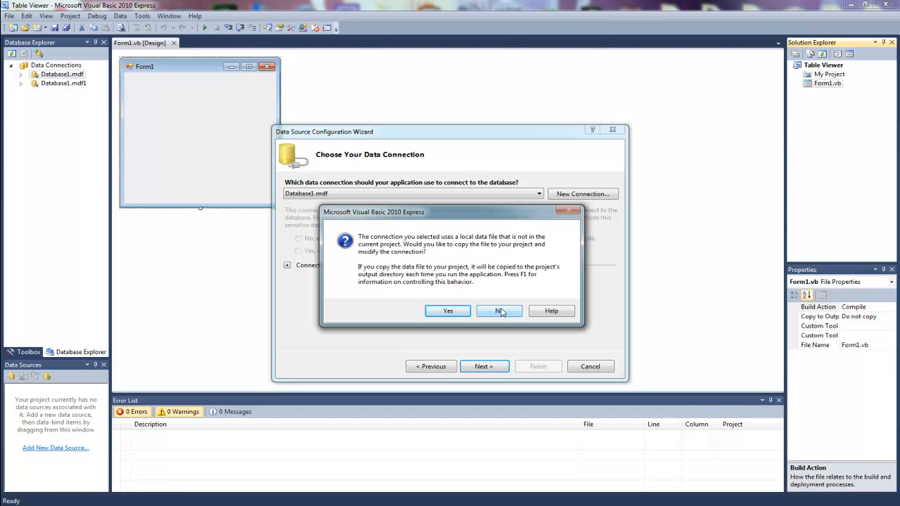
{"action": "left_click", "coordinate": [500, 310]}
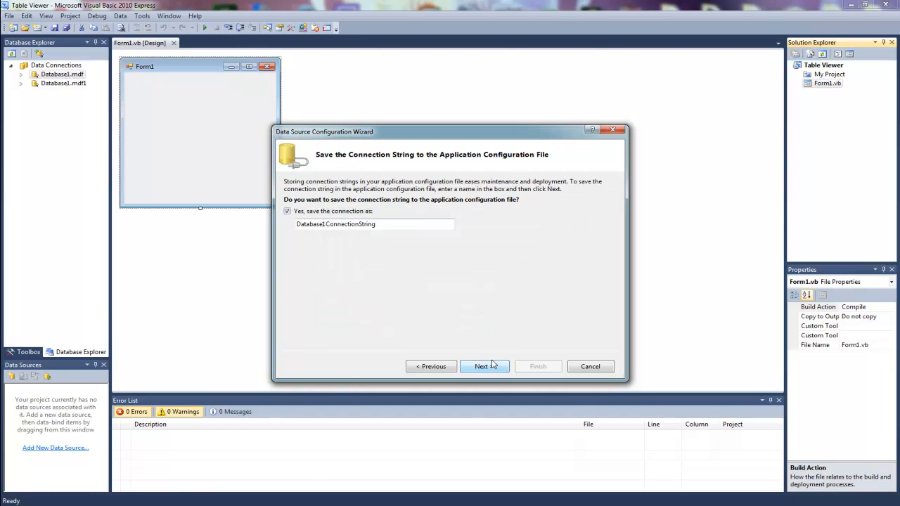
{"action": "left_click", "coordinate": [484, 367]}
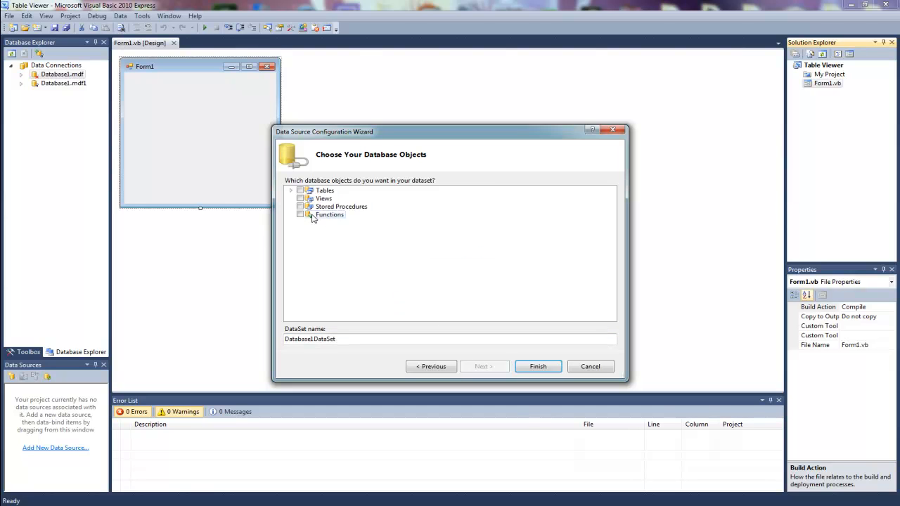
{"action": "left_click", "coordinate": [300, 189]}
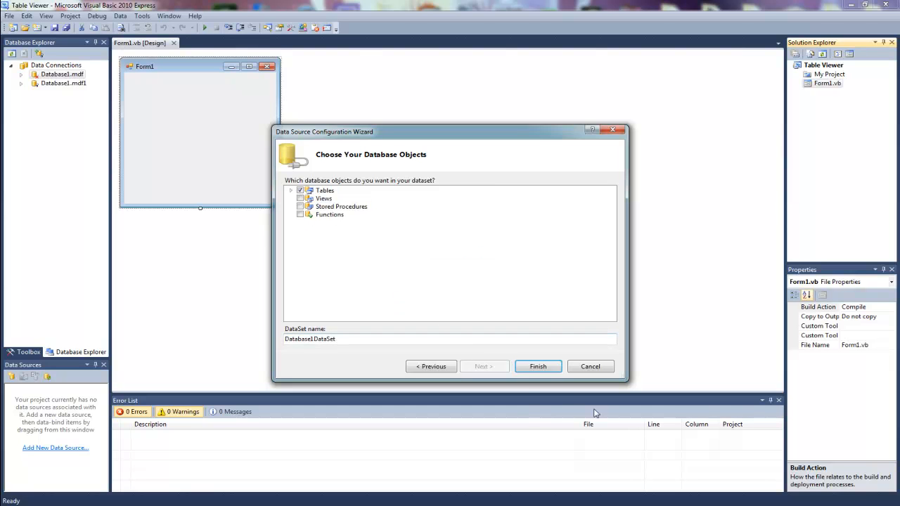
{"action": "left_click", "coordinate": [537, 367]}
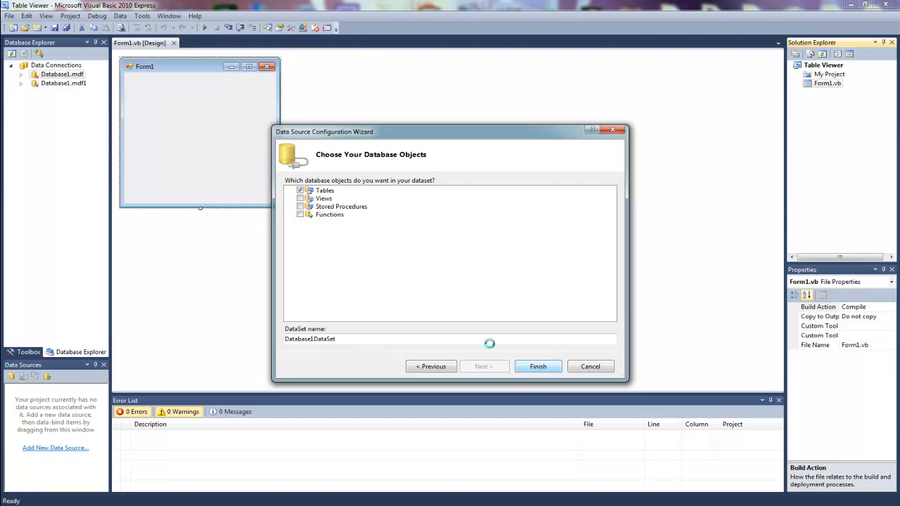
{"action": "left_click", "coordinate": [538, 367]}
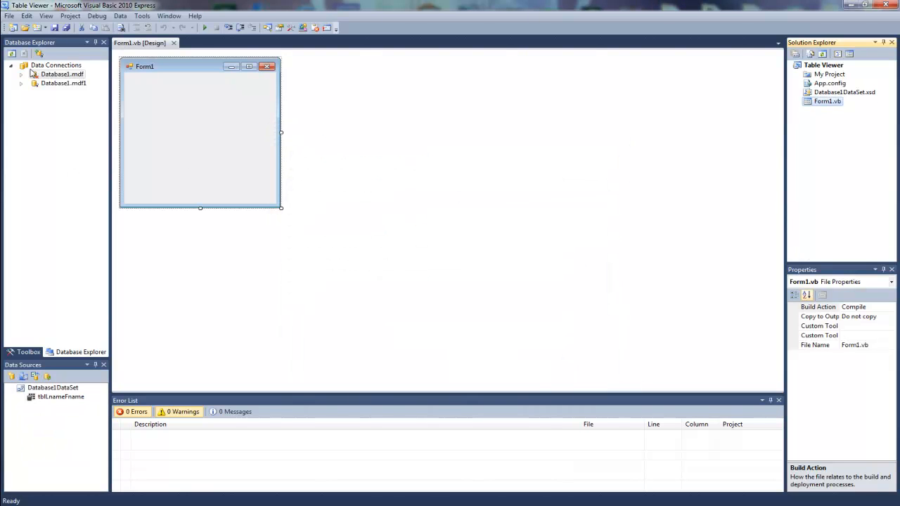
Expand Database1.mdf and tblLnameFname, then open the table's drop-style choices in Data Sources
{"action": "left_click", "coordinate": [21, 74]}
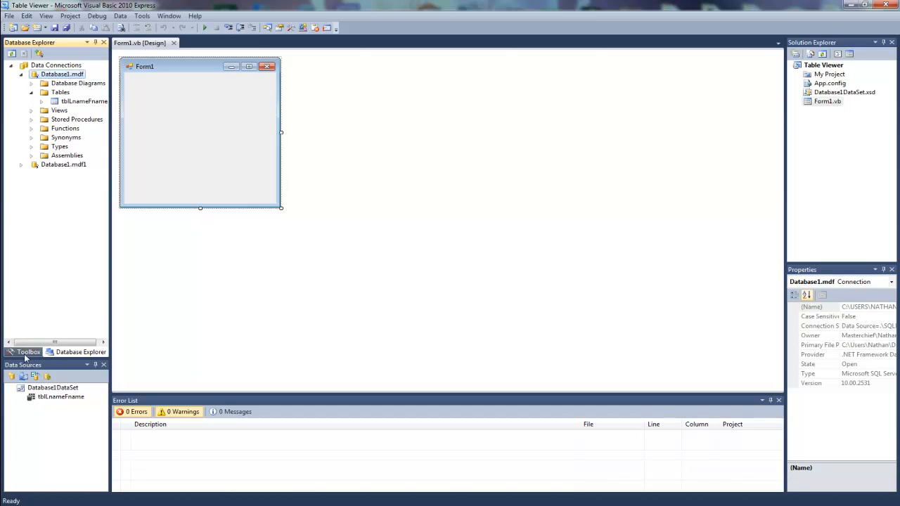
{"action": "left_click", "coordinate": [25, 396]}
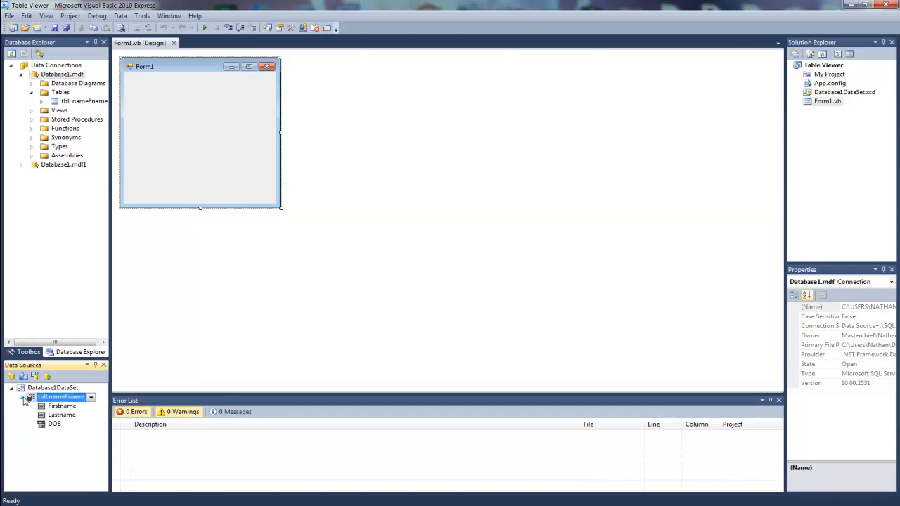
{"action": "left_click", "coordinate": [21, 397]}
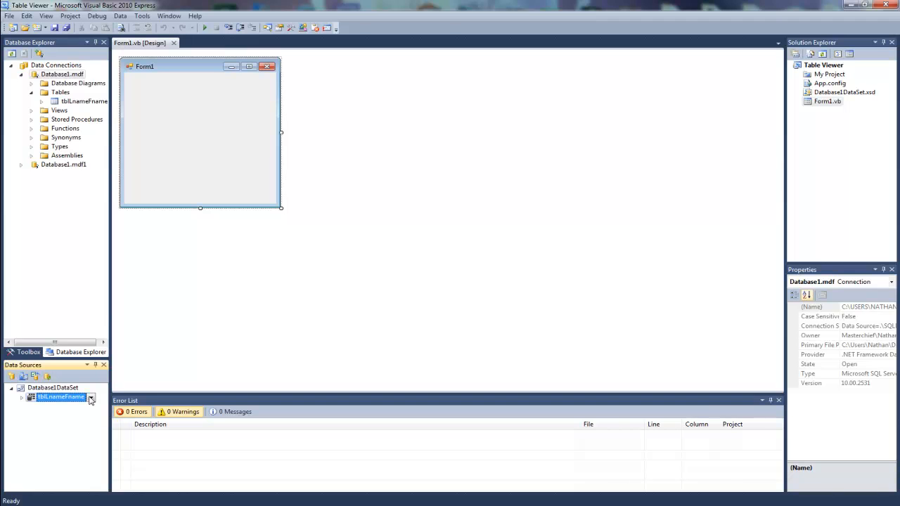
{"action": "left_click", "coordinate": [91, 397]}
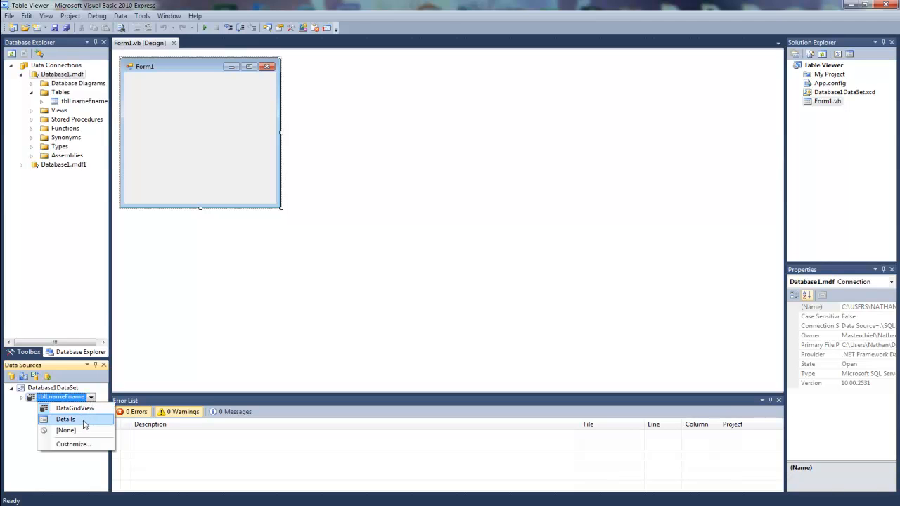
{"action": "mouse_move", "coordinate": [66, 430]}
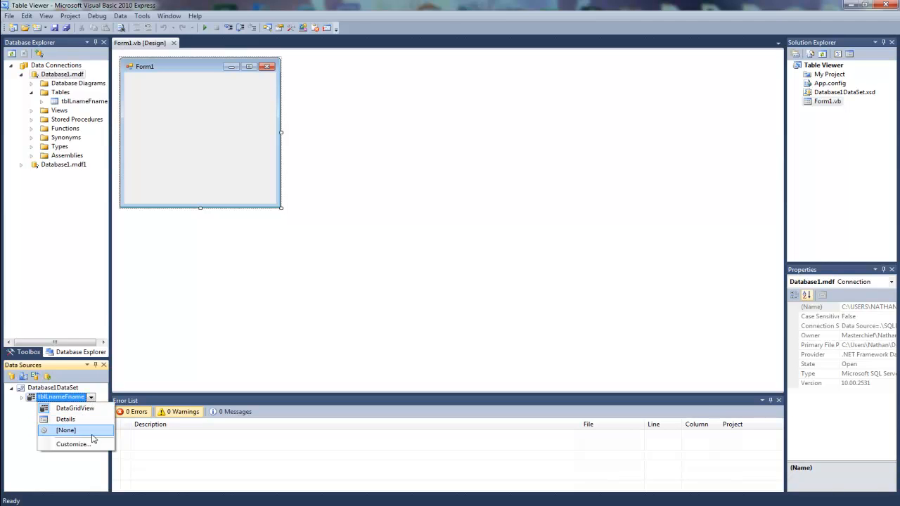
{"action": "mouse_move", "coordinate": [65, 419]}
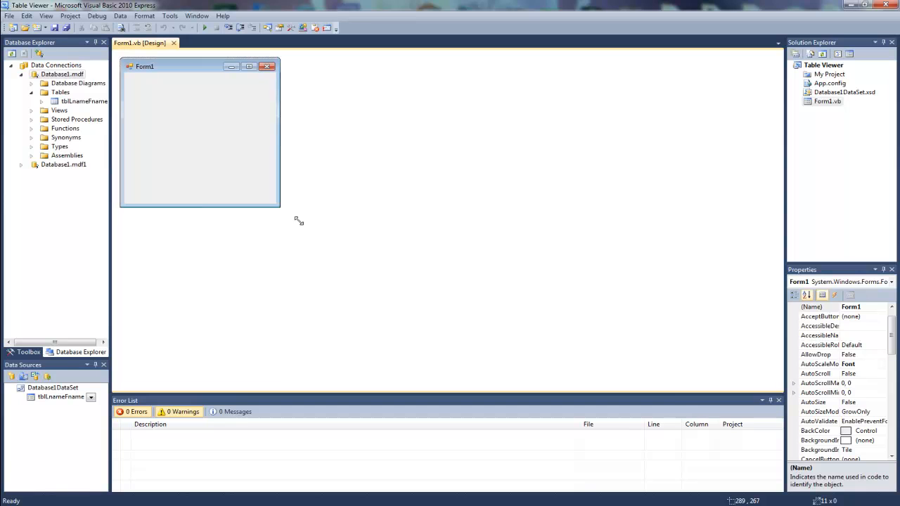
Enlarge the form, set (Name) to frmMain and Text to 'table viewer'
{"action": "left_click_drag", "start_coordinate": [280, 204], "coordinate": [369, 263]}
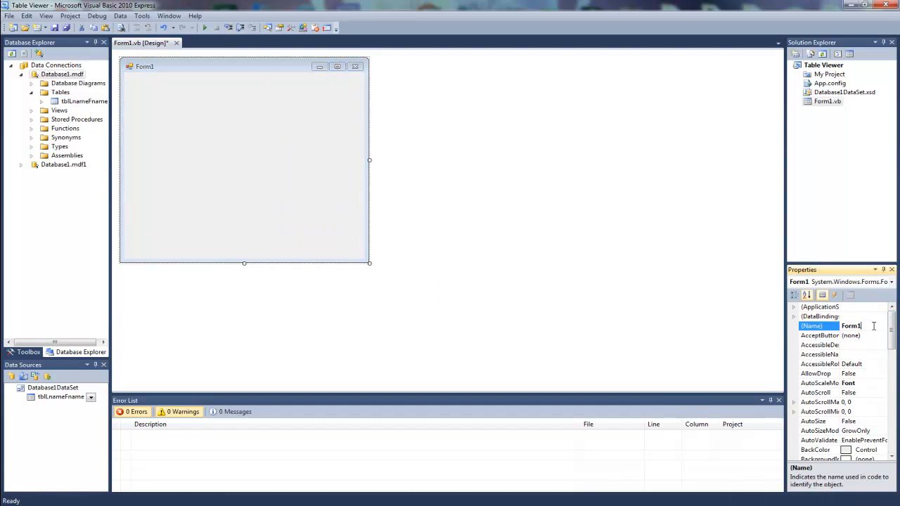
{"action": "type", "text": "fermM"}
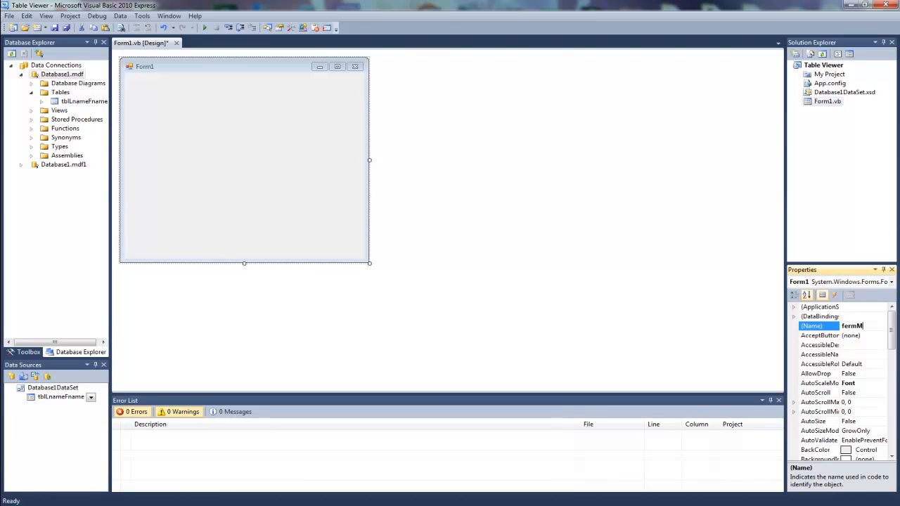
{"action": "type", "text": "frmM"}
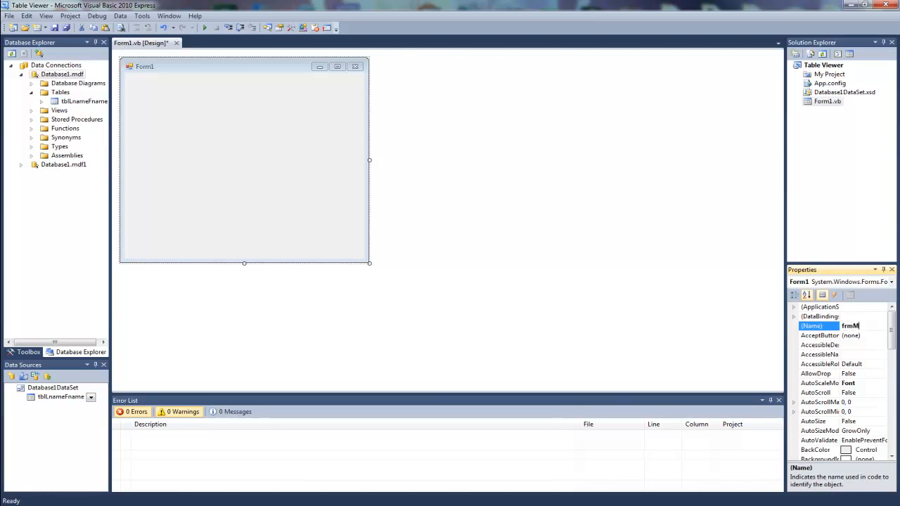
{"action": "type", "text": "ain"}
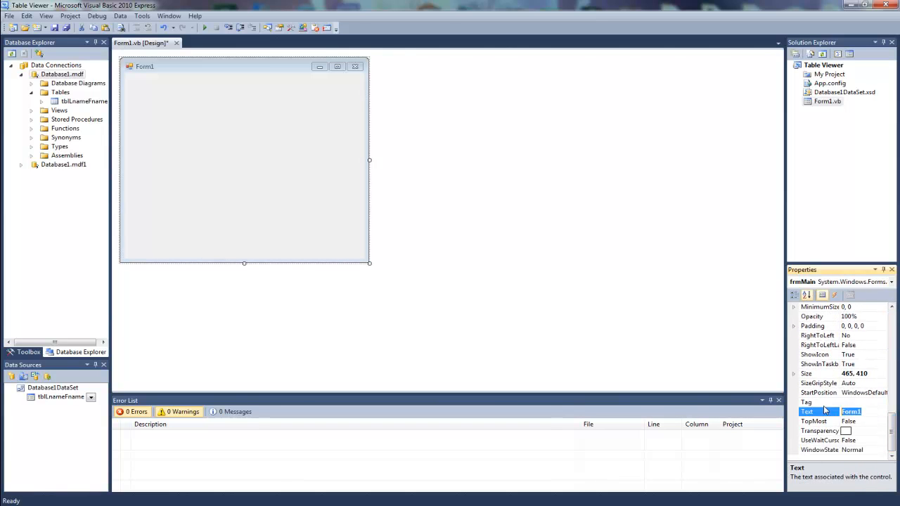
{"action": "type", "text": "table viewer"}
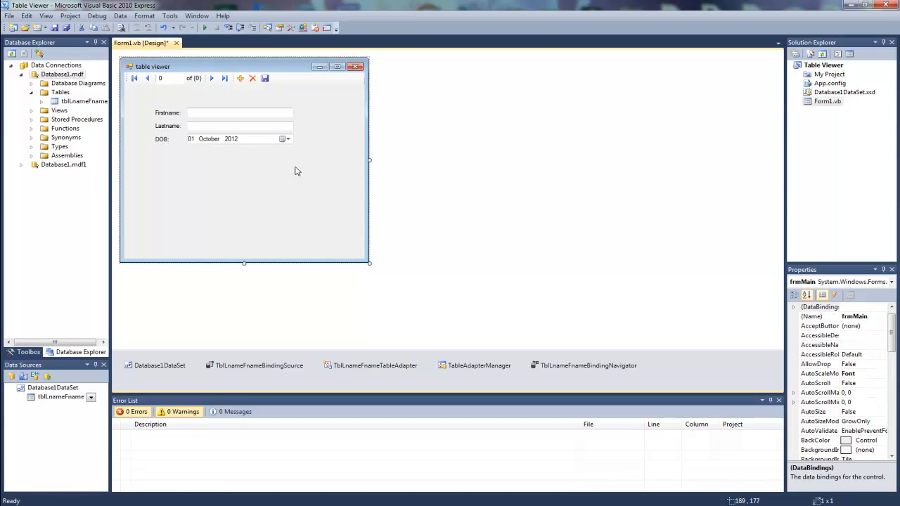
{"action": "mouse_move", "coordinate": [274, 157]}
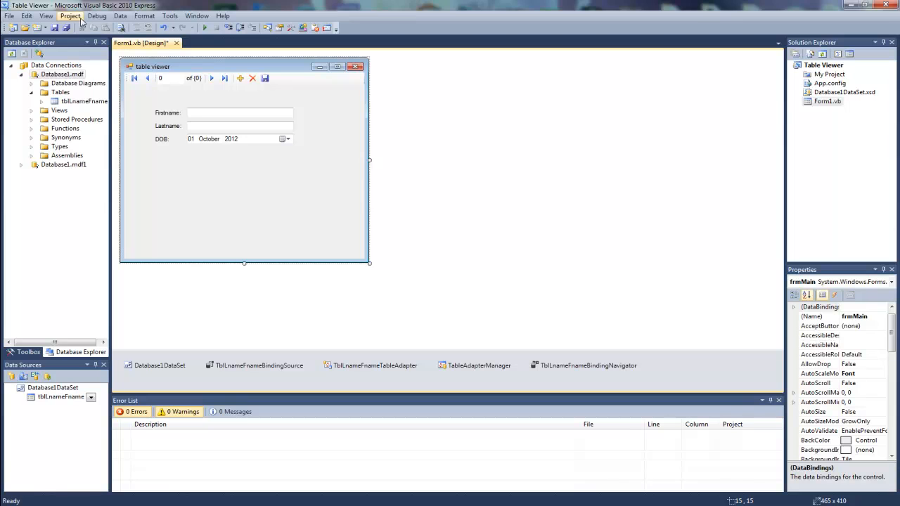
Save the whole project as Table Viewer
{"action": "left_click", "coordinate": [66, 28]}
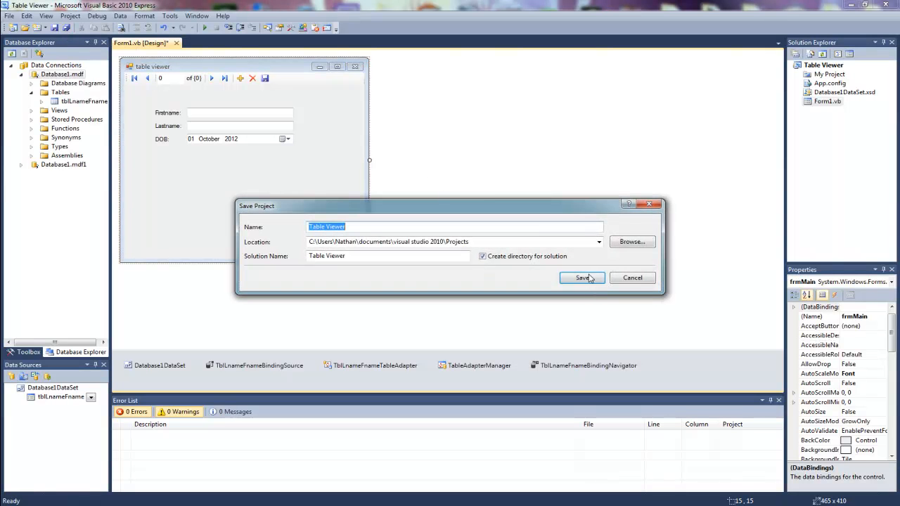
{"action": "left_click", "coordinate": [581, 277]}
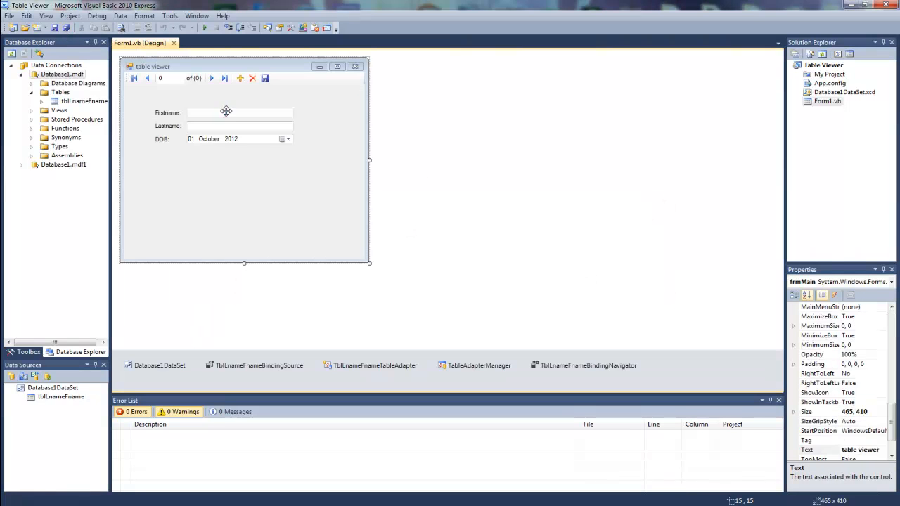
{"action": "mouse_move", "coordinate": [204, 28]}
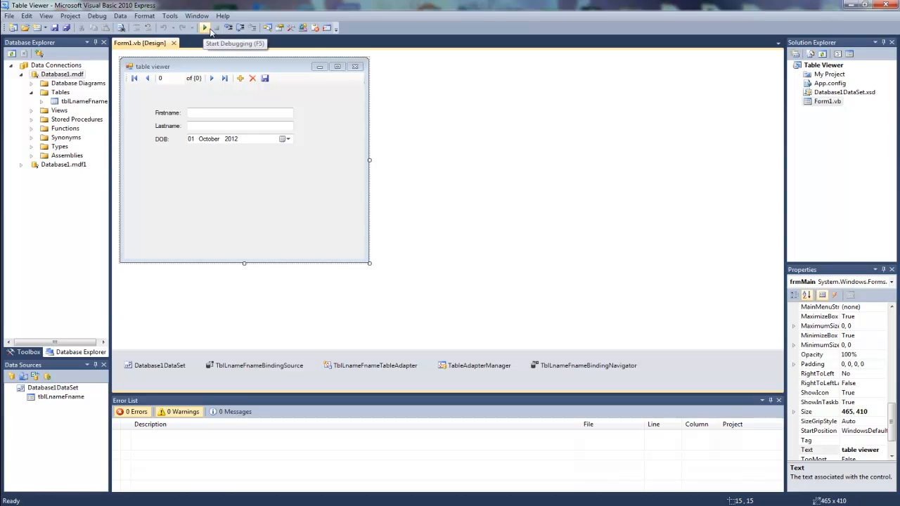
Run Table Viewer, browse from Bob Dillian to Tom George and back, then close it
{"action": "left_click", "coordinate": [204, 28]}
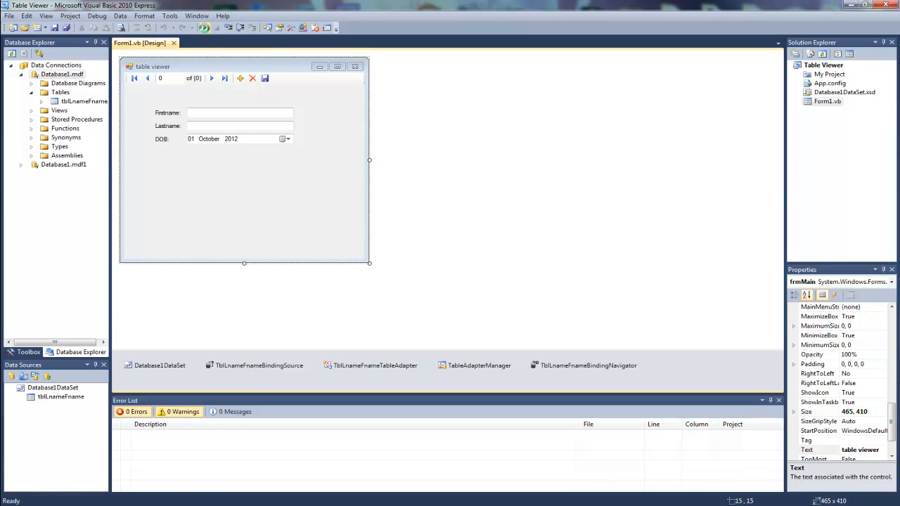
{"action": "left_click", "coordinate": [204, 28]}
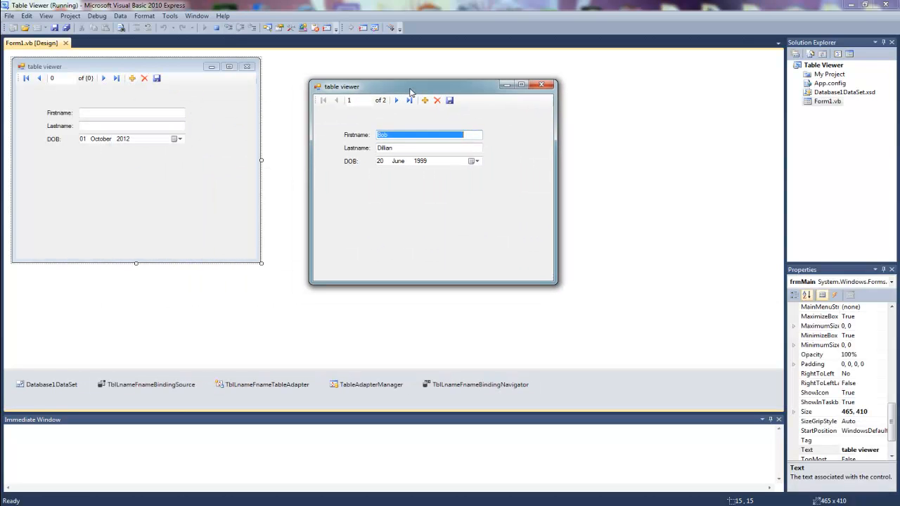
{"action": "left_click", "coordinate": [429, 148]}
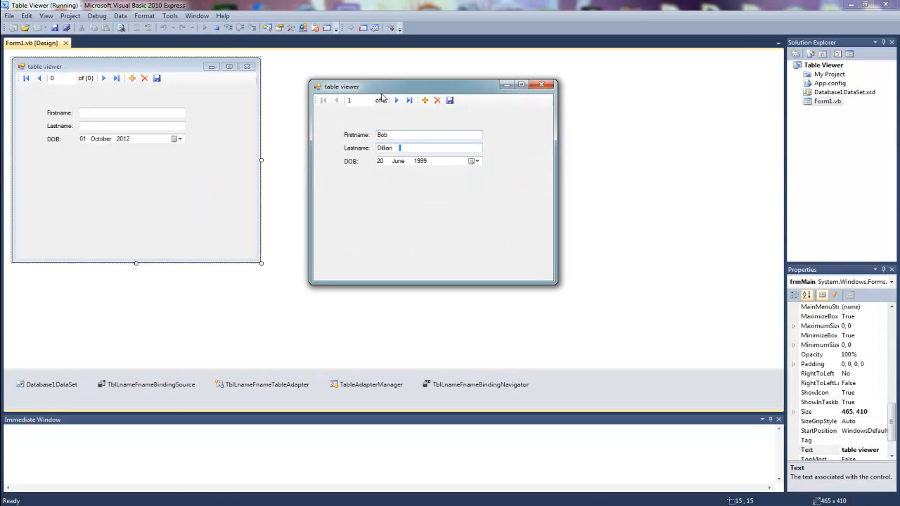
{"action": "left_click", "coordinate": [396, 100]}
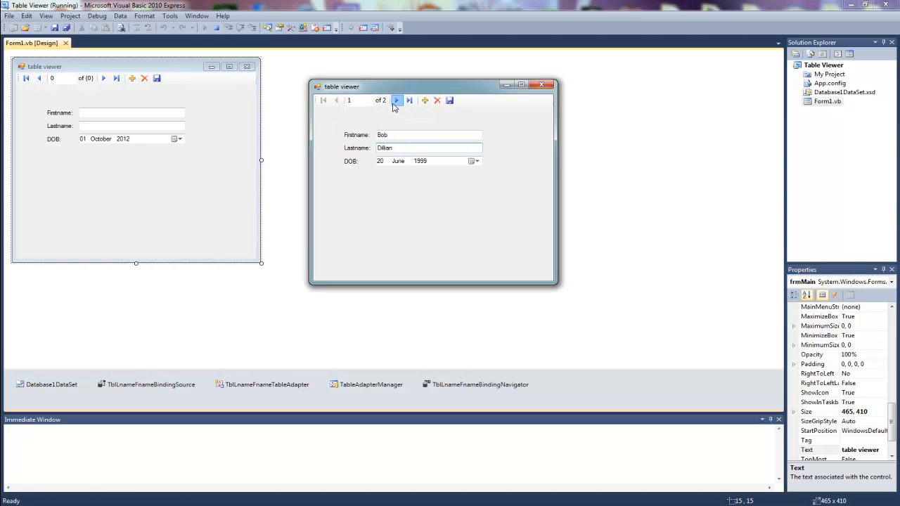
{"action": "left_click", "coordinate": [396, 100]}
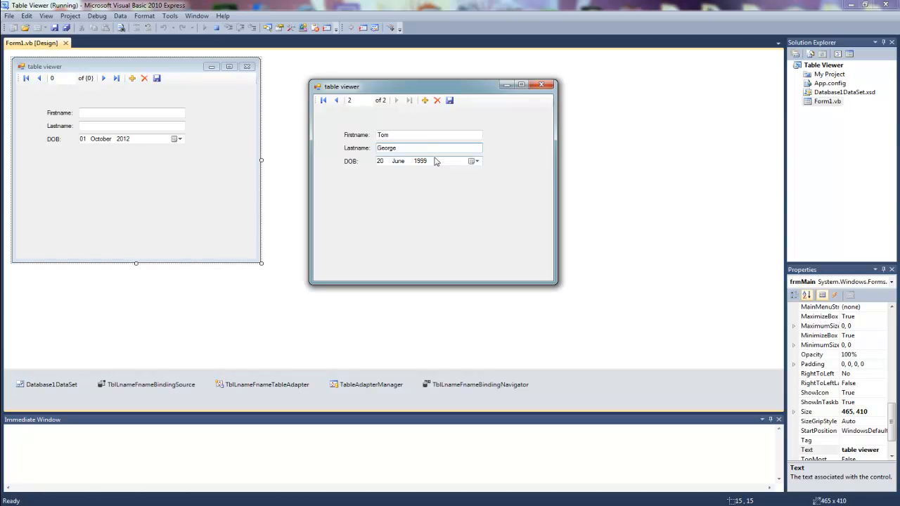
{"action": "left_click", "coordinate": [335, 99]}
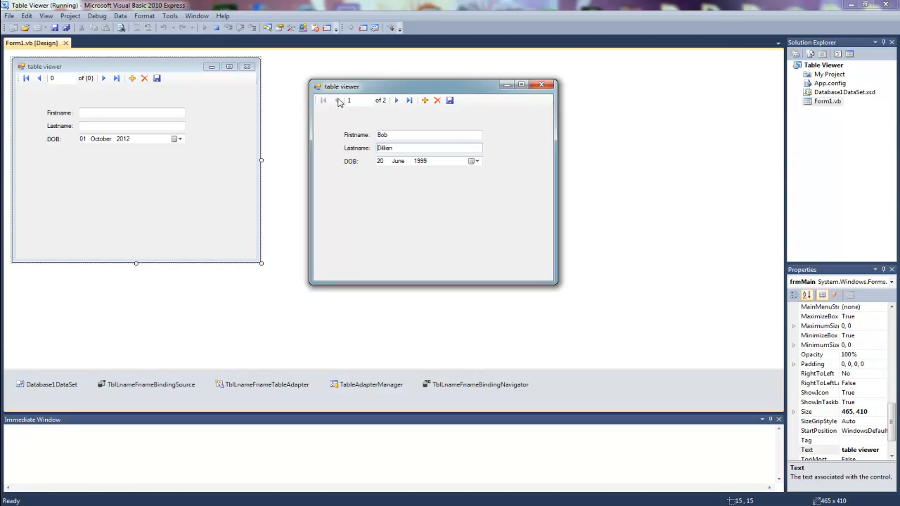
{"action": "left_click_drag", "start_coordinate": [432, 86], "coordinate": [507, 79]}
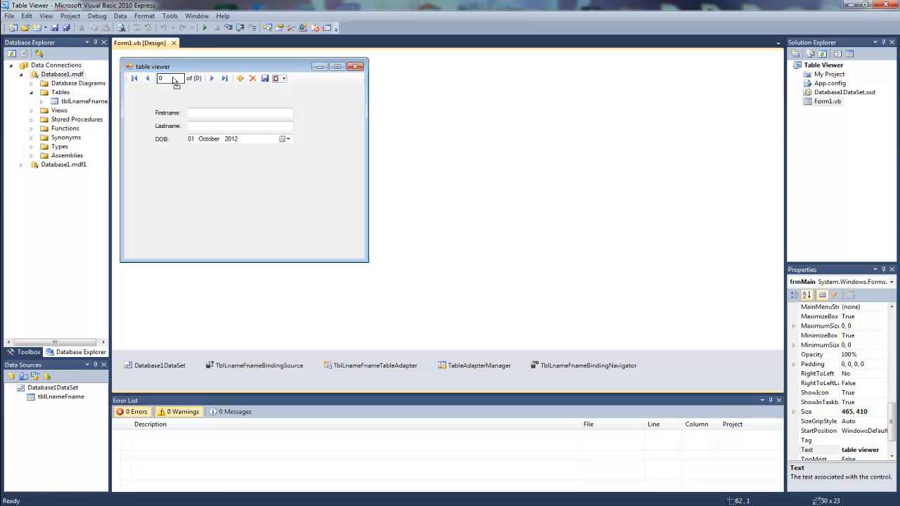
Select frmMain and drag its sizing handle inward to hug the fields
{"action": "left_click", "coordinate": [281, 78]}
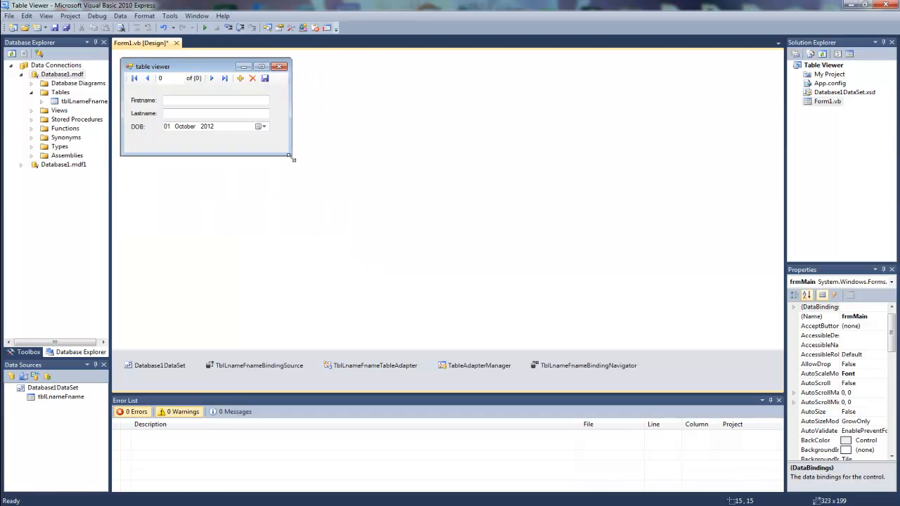
{"action": "left_click_drag", "start_coordinate": [291, 158], "coordinate": [287, 144]}
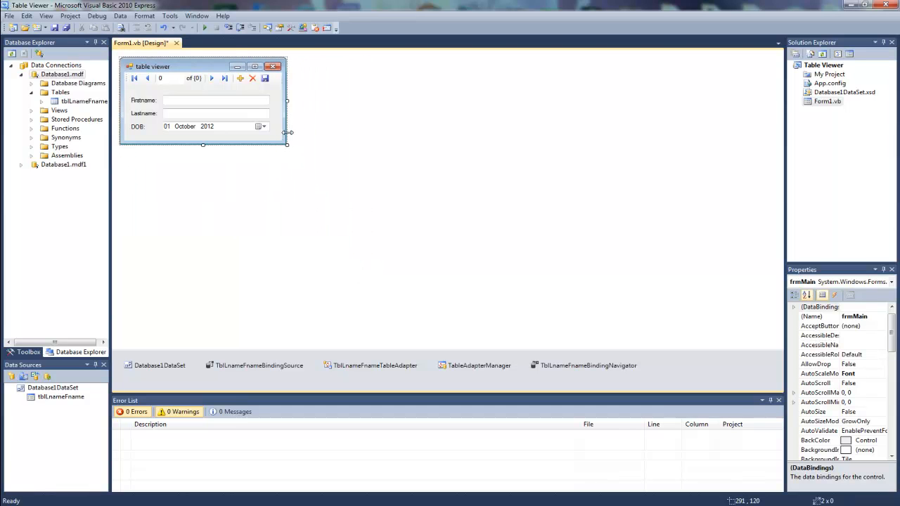
Run Table Viewer, add and save a record for Bob Dillah, then close it
{"action": "left_click", "coordinate": [204, 28]}
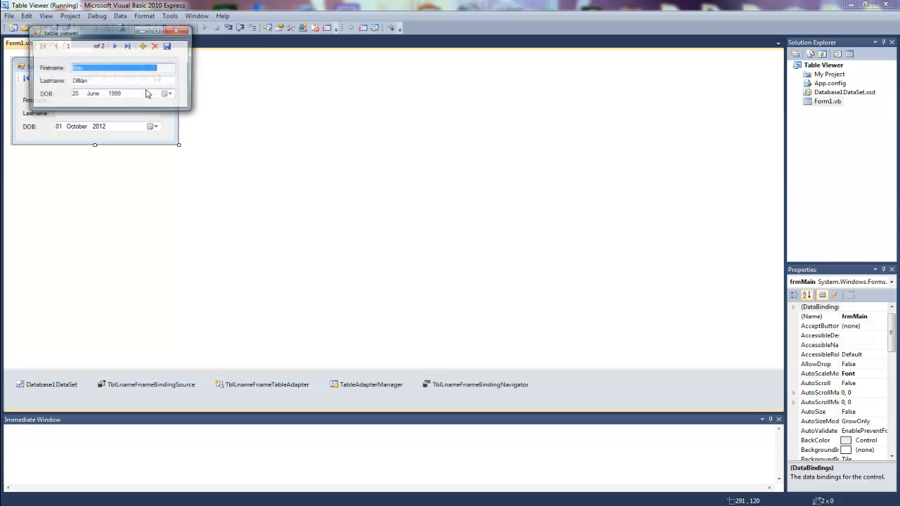
{"action": "left_click", "coordinate": [113, 45]}
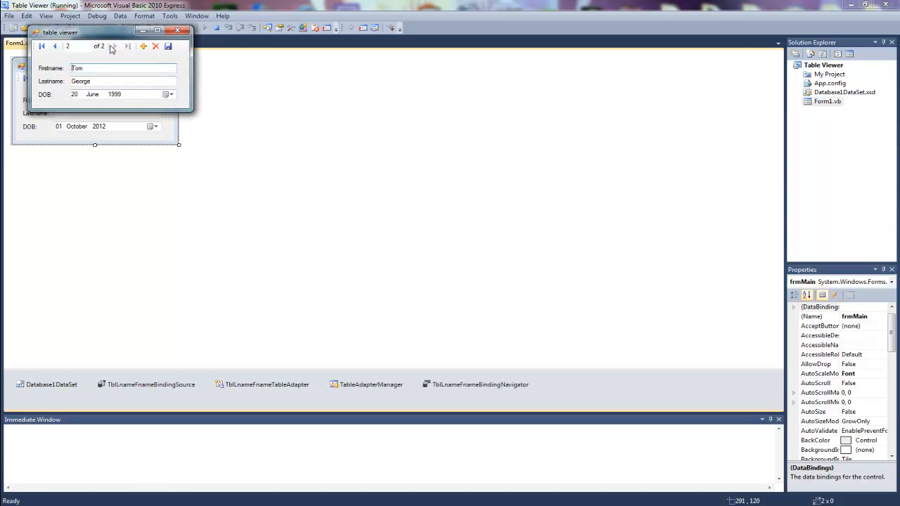
{"action": "mouse_move", "coordinate": [143, 46]}
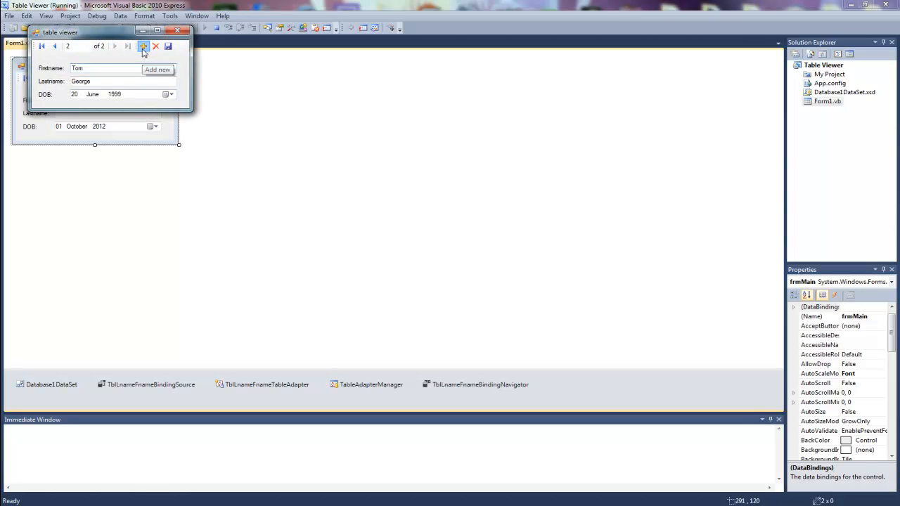
{"action": "left_click", "coordinate": [143, 46]}
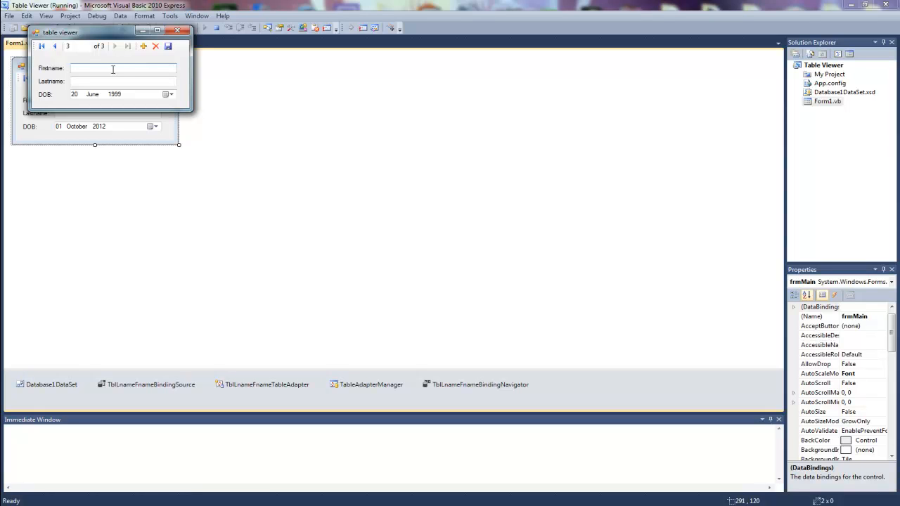
{"action": "type", "text": "Bob"}
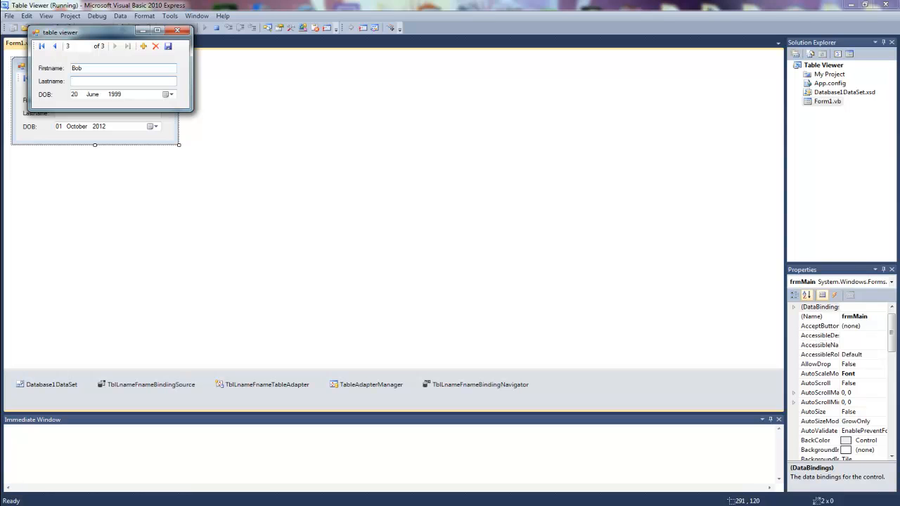
{"action": "type", "text": "Dillah"}
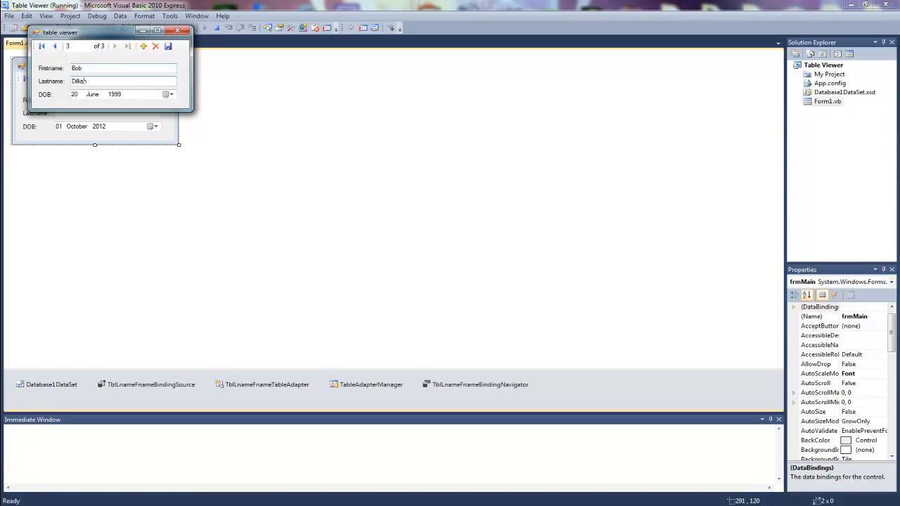
{"action": "left_click", "coordinate": [146, 68]}
{"action": "type", "text": " June"}
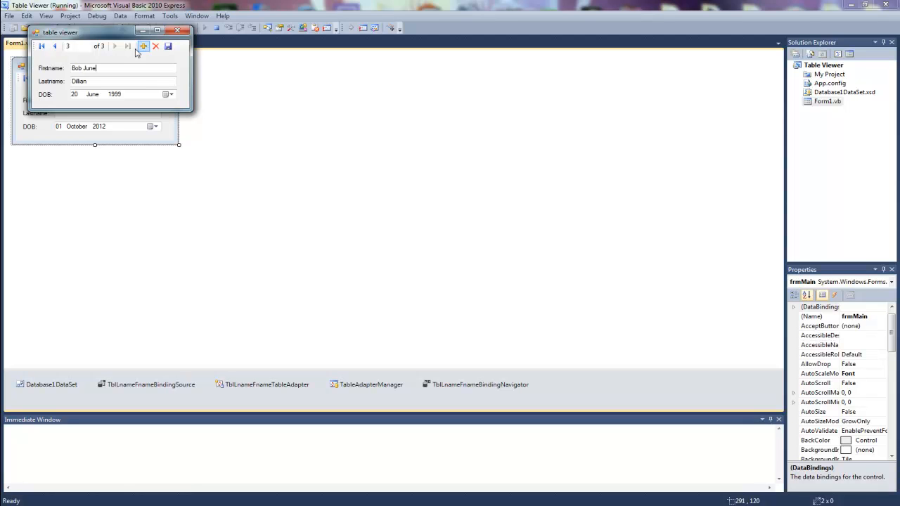
{"action": "left_click", "coordinate": [168, 95]}
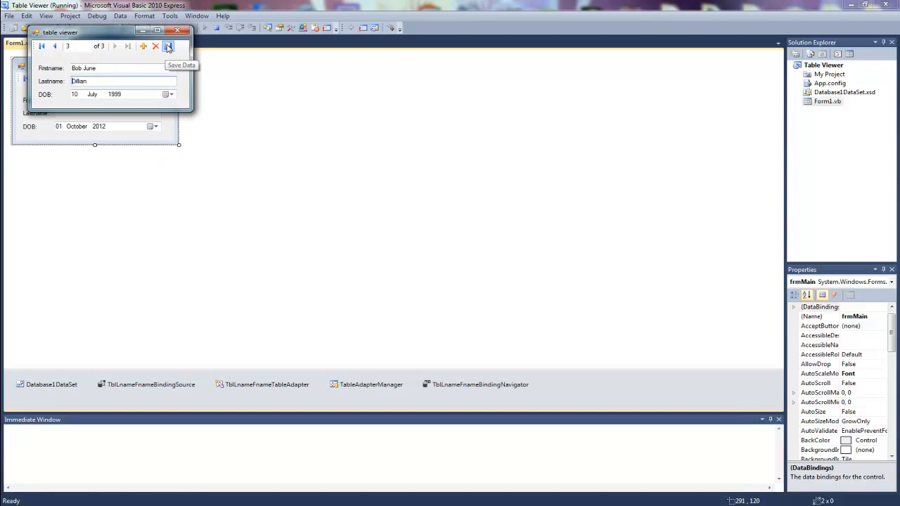
{"action": "left_click", "coordinate": [55, 47]}
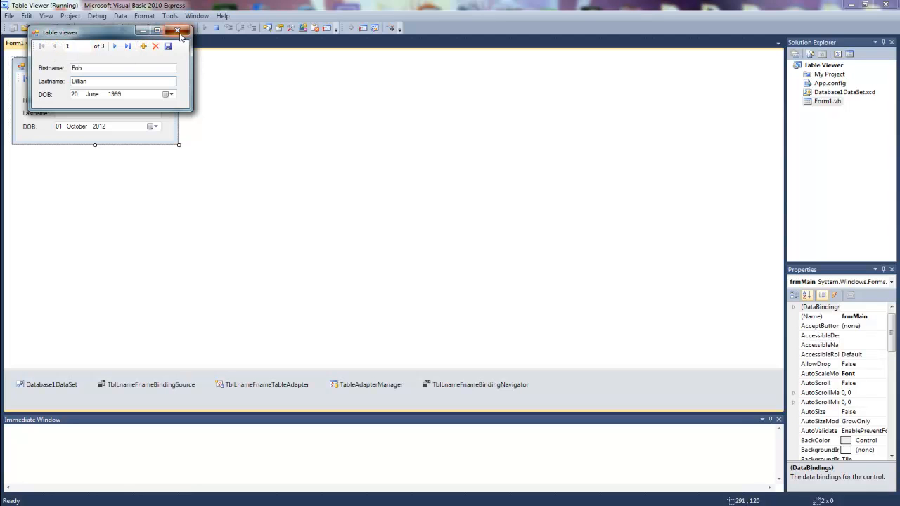
{"action": "left_click", "coordinate": [179, 32]}
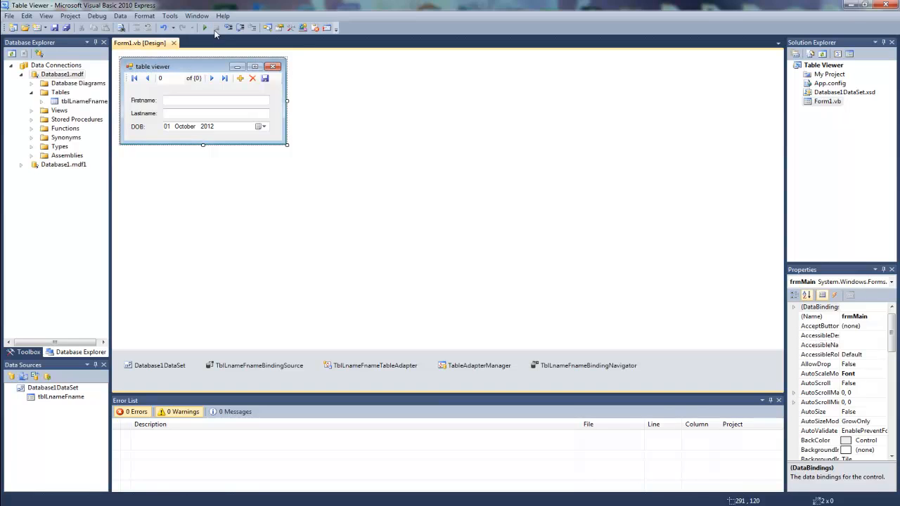
{"action": "left_click", "coordinate": [204, 28]}
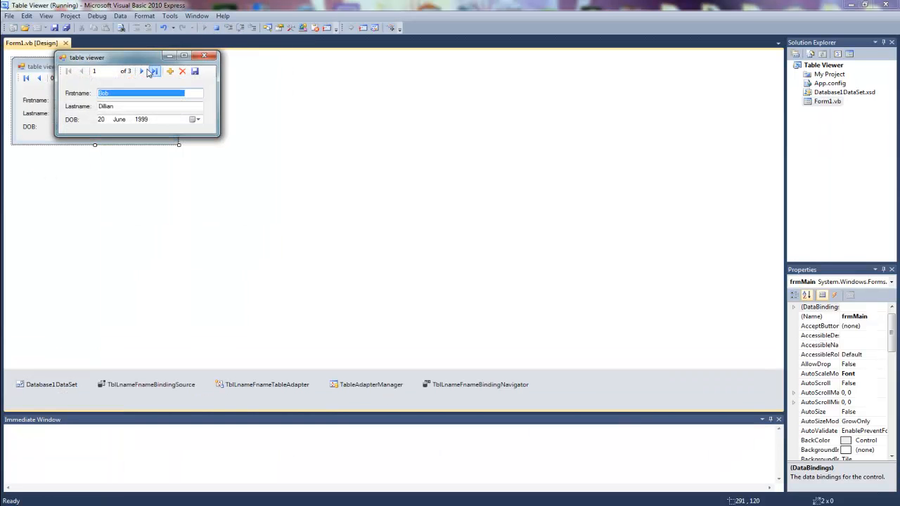
{"action": "left_click", "coordinate": [154, 71]}
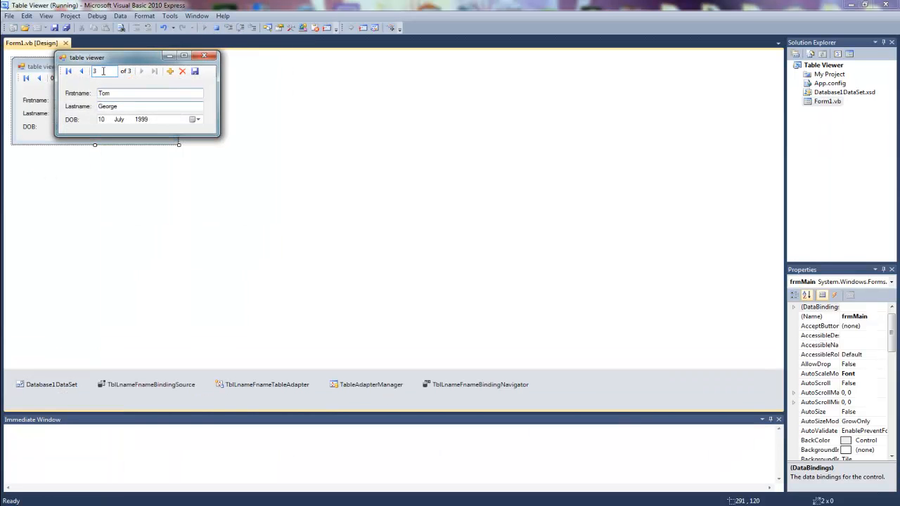
{"action": "left_click", "coordinate": [68, 71]}
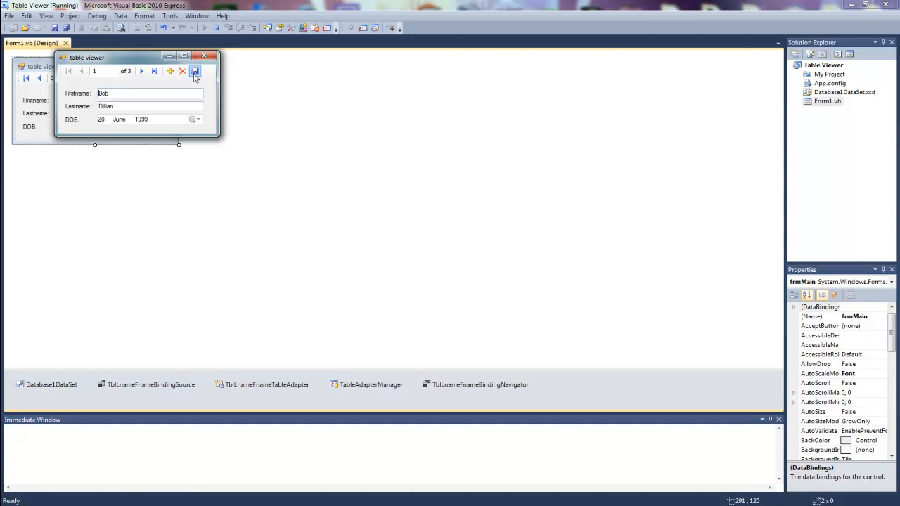
{"action": "mouse_move", "coordinate": [182, 71]}
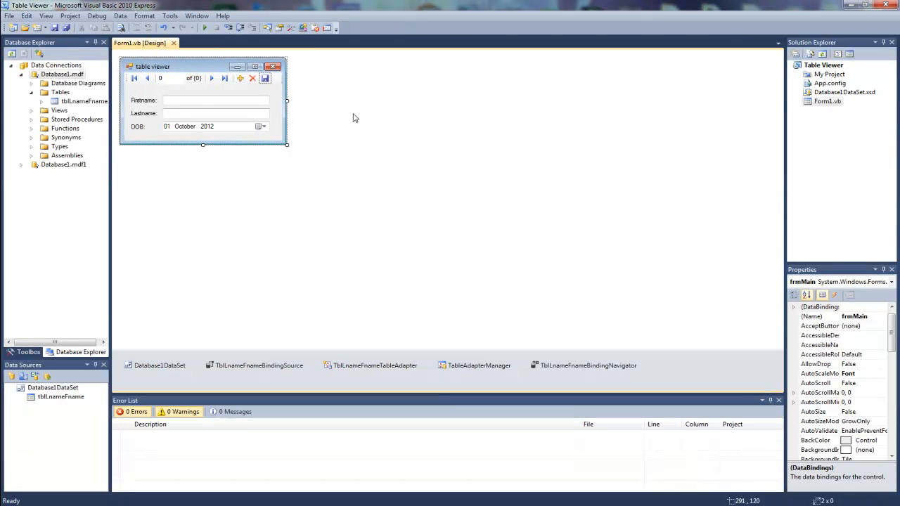
{"action": "mouse_move", "coordinate": [199, 157]}
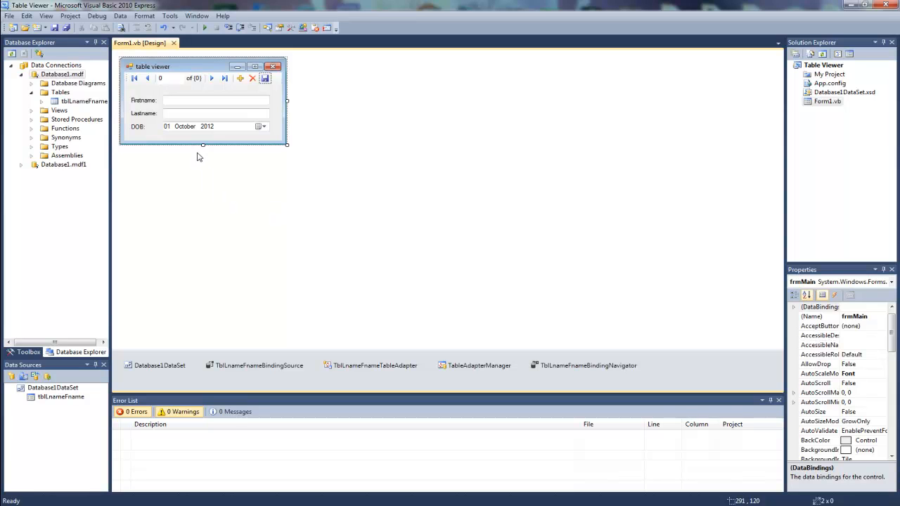
{"action": "mouse_move", "coordinate": [246, 85]}
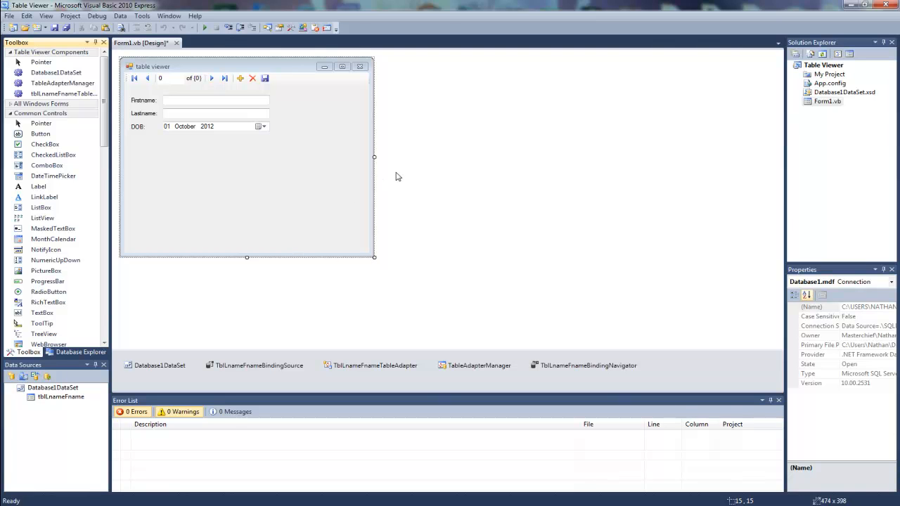
{"action": "mouse_move", "coordinate": [819, 122]}
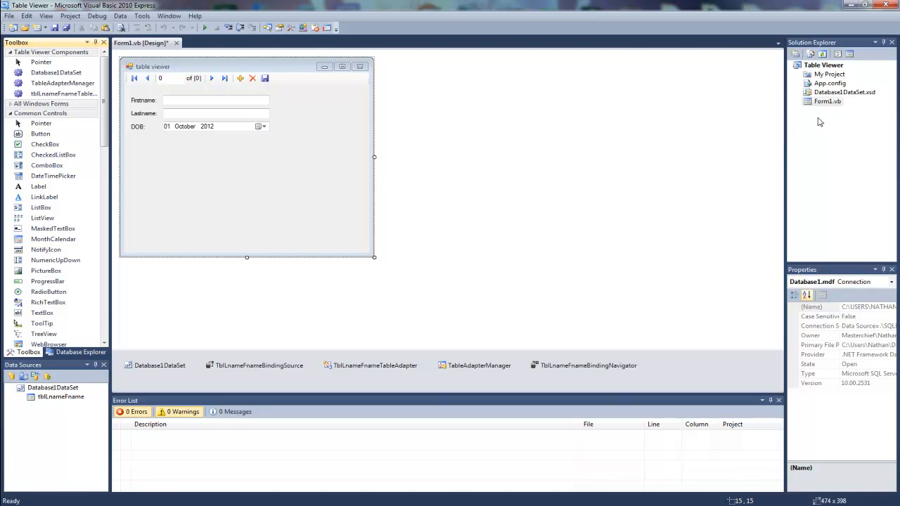
{"action": "mouse_move", "coordinate": [719, 145]}
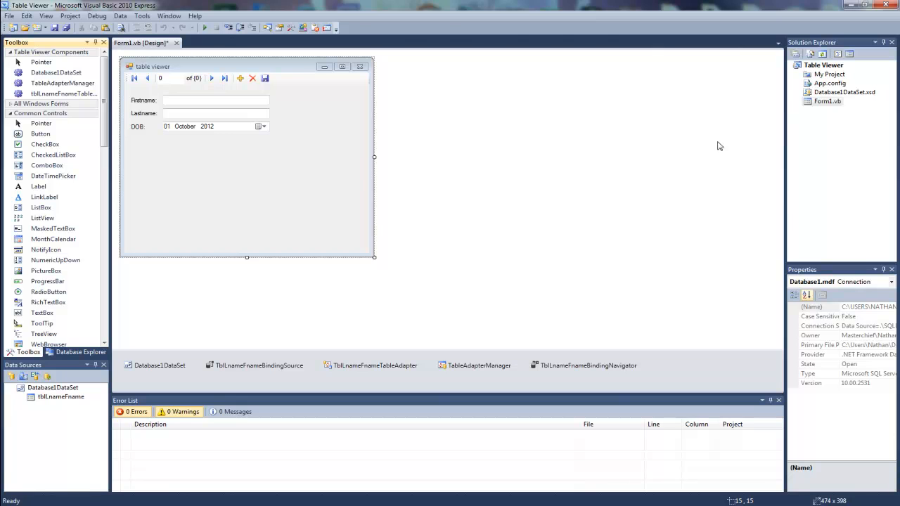
{"action": "mouse_move", "coordinate": [693, 155]}
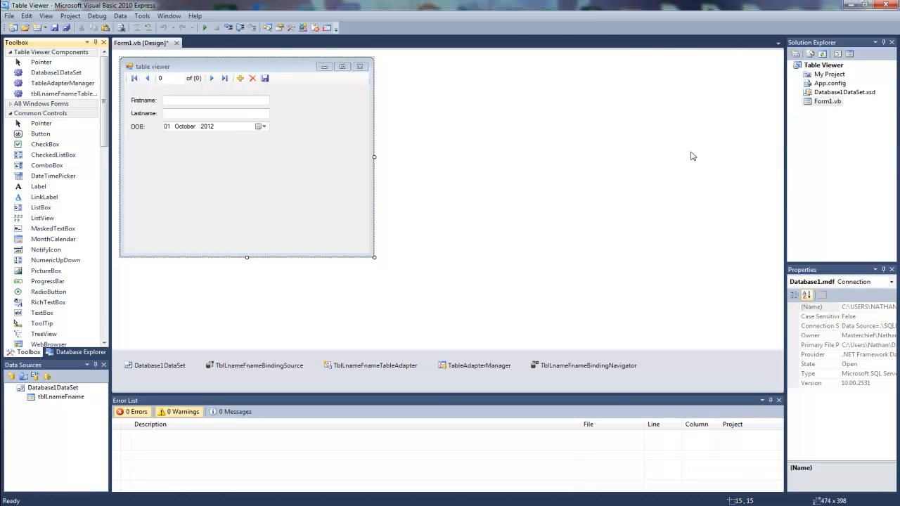
{"action": "mouse_move", "coordinate": [465, 262]}
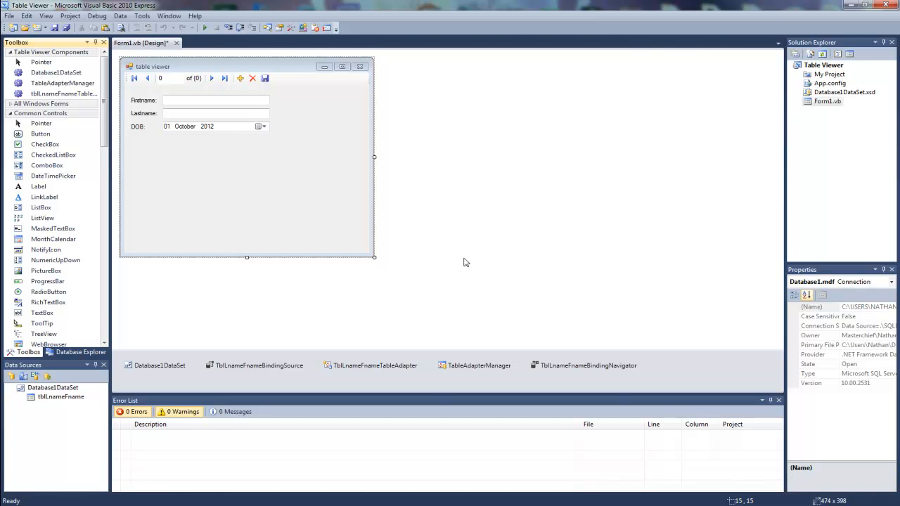